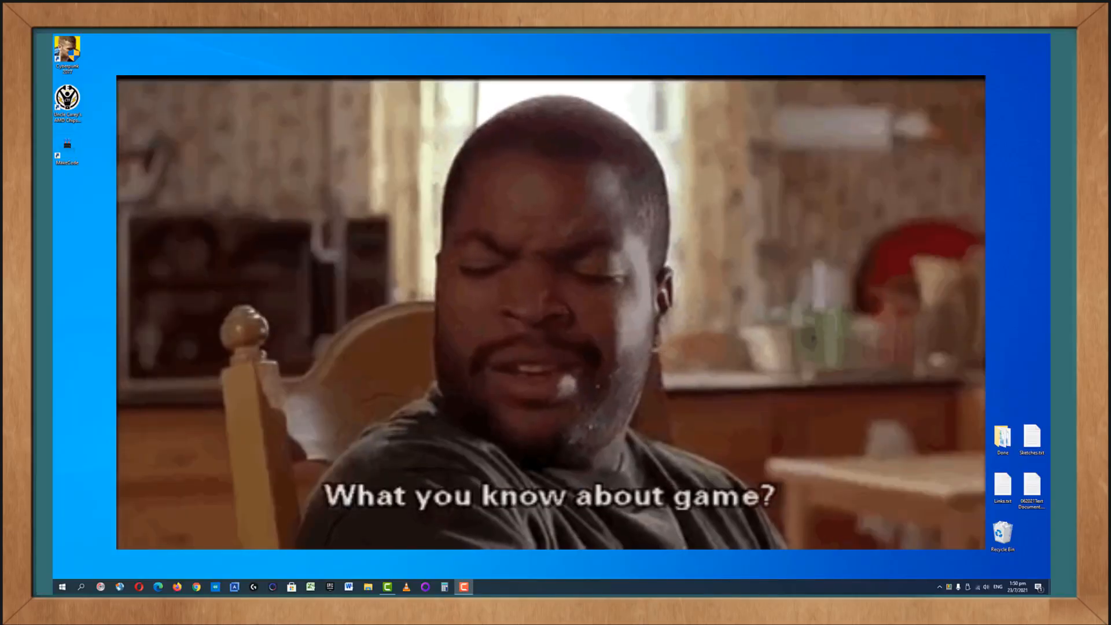
# Launch Microsoft Edge from the taskbar, landing on the Google home page
pyautogui.click(158, 586)
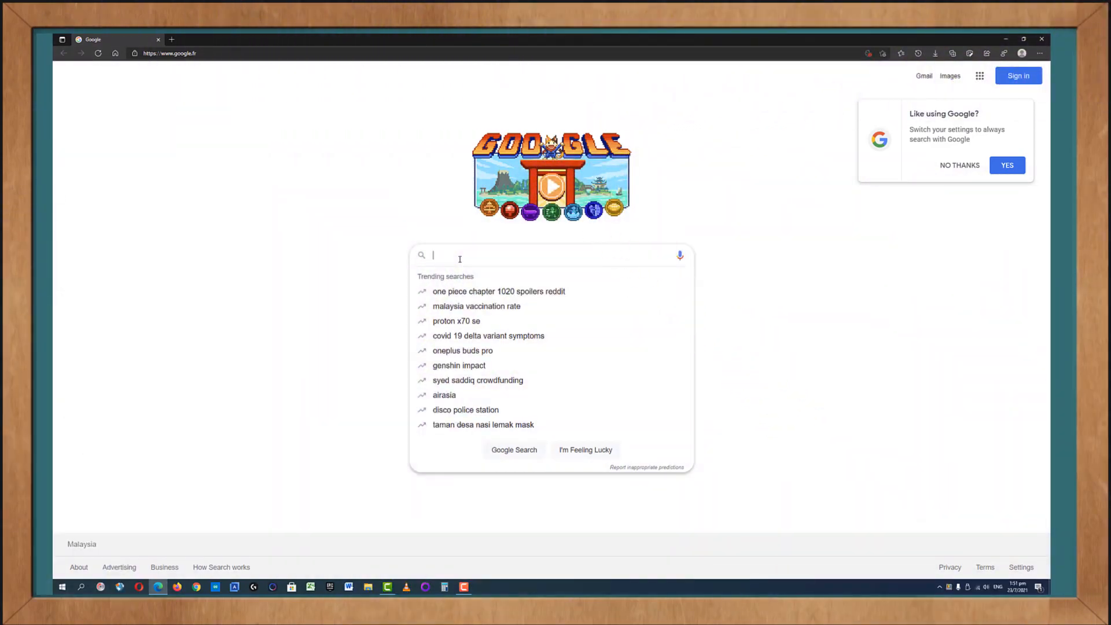
# Search Google for 'gameloop pubg' via the typed 'gameloop' suggestion
pyautogui.write('game')
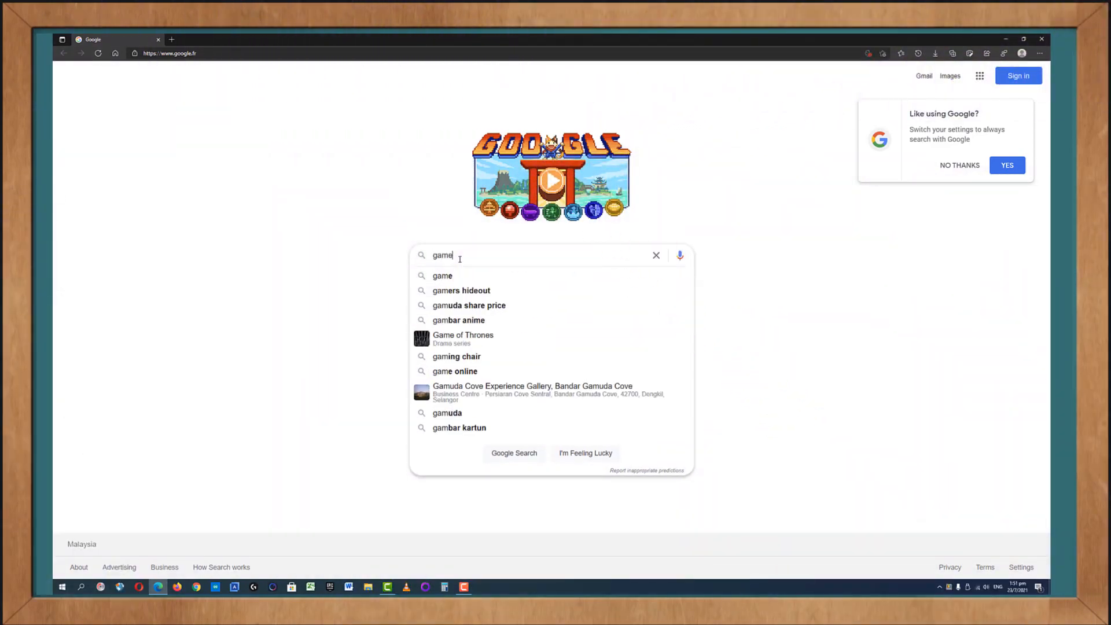
pyautogui.write('loop pubg')
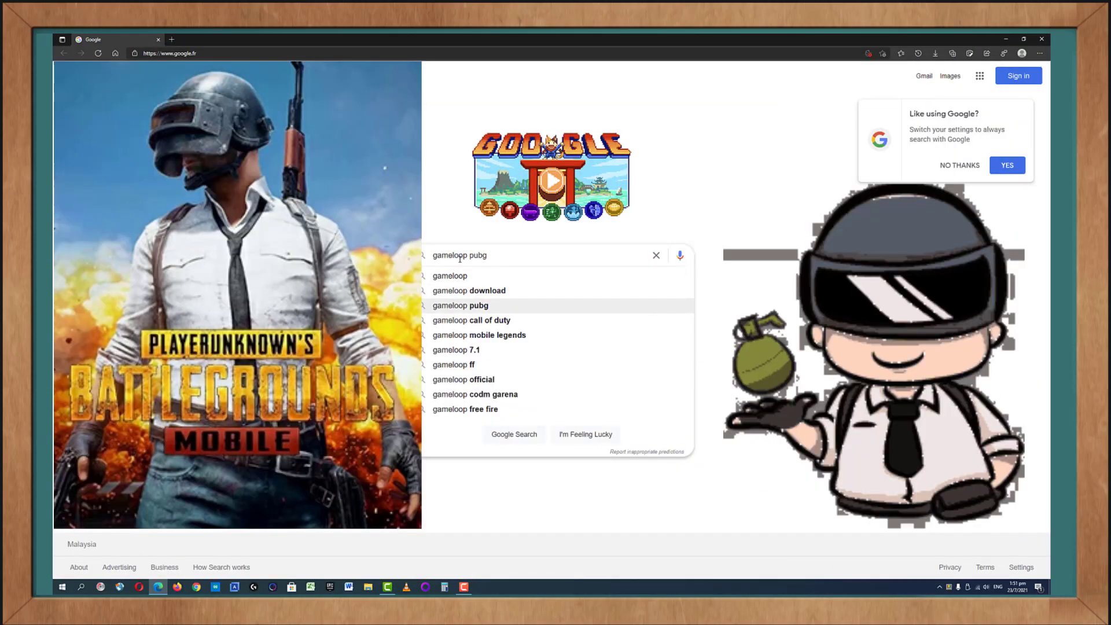
pyautogui.click(459, 305)
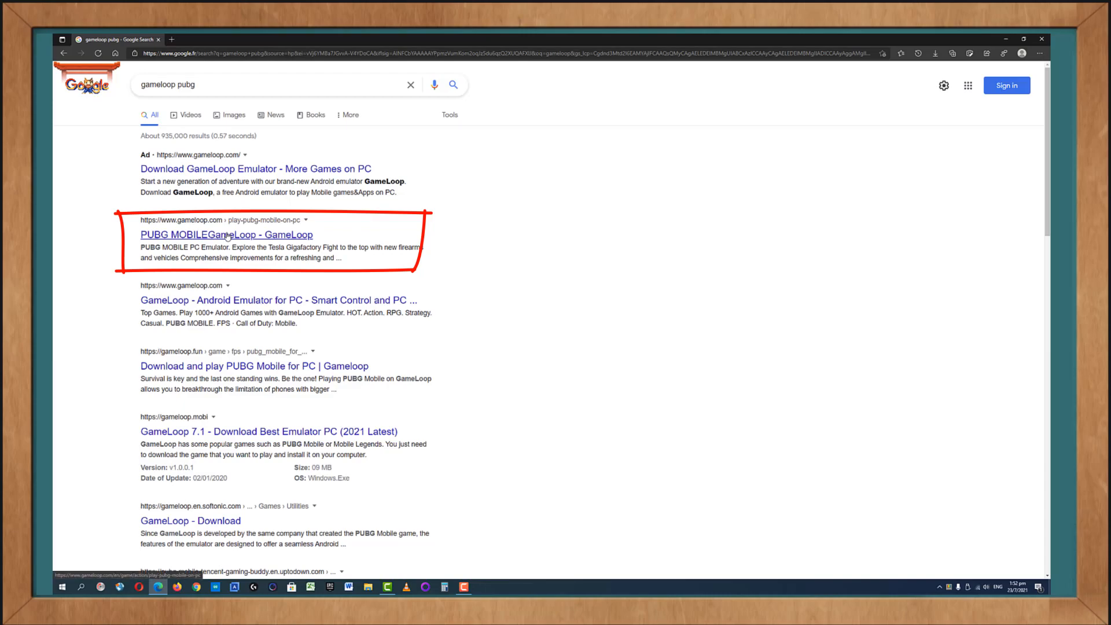
# Open the PUBG MOBILE GameLoop result and show the site's language choices
pyautogui.click(226, 235)
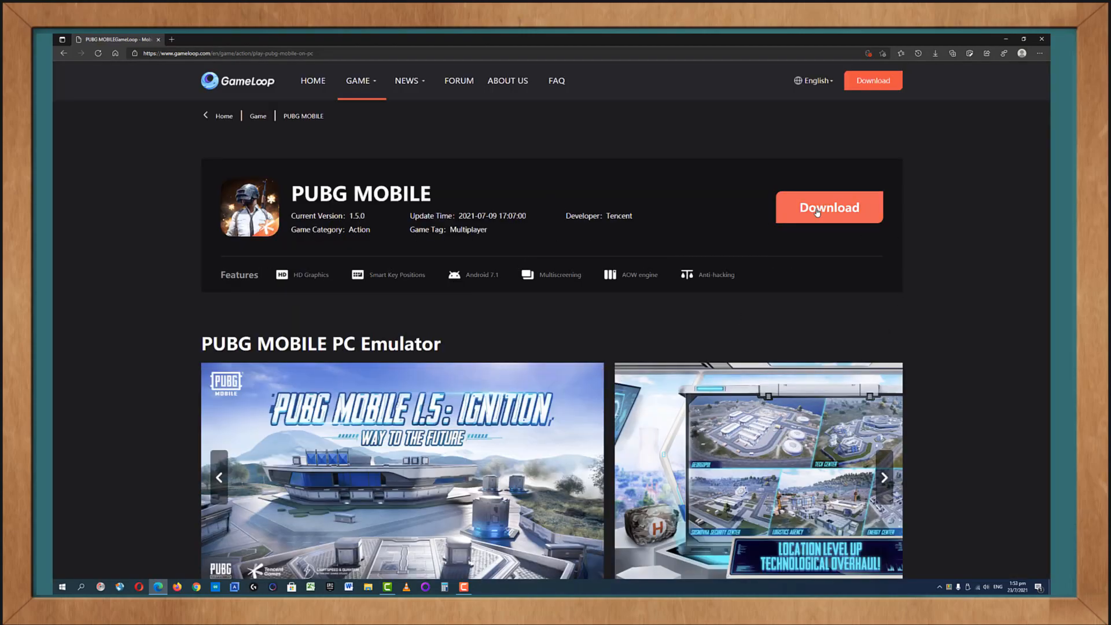
pyautogui.moveTo(827, 92)
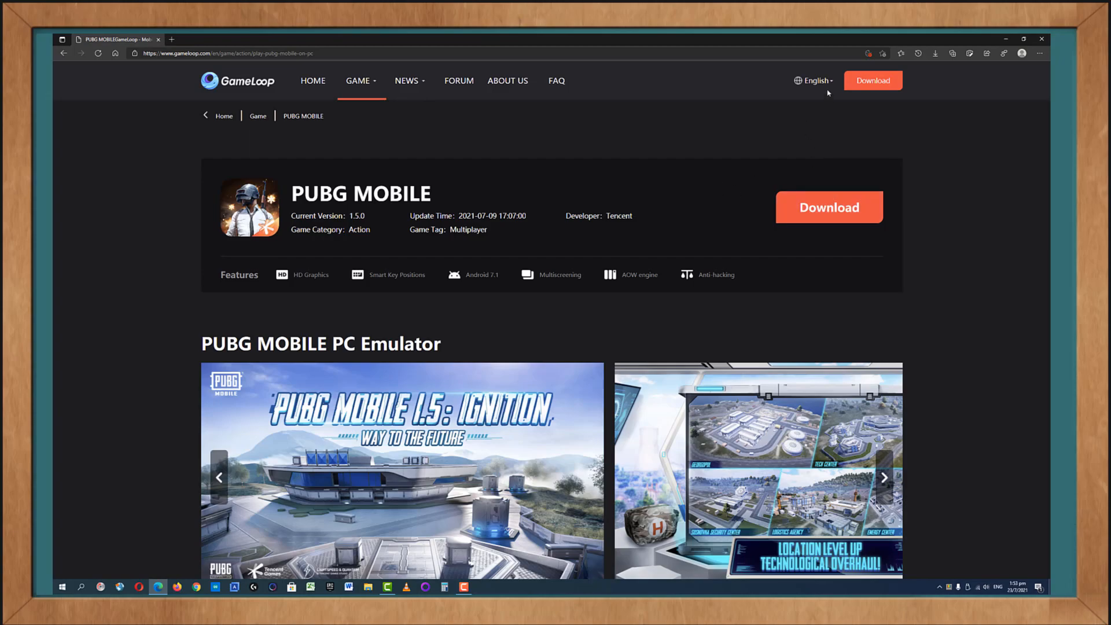
pyautogui.click(814, 80)
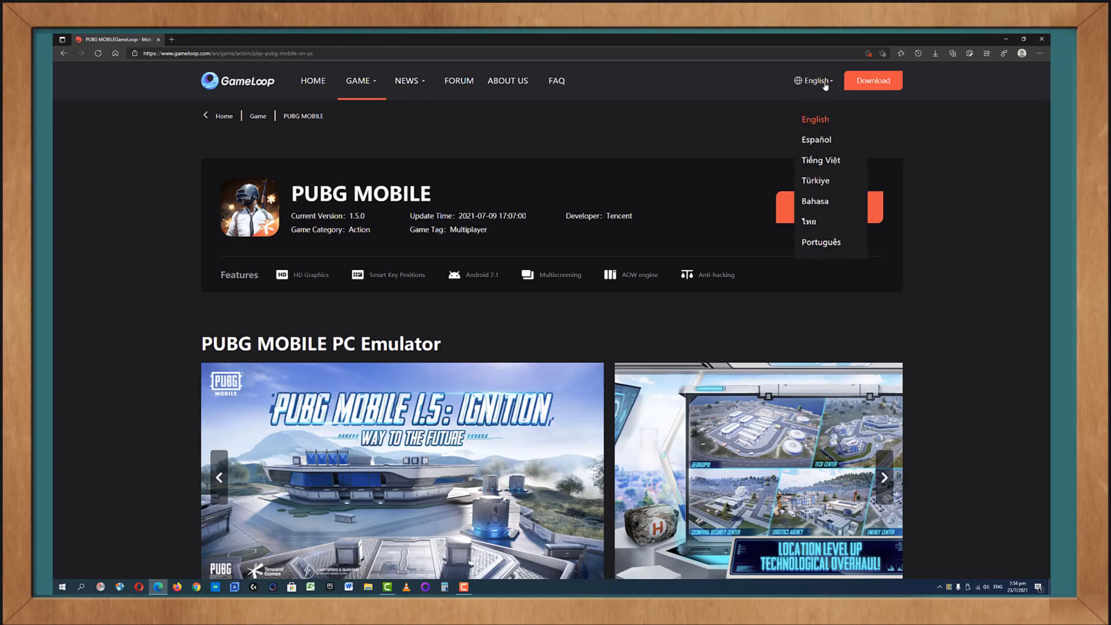
pyautogui.moveTo(827, 115)
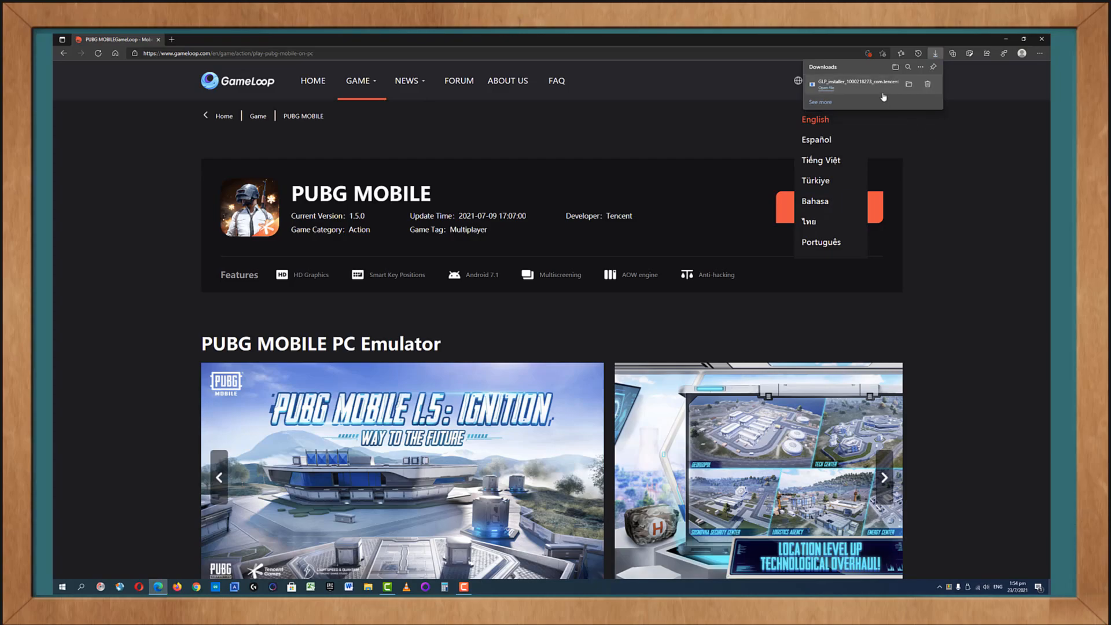
pyautogui.moveTo(909, 84)
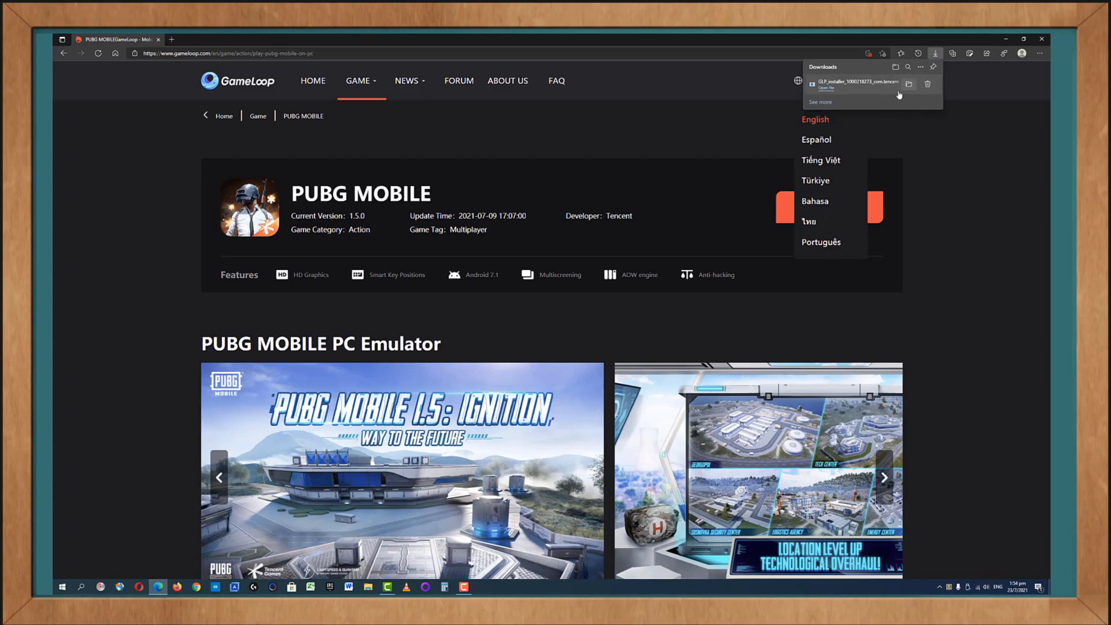
pyautogui.click(919, 84)
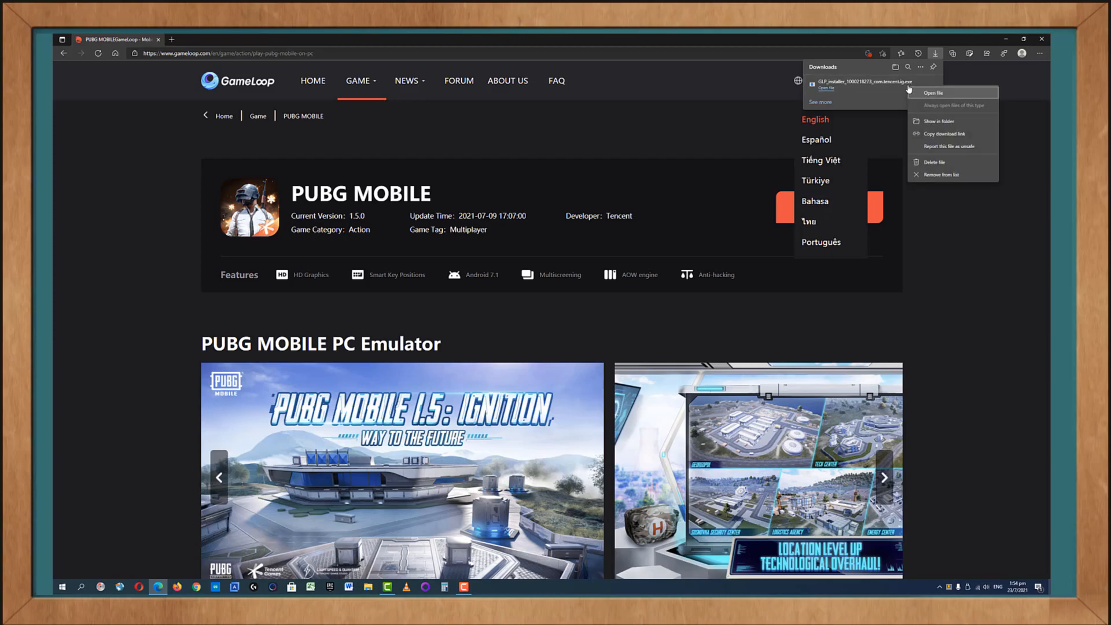
pyautogui.moveTo(938, 121)
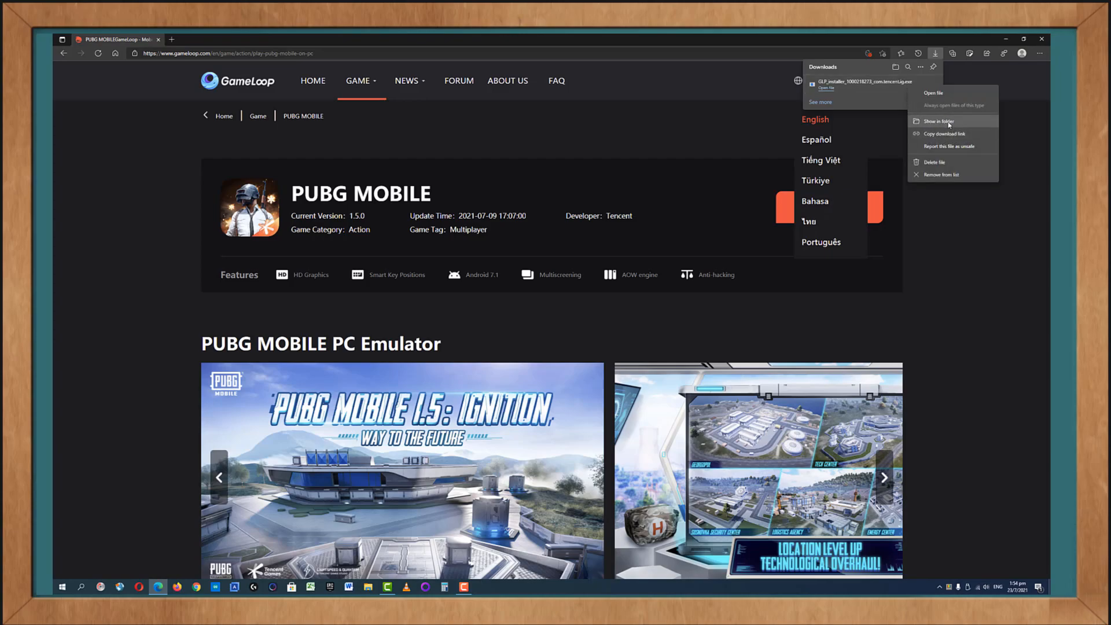
pyautogui.click(936, 121)
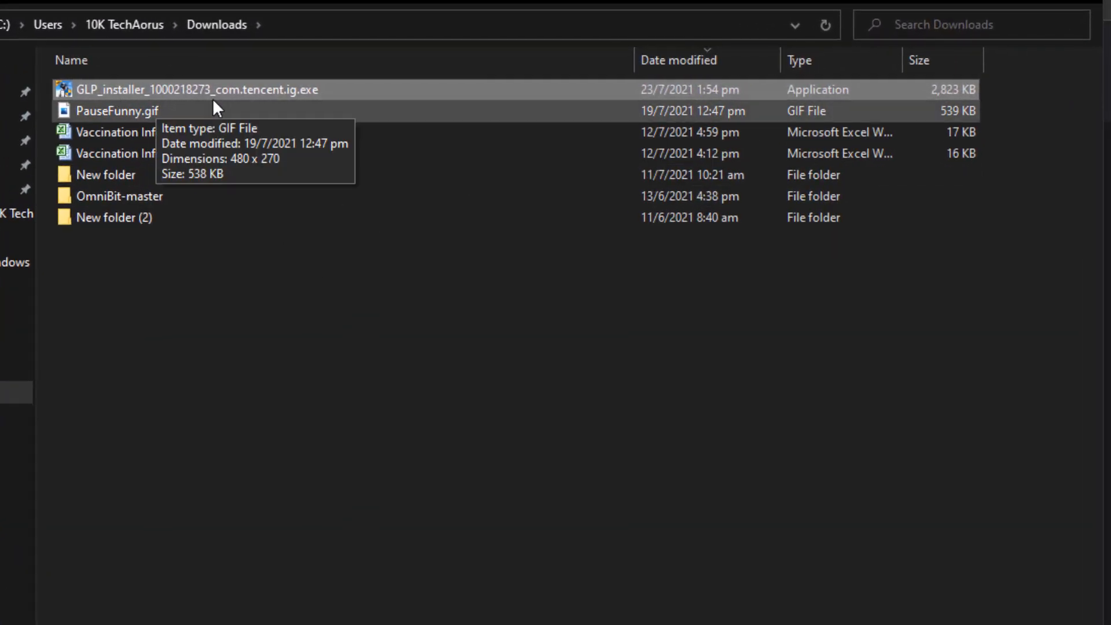
pyautogui.rightClick(191, 89)
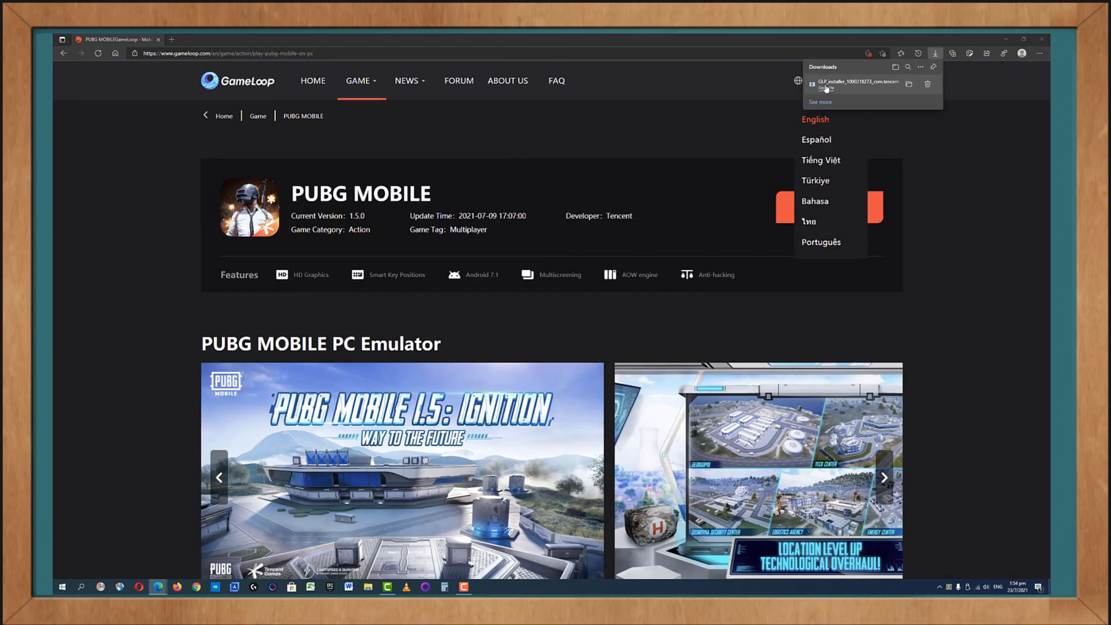
# Launch the GameLoop installer and set its install folder inside GAMES on the GAMES (G:) drive
pyautogui.click(855, 85)
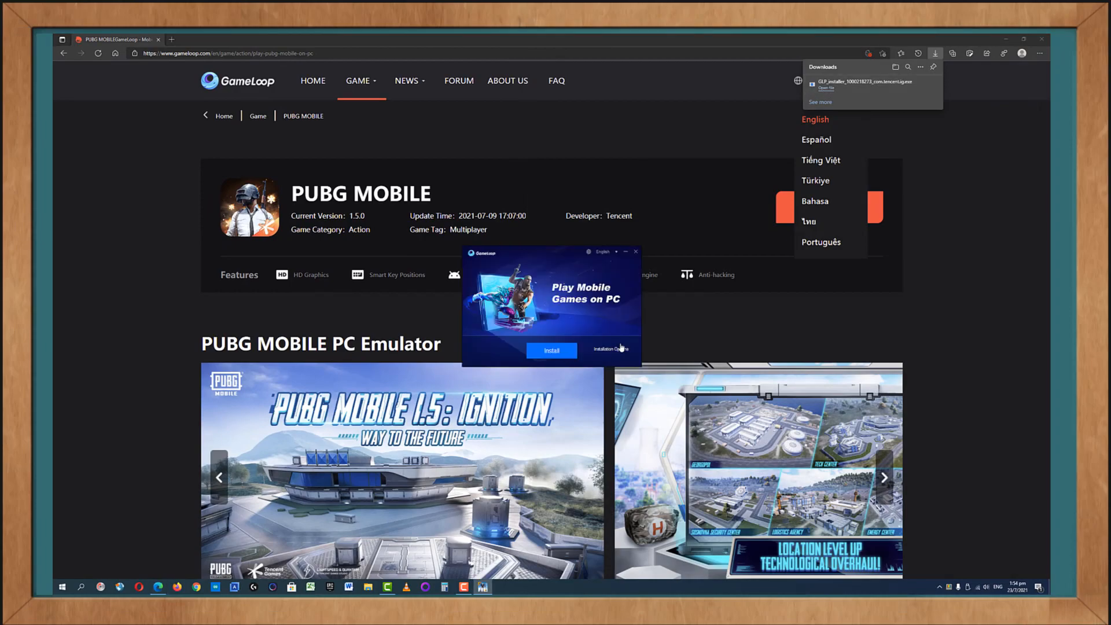
pyautogui.moveTo(560, 281)
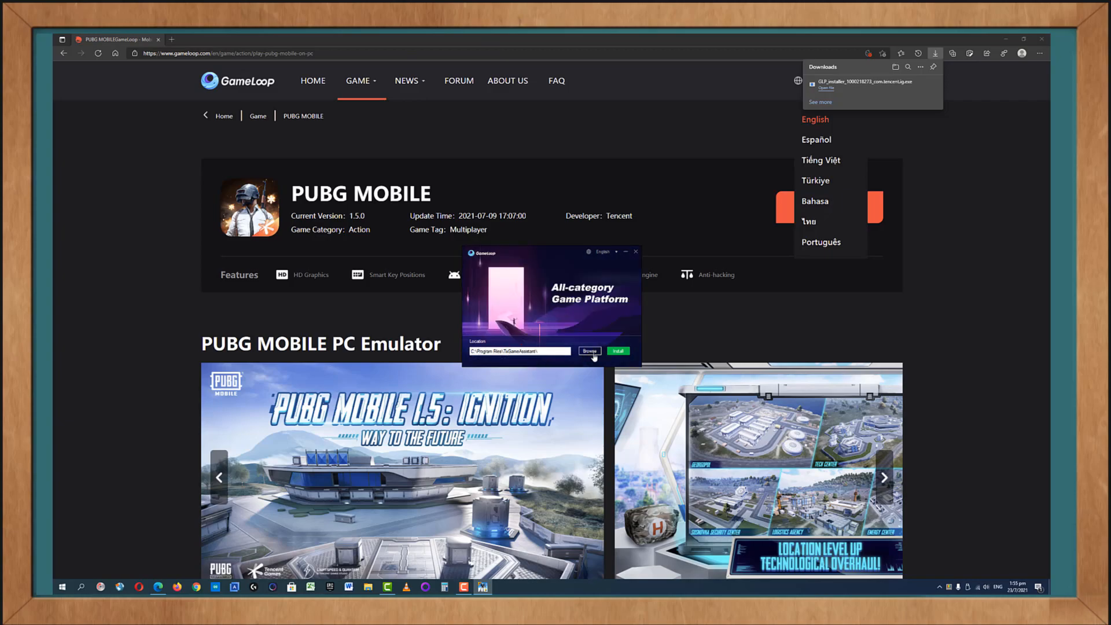
pyautogui.click(589, 351)
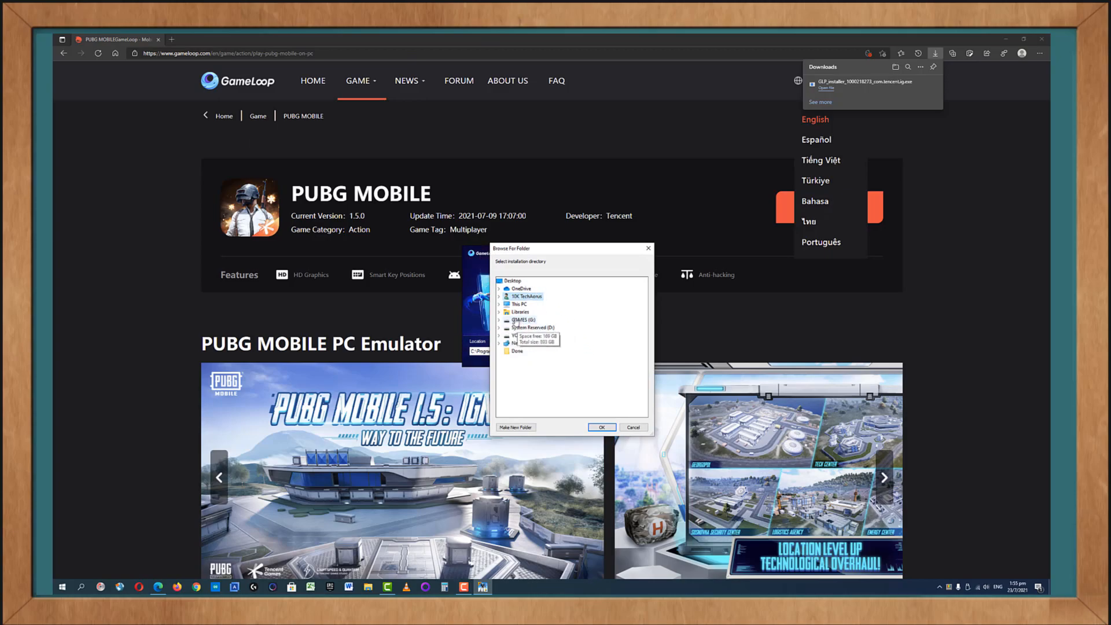
pyautogui.click(500, 311)
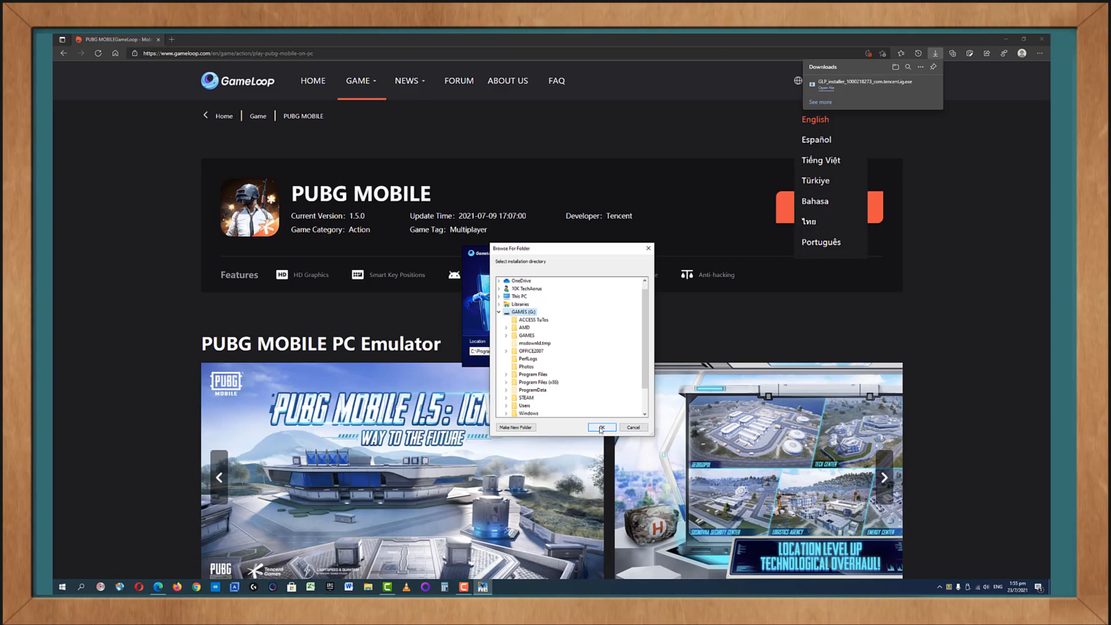
pyautogui.moveTo(529, 350)
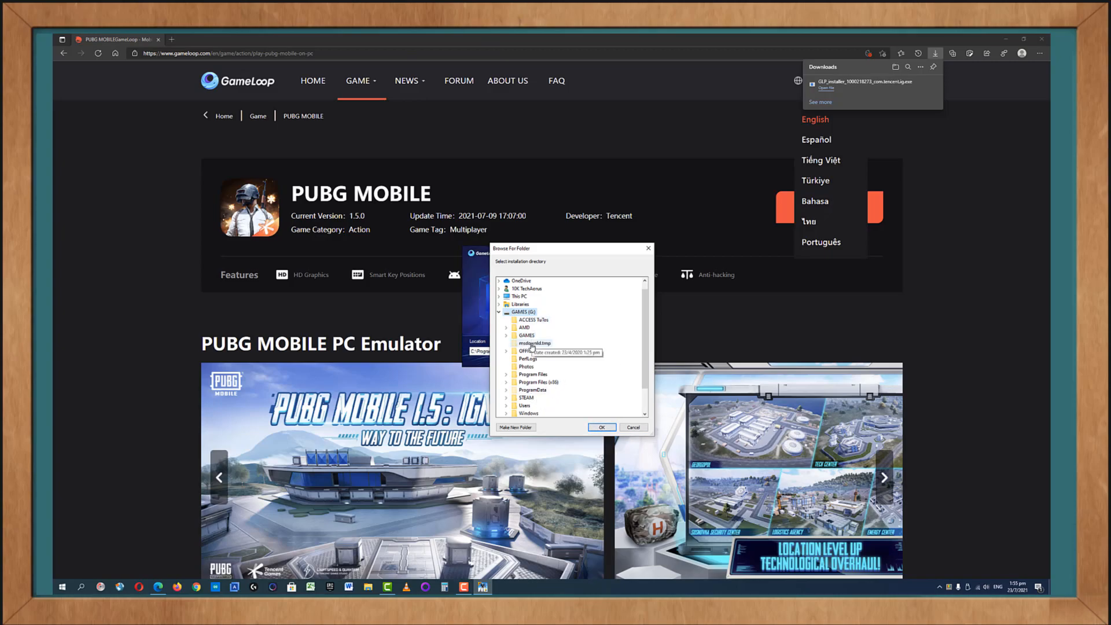
pyautogui.click(526, 335)
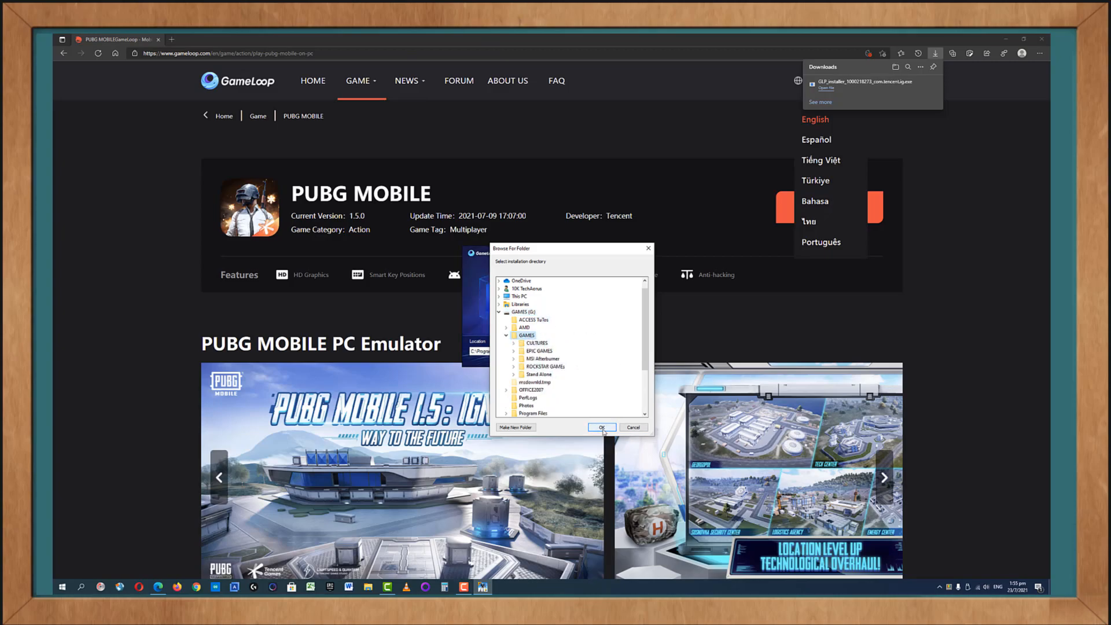
pyautogui.click(601, 427)
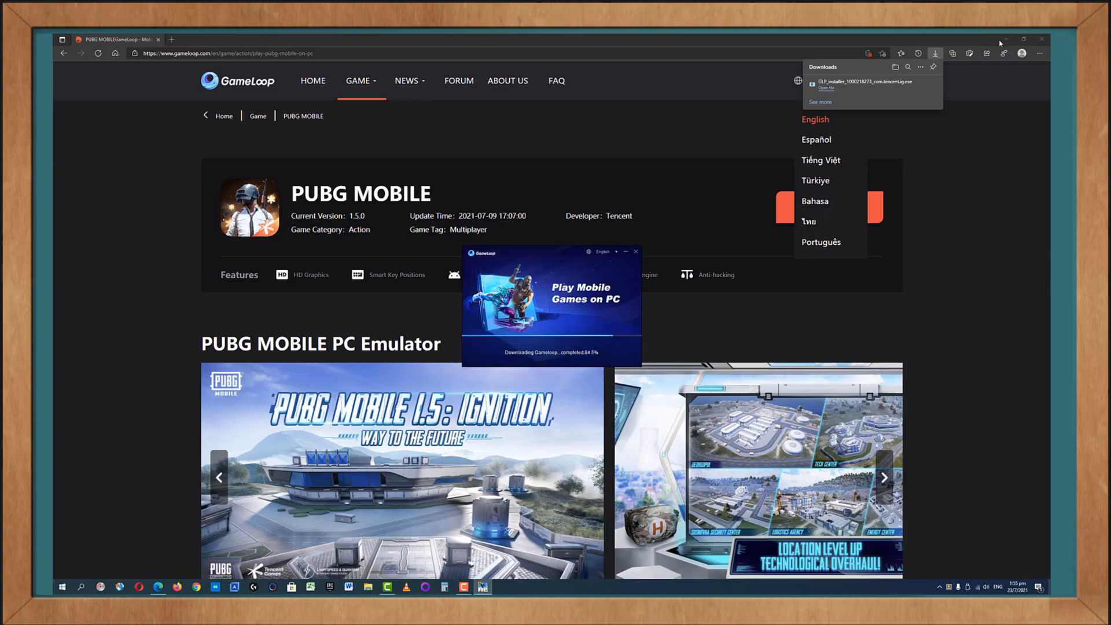
pyautogui.click(1009, 40)
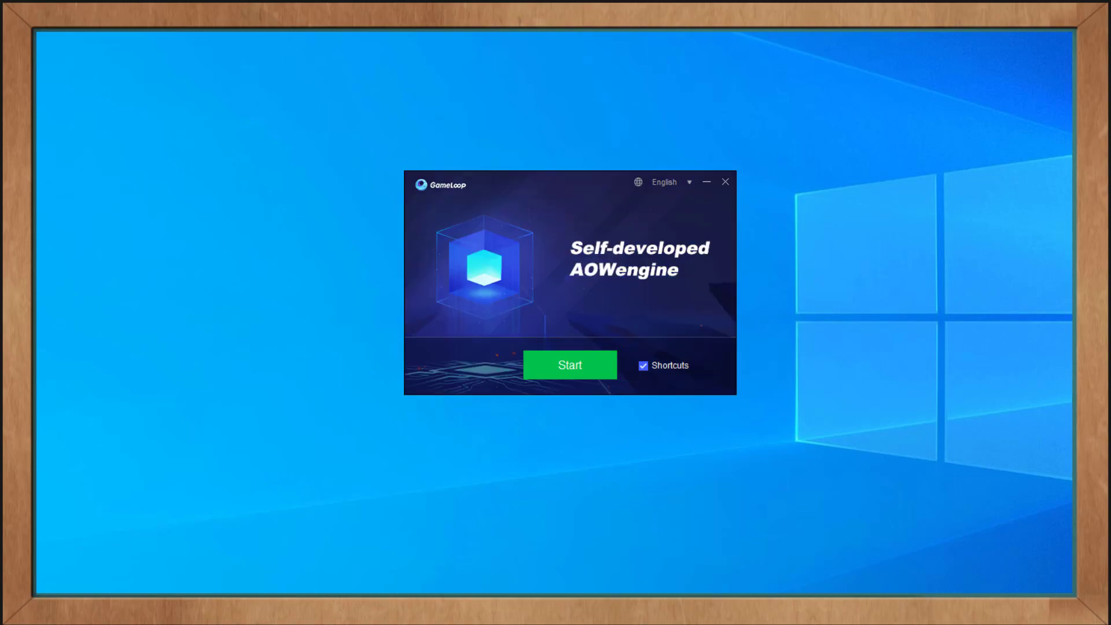
# Toggle the Shortcuts option off and back on, then start the installed GameLoop
pyautogui.click(642, 365)
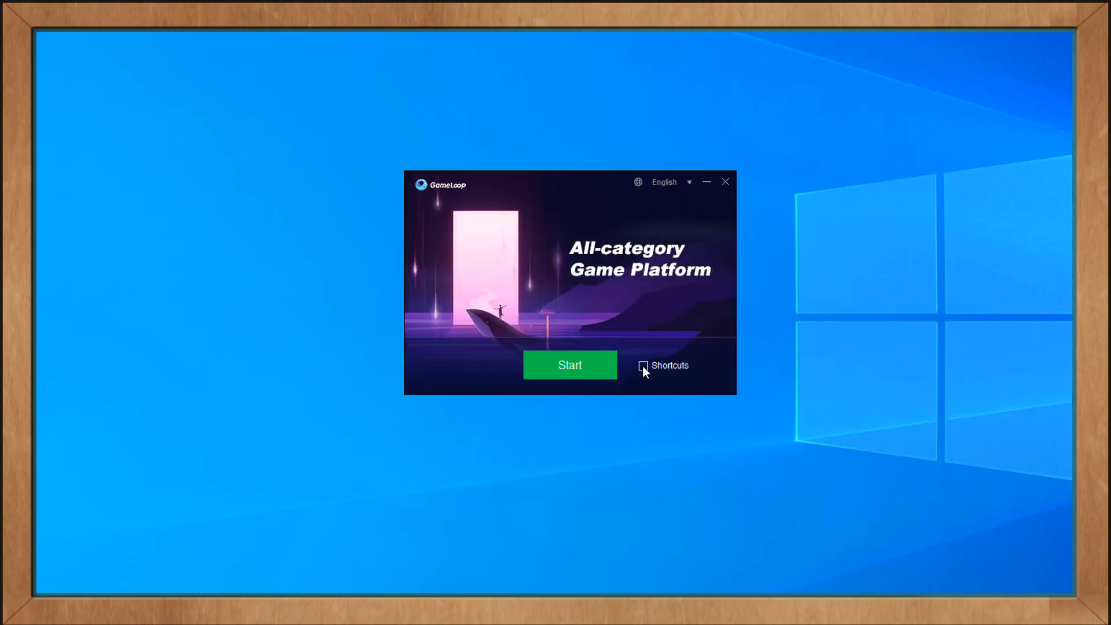
pyautogui.click(642, 364)
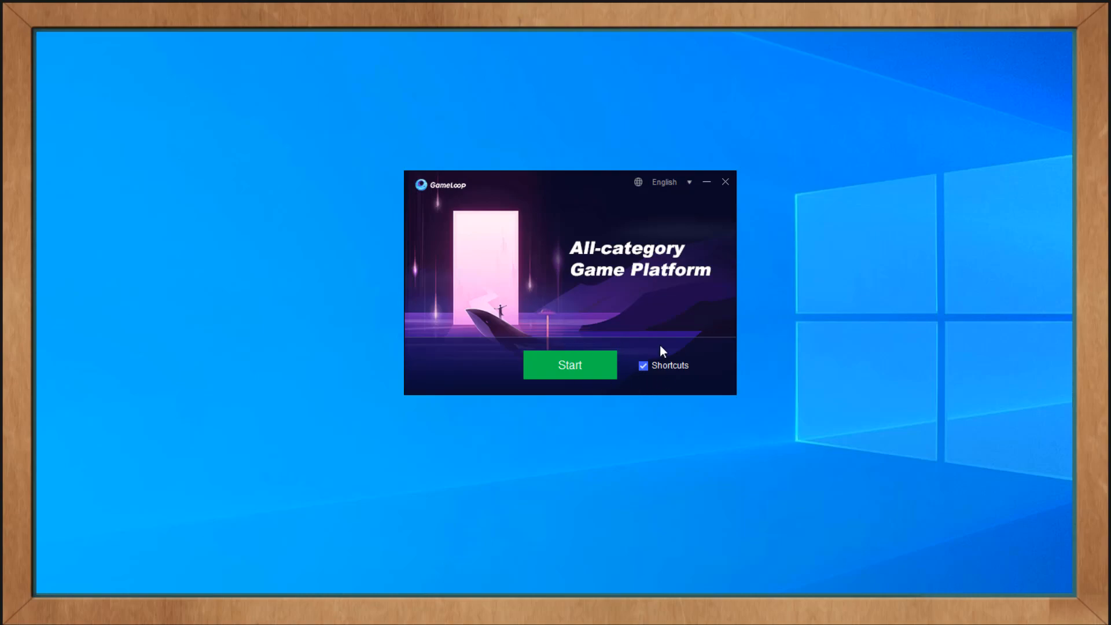
pyautogui.click(724, 182)
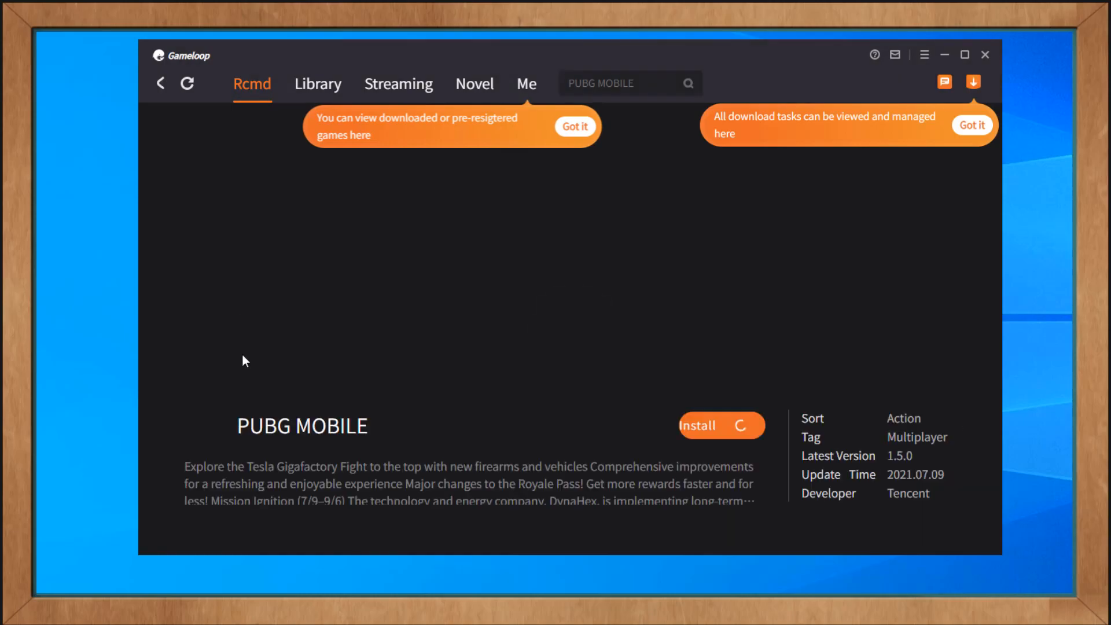
# Install PUBG MOBILE in GameLoop, dismiss the downloads tip and launch the game
pyautogui.click(718, 425)
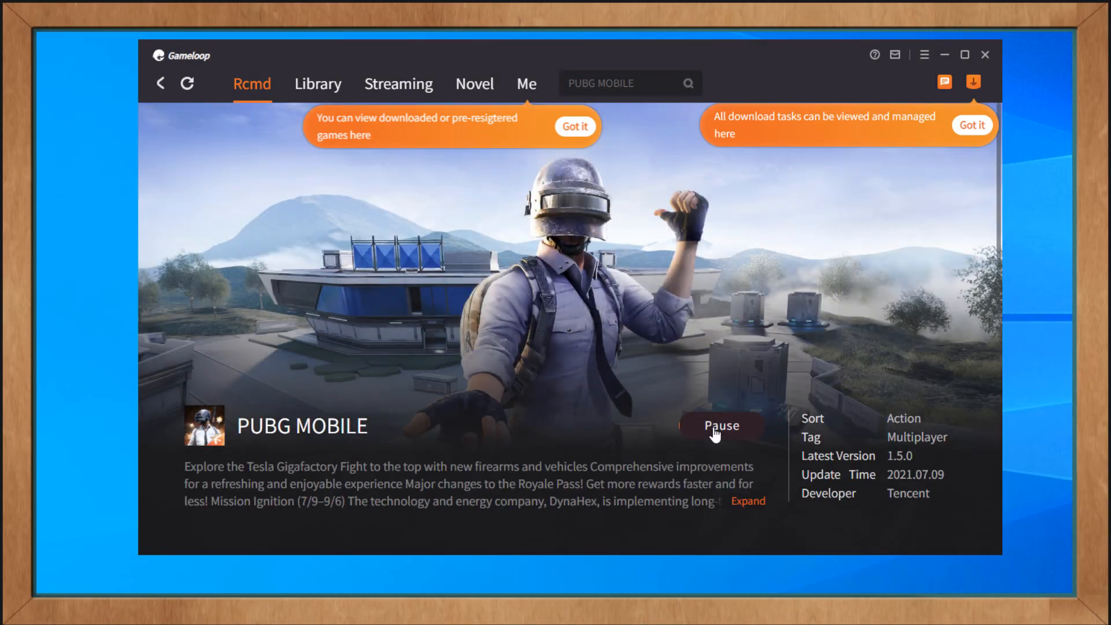
pyautogui.click(721, 425)
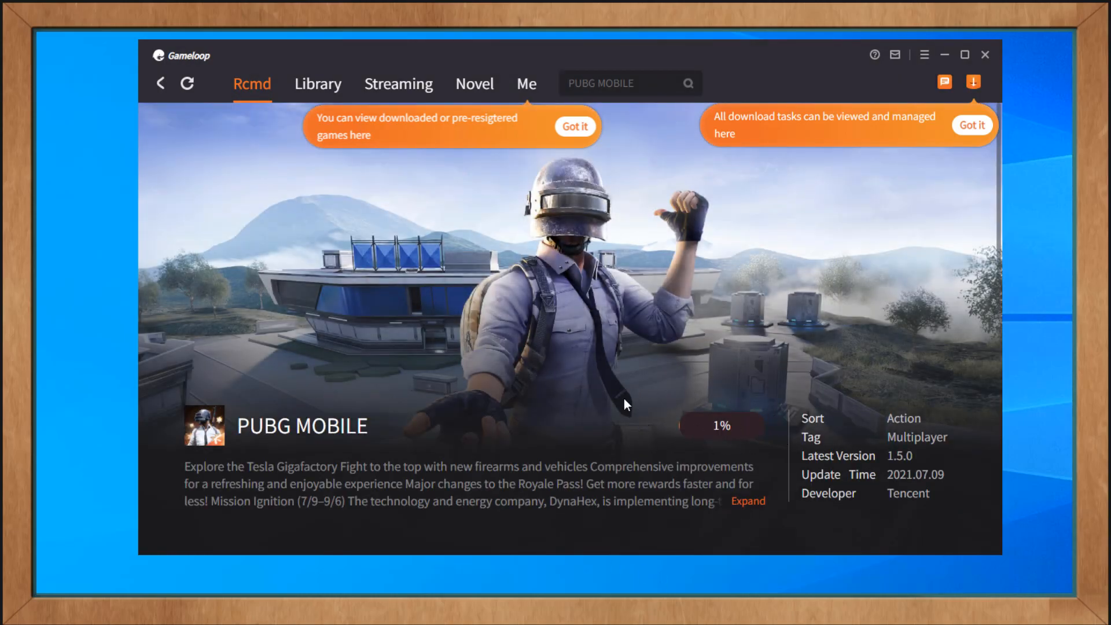
pyautogui.moveTo(324, 117)
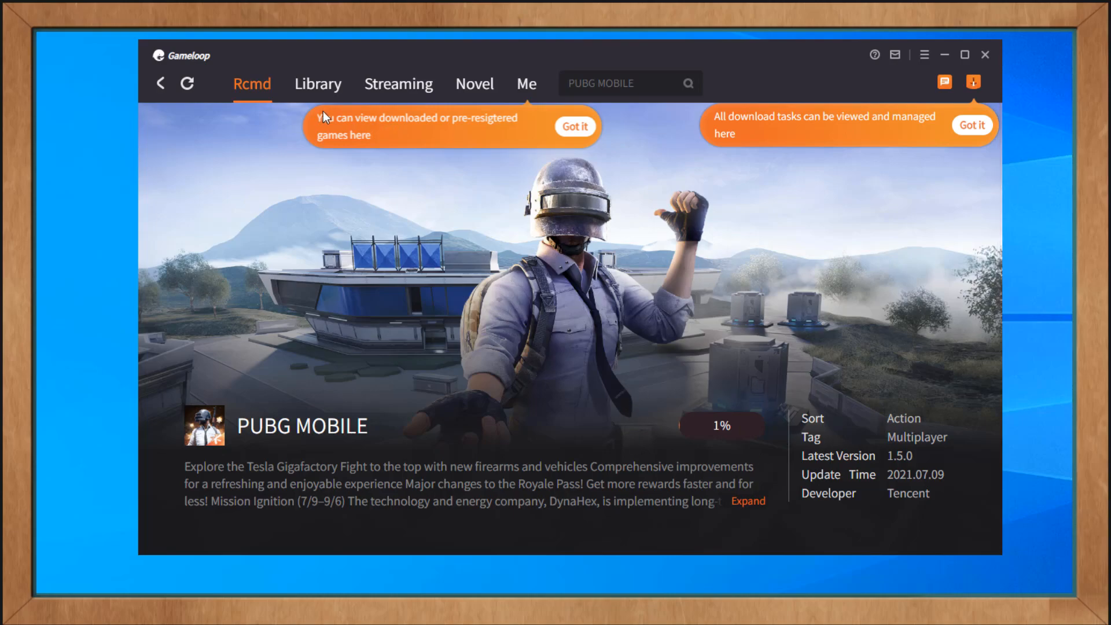
pyautogui.moveTo(537, 130)
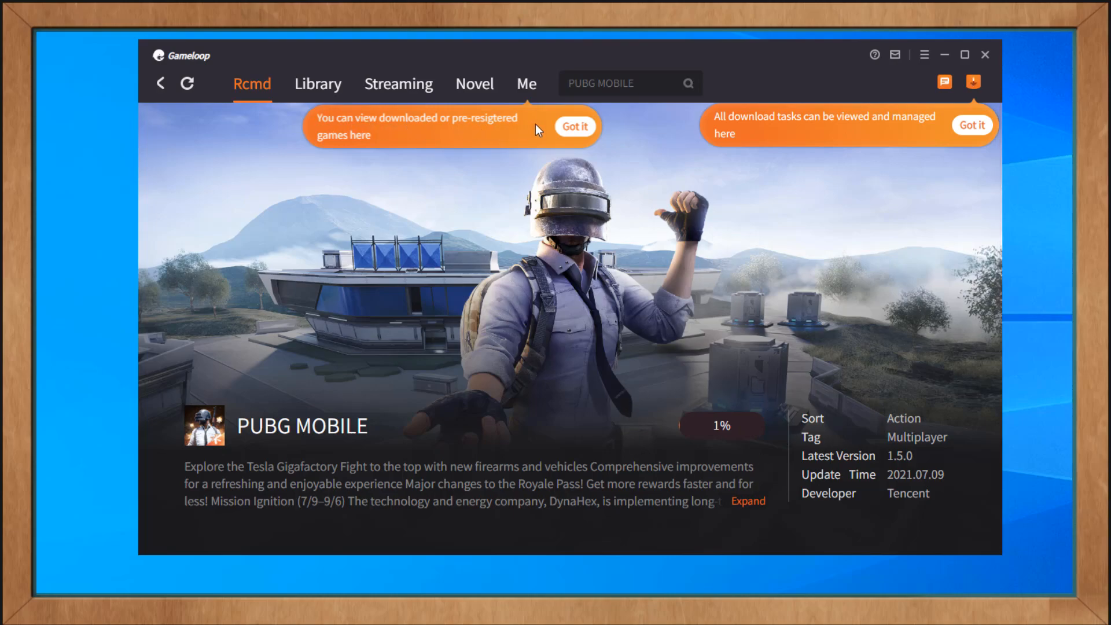
pyautogui.click(398, 83)
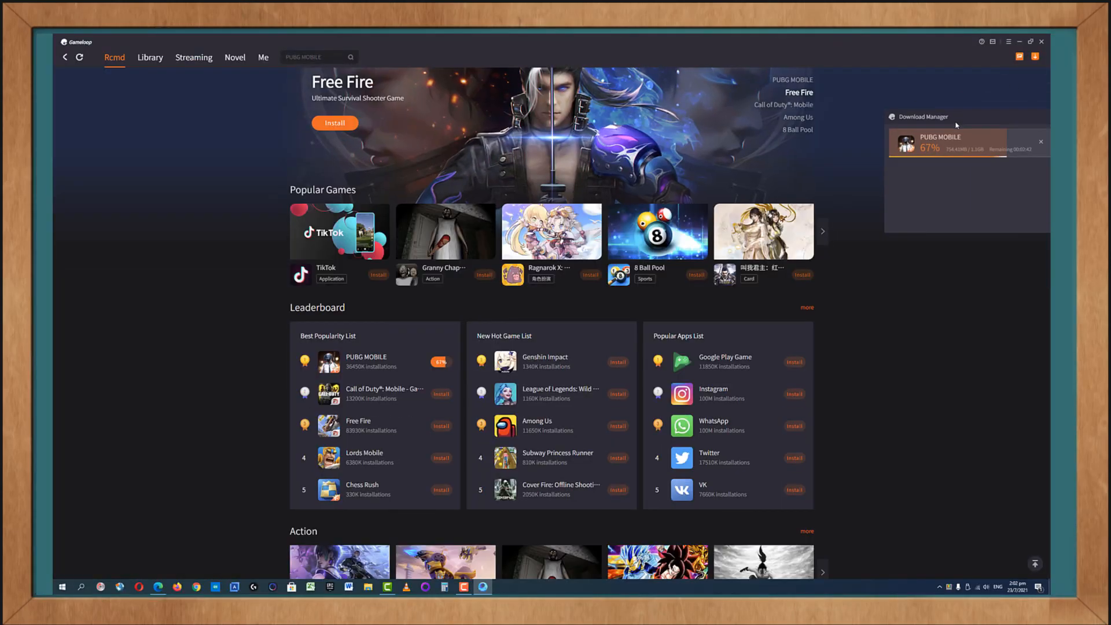
pyautogui.scroll(-3)
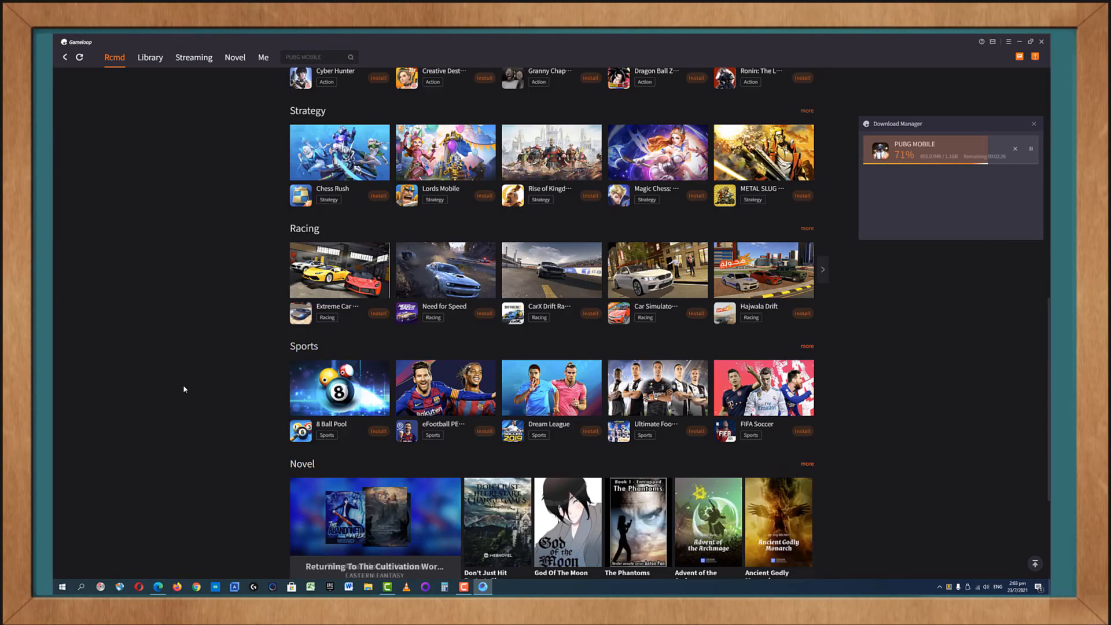
pyautogui.click(262, 58)
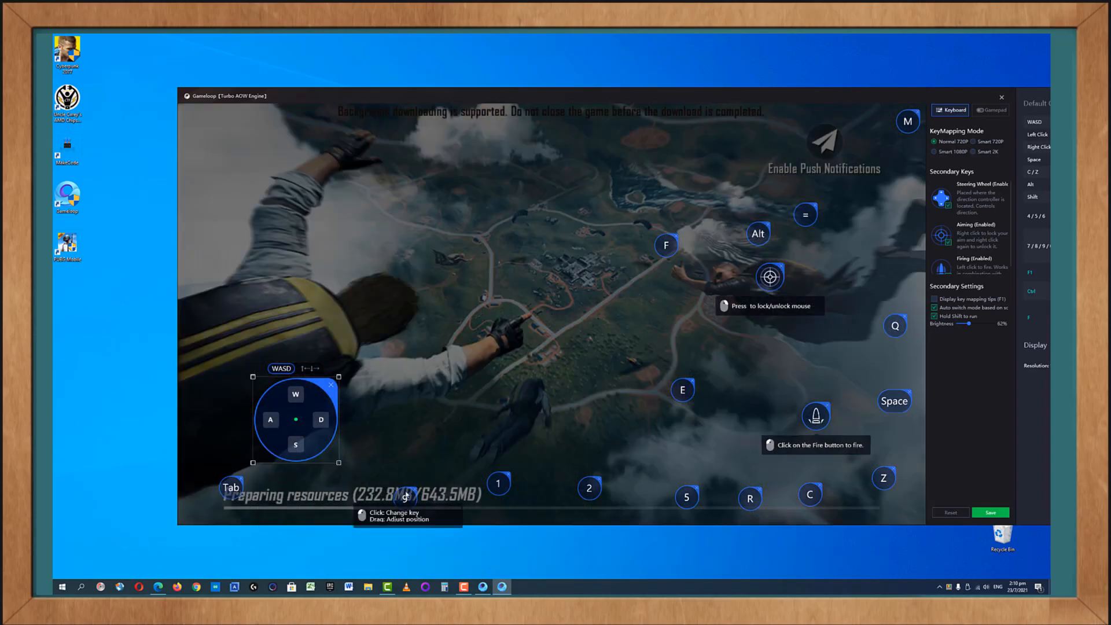
# Close the key-mapping editor, browse Basic, Engine and Game settings unchanged, and exit full screen with F11
pyautogui.click(882, 96)
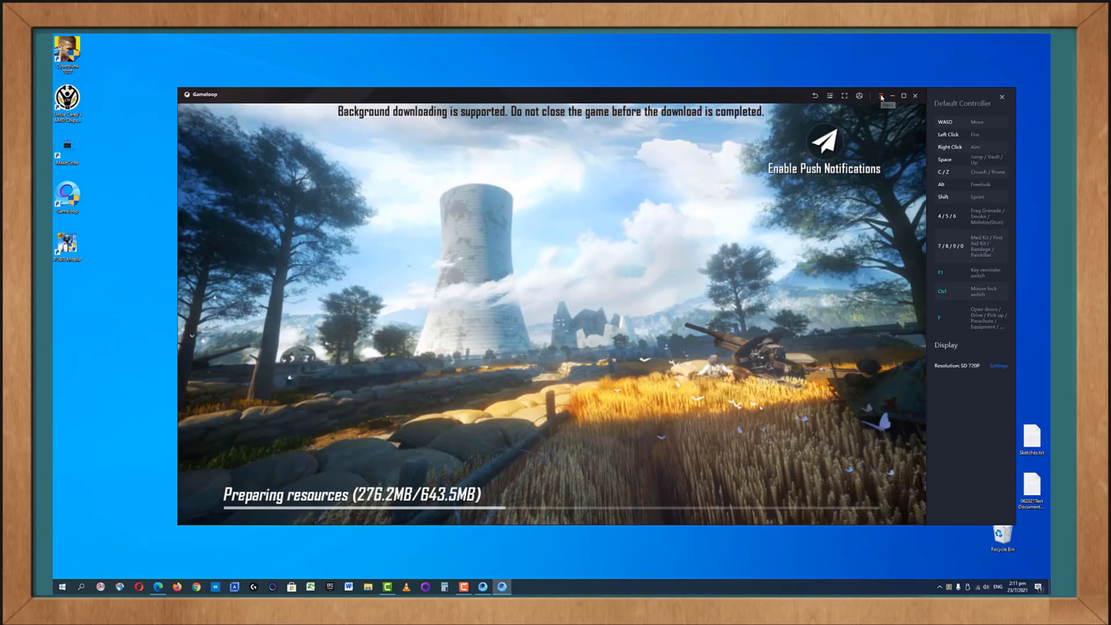
pyautogui.click(881, 96)
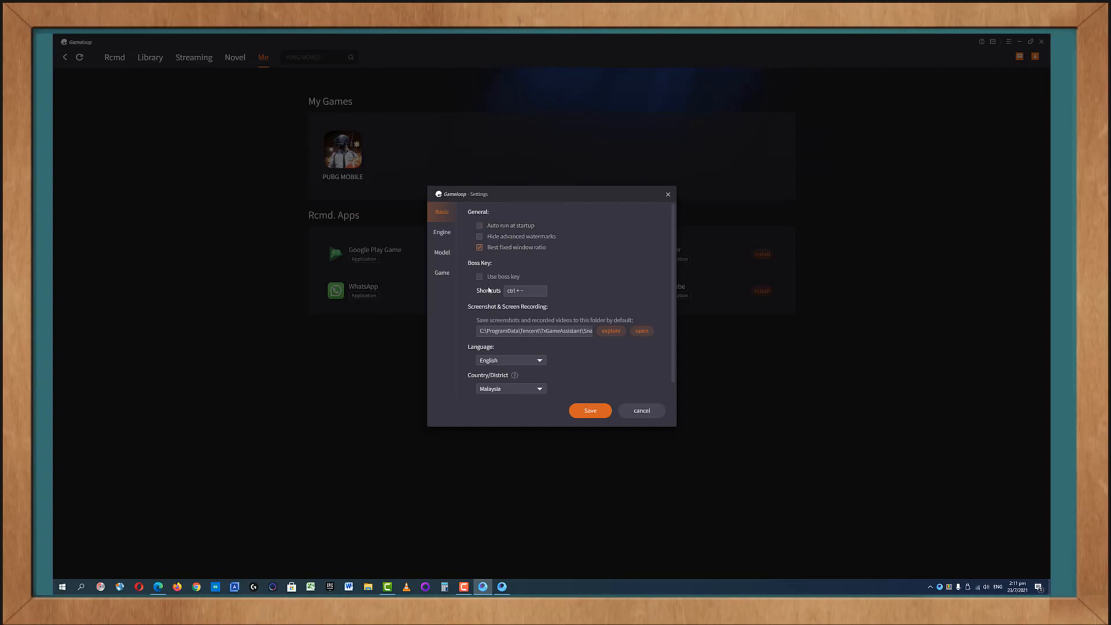
pyautogui.click(441, 231)
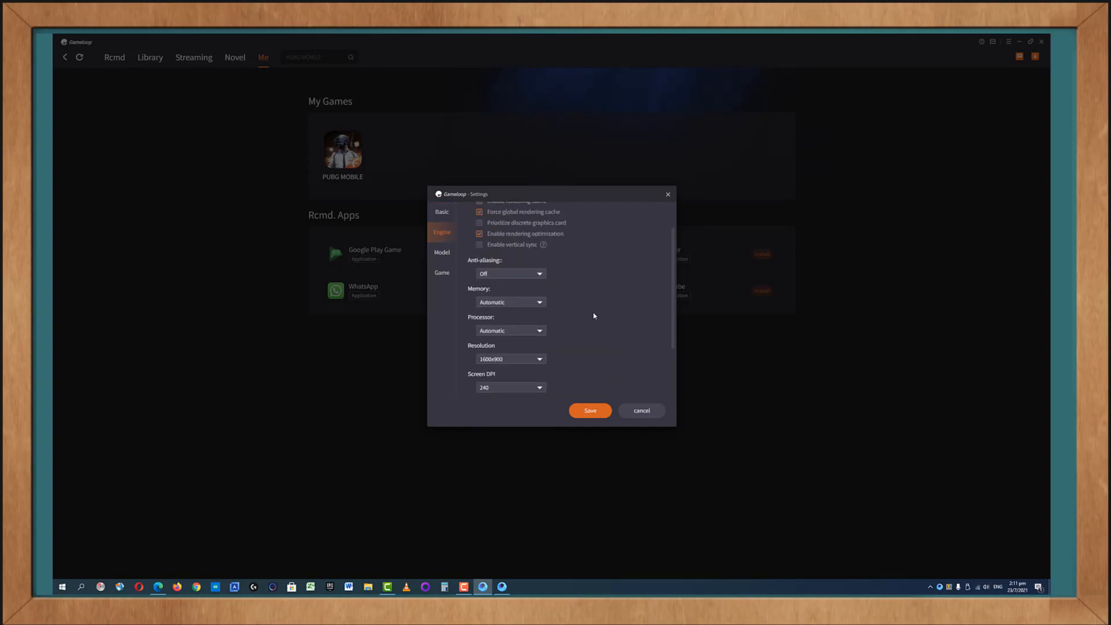
pyautogui.click(441, 272)
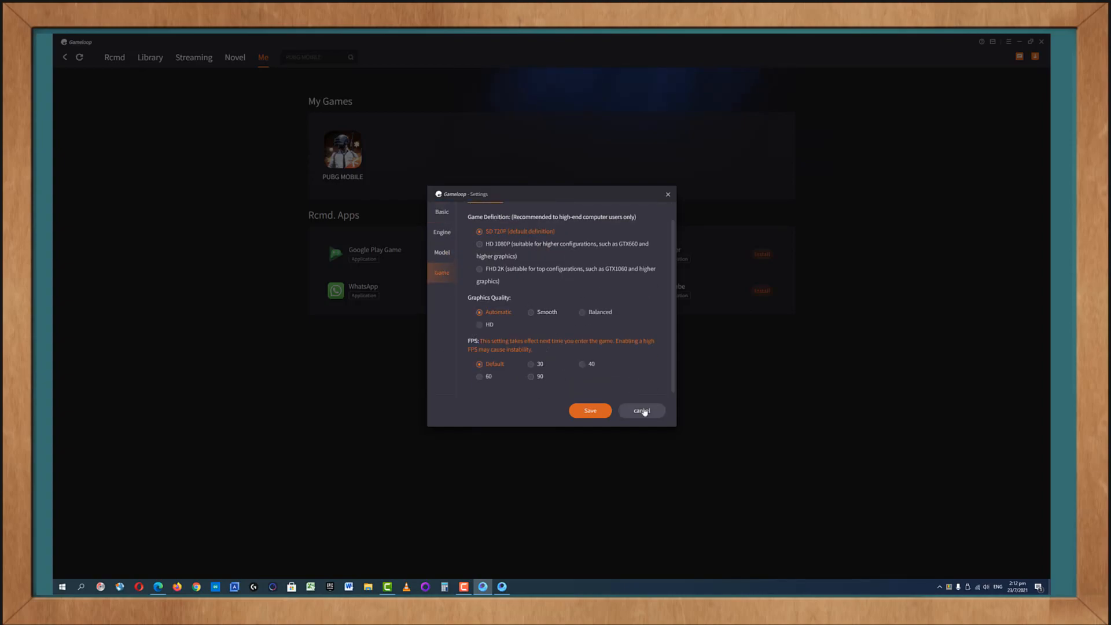
pyautogui.click(640, 409)
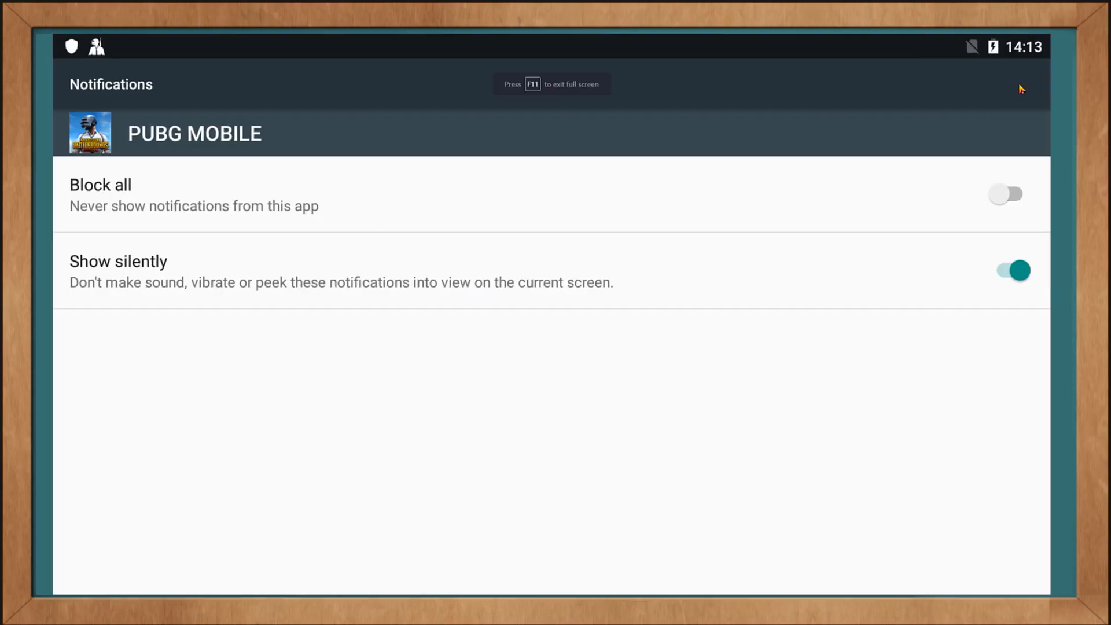
pyautogui.press('f11')
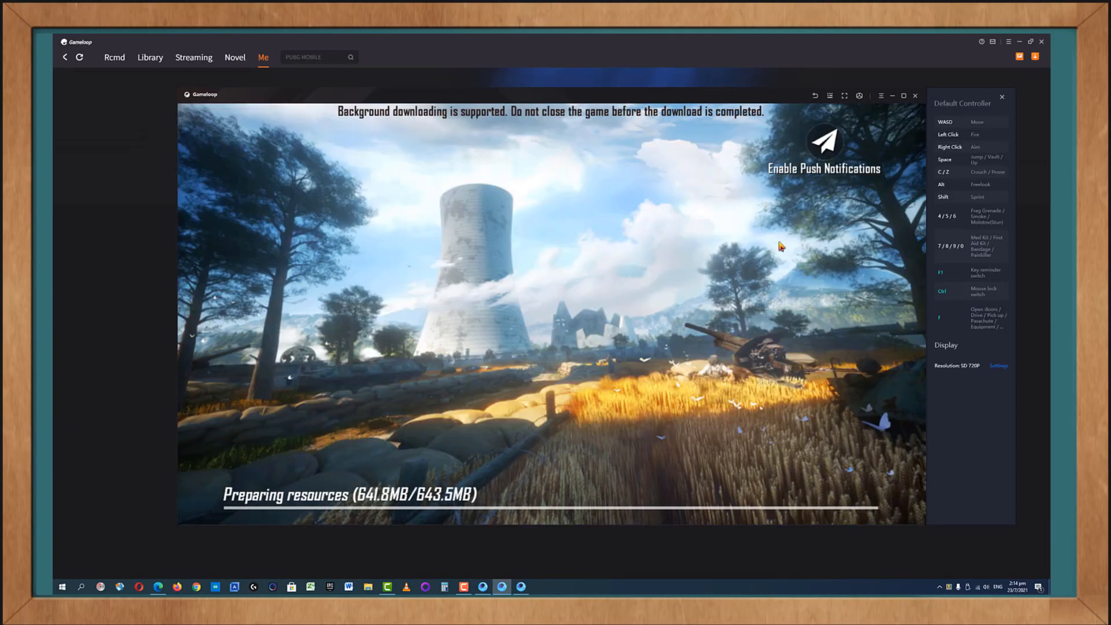
pyautogui.moveTo(818, 274)
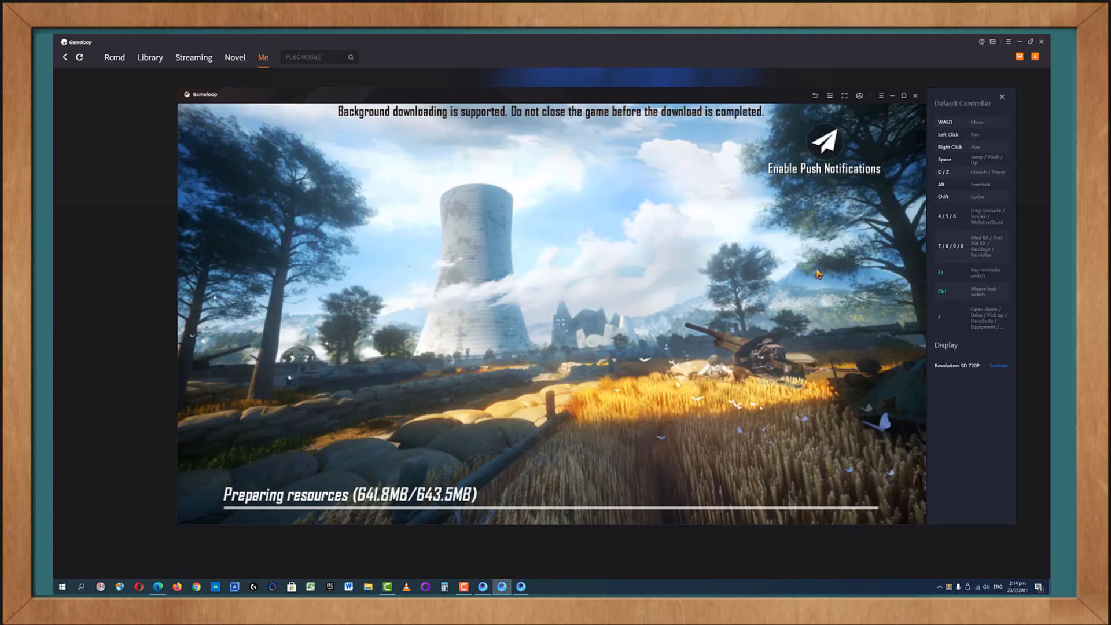
pyautogui.moveTo(754, 342)
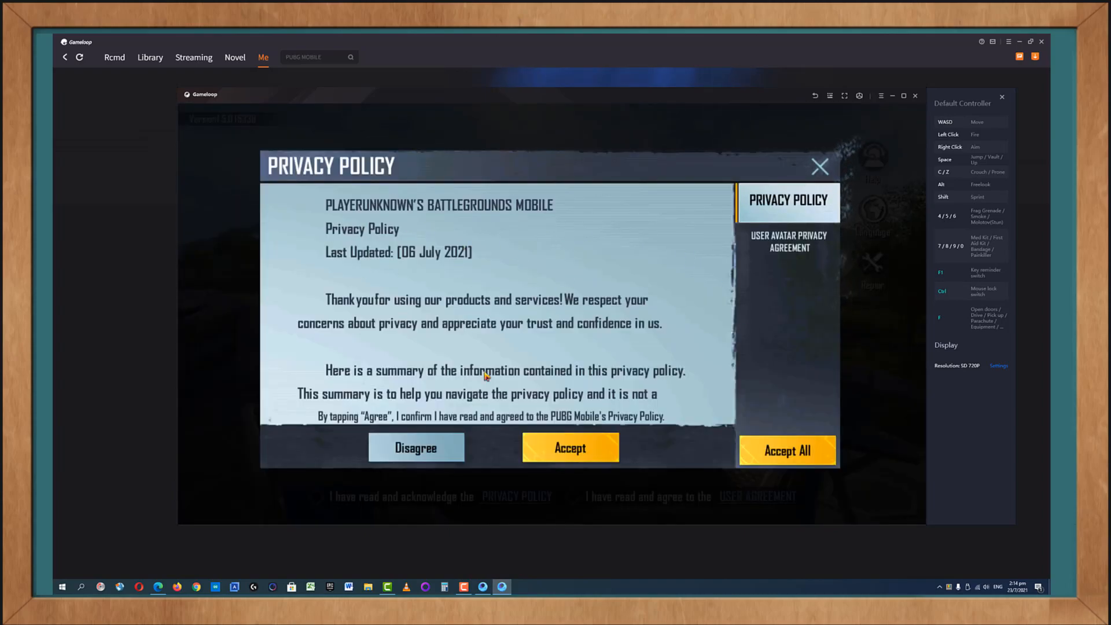
# Scroll through the PUBG MOBILE privacy policy text before accepting it
pyautogui.scroll(-3)
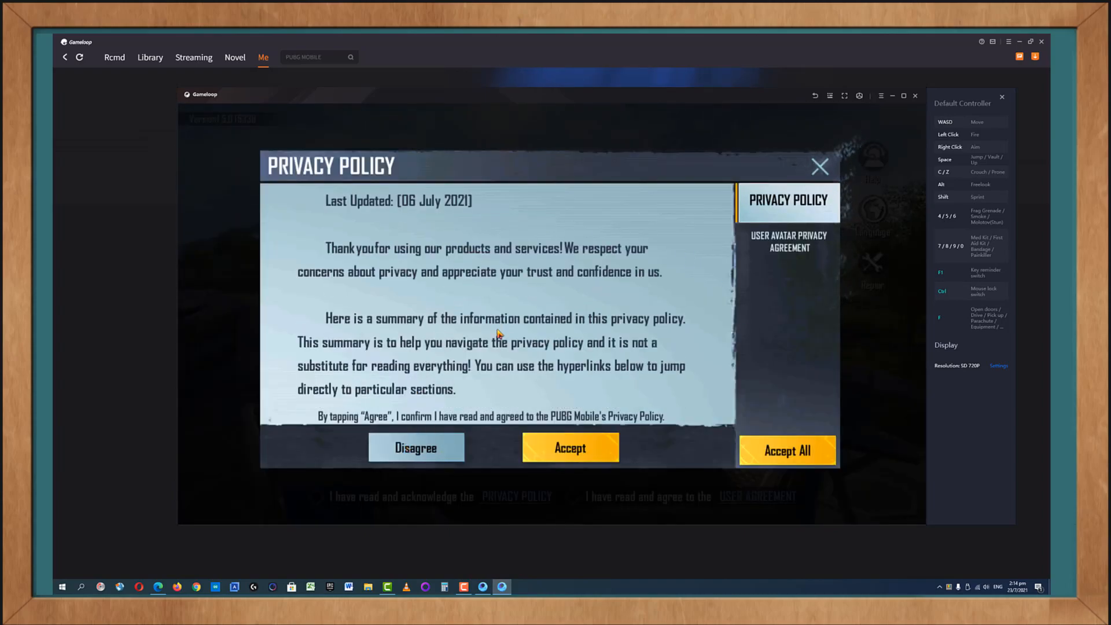
pyautogui.scroll(-3)
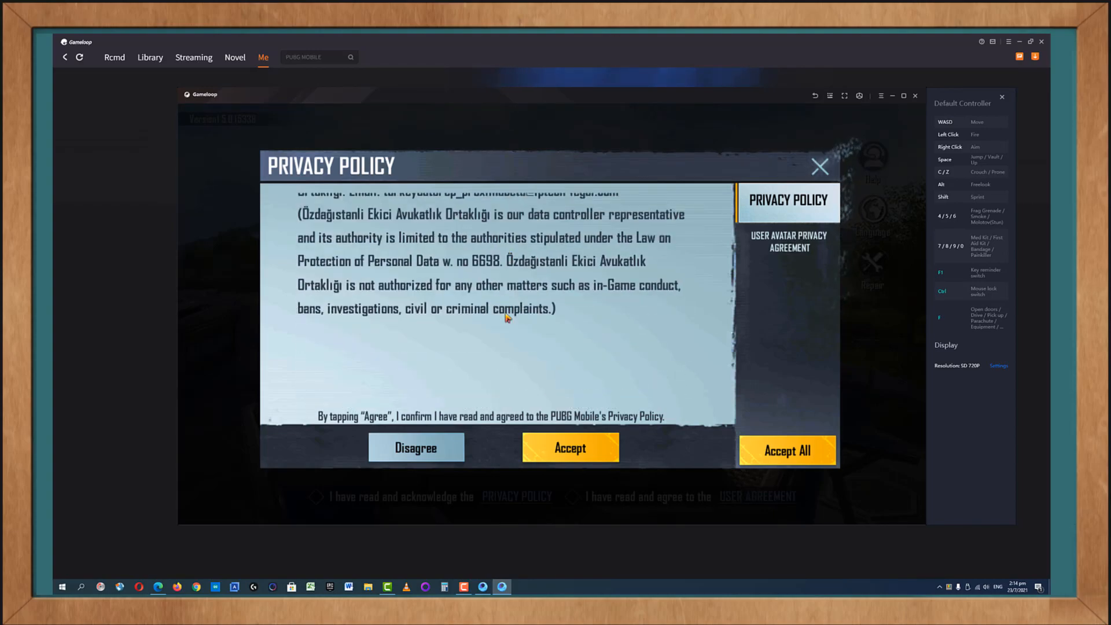
pyautogui.scroll(3)
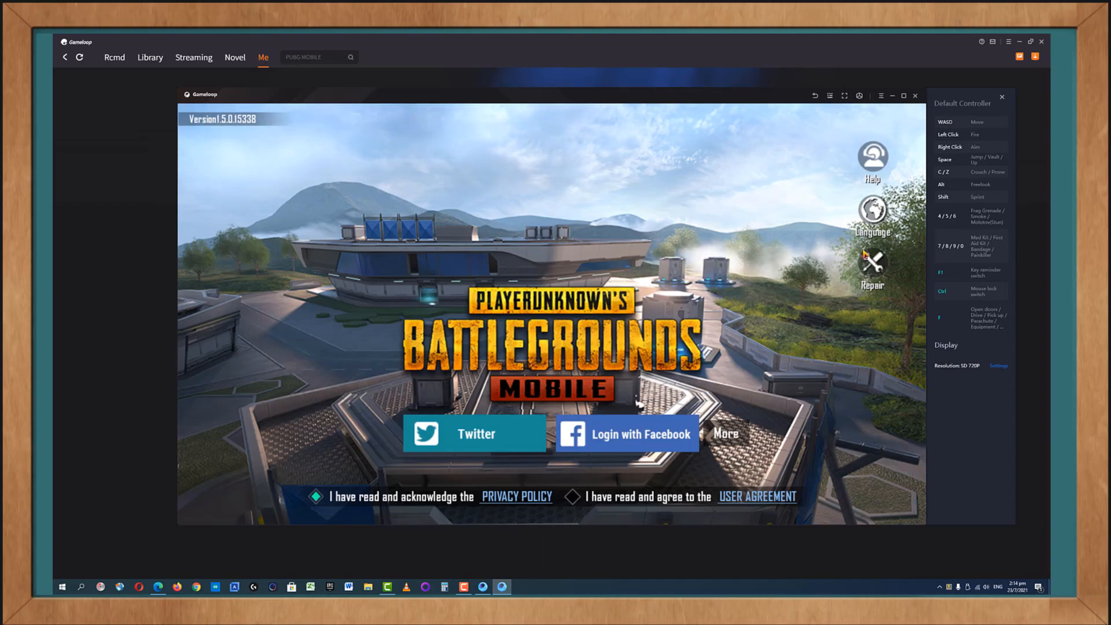
pyautogui.moveTo(810, 353)
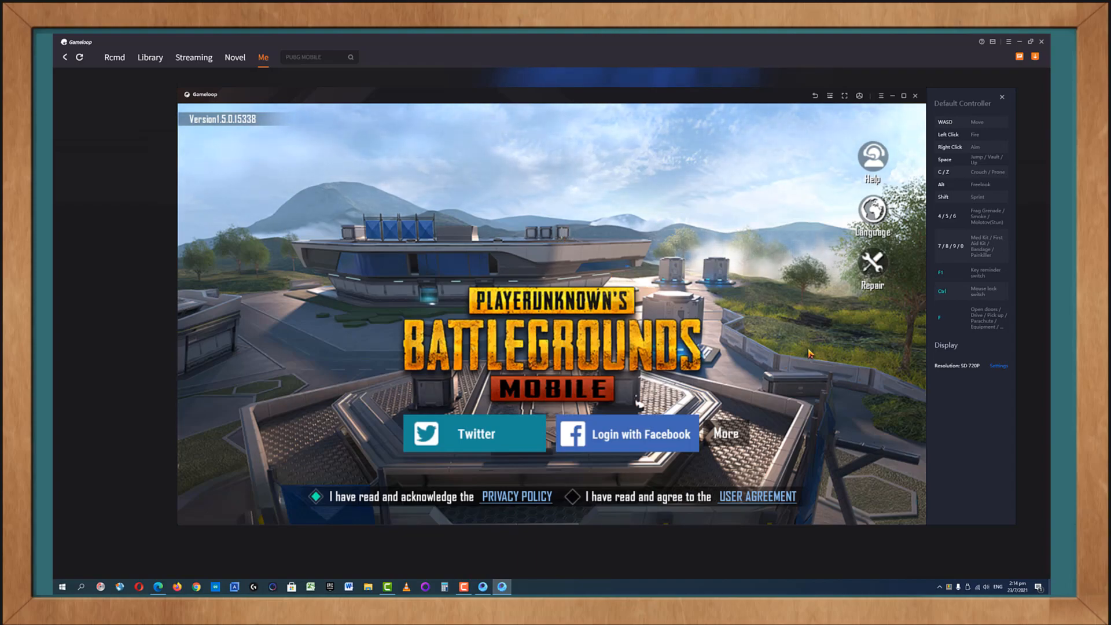
pyautogui.moveTo(579, 503)
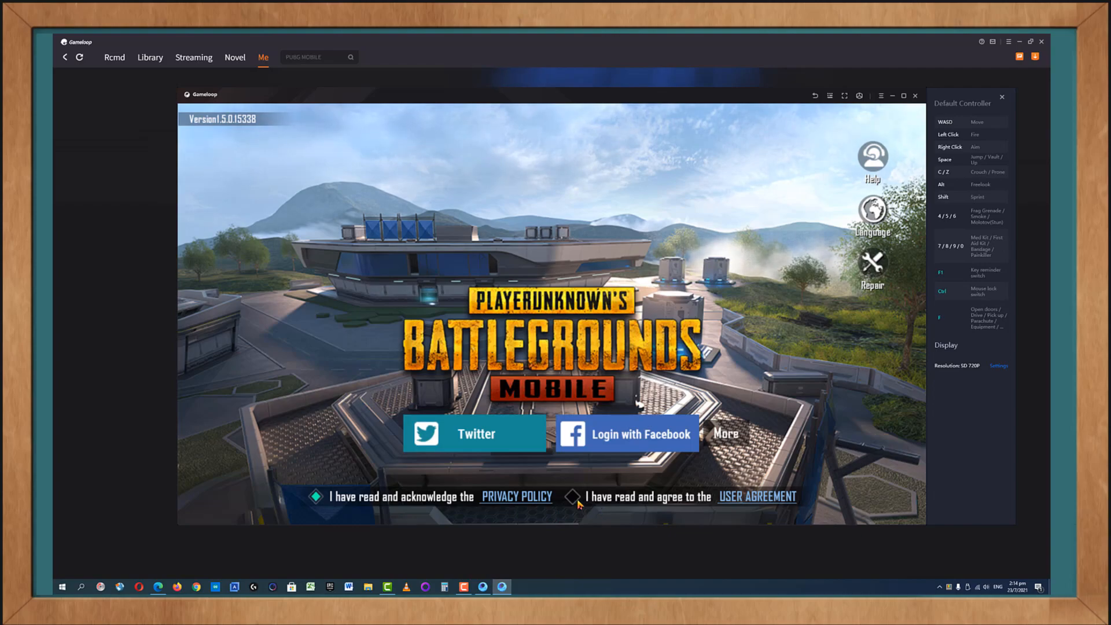
# Tick the user agreement and choose Play Games from the extra login methods
pyautogui.click(573, 496)
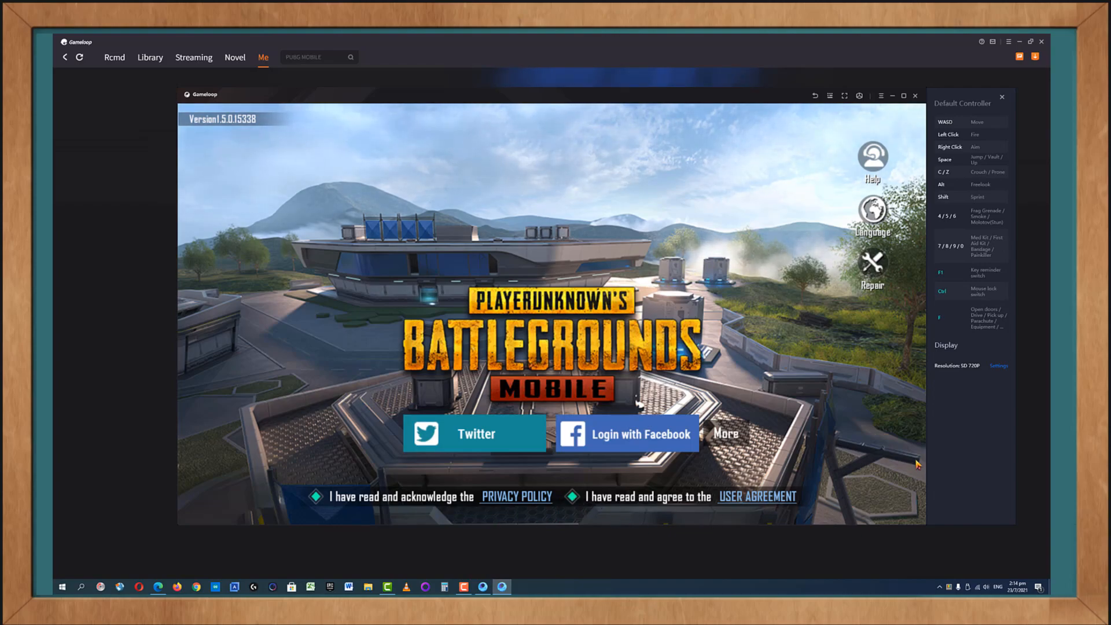
pyautogui.moveTo(726, 432)
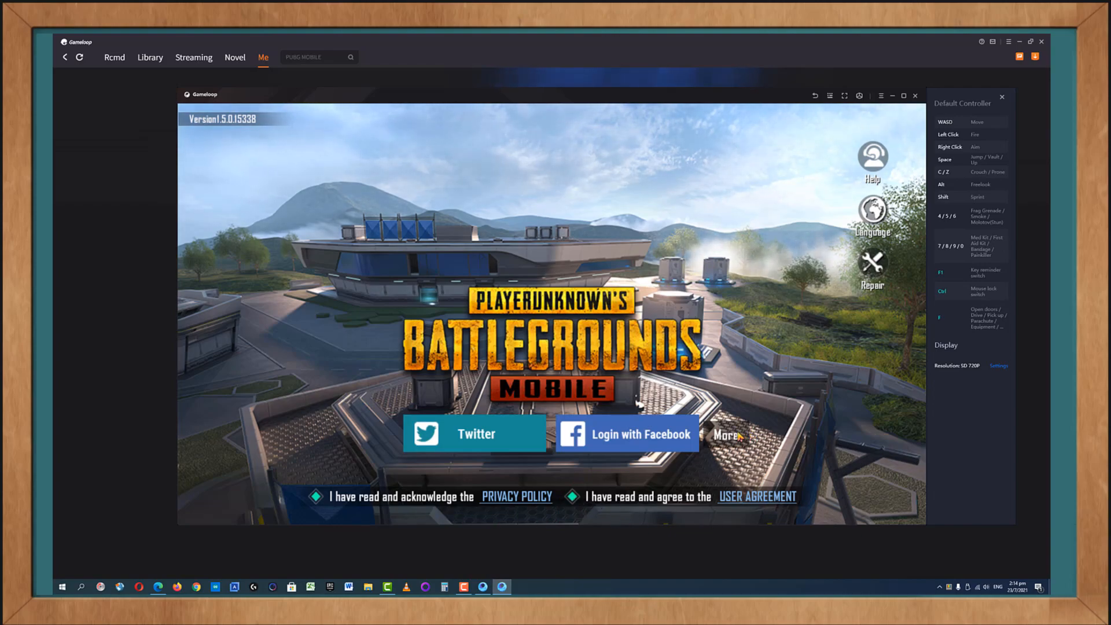
pyautogui.click(726, 433)
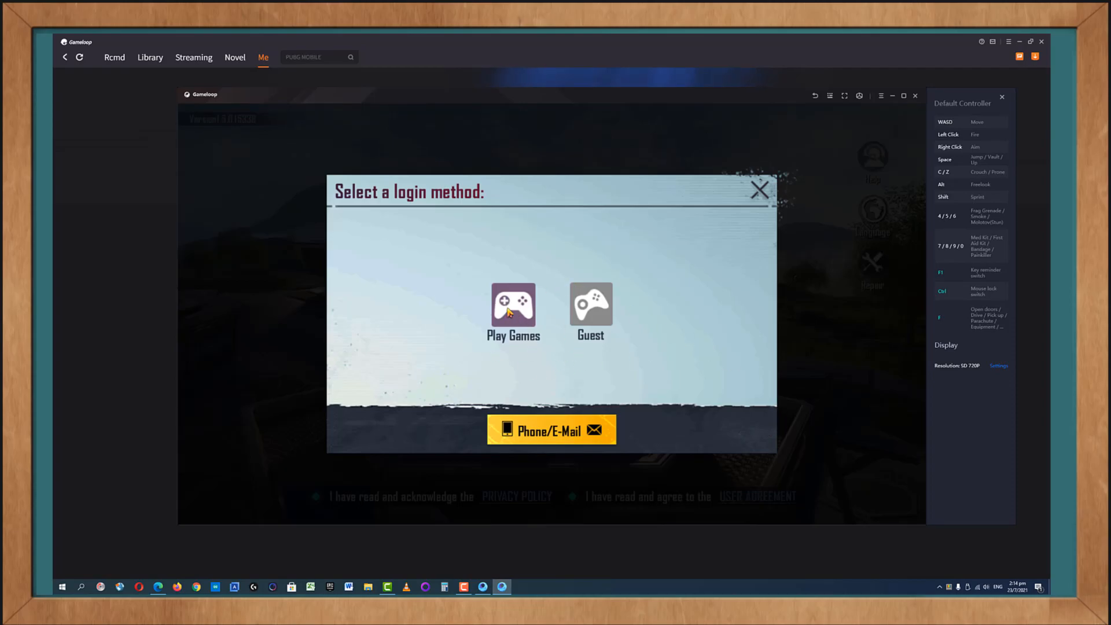
pyautogui.click(513, 306)
pyautogui.write('chris10ktech')
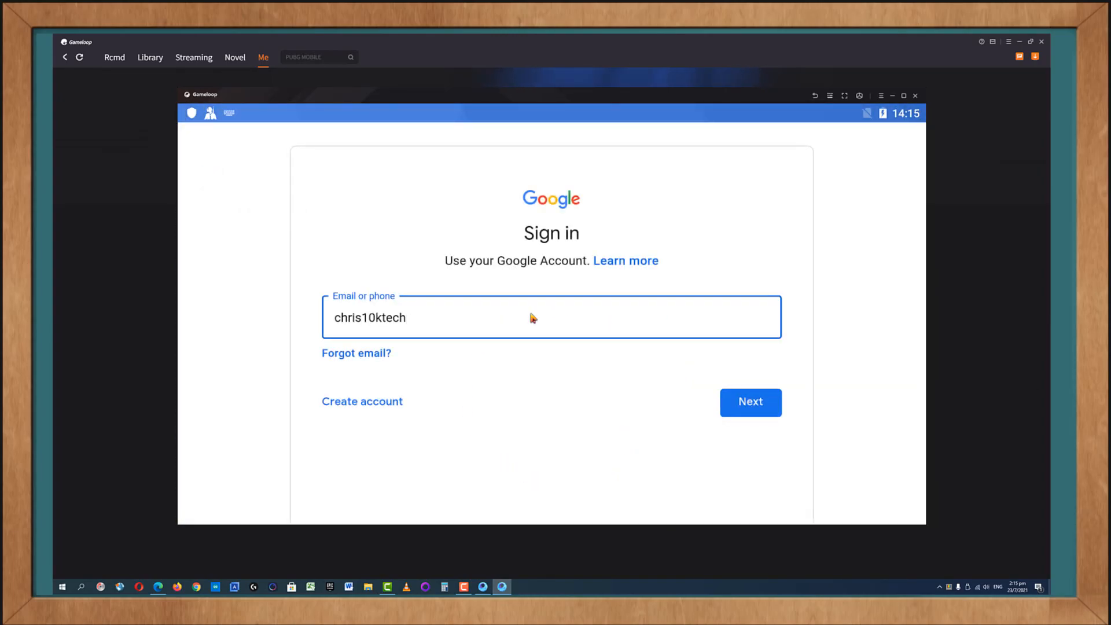
# Continue Google sign-in with the entered email, skip the phone number, and accept the terms and Google services settings
pyautogui.click(750, 401)
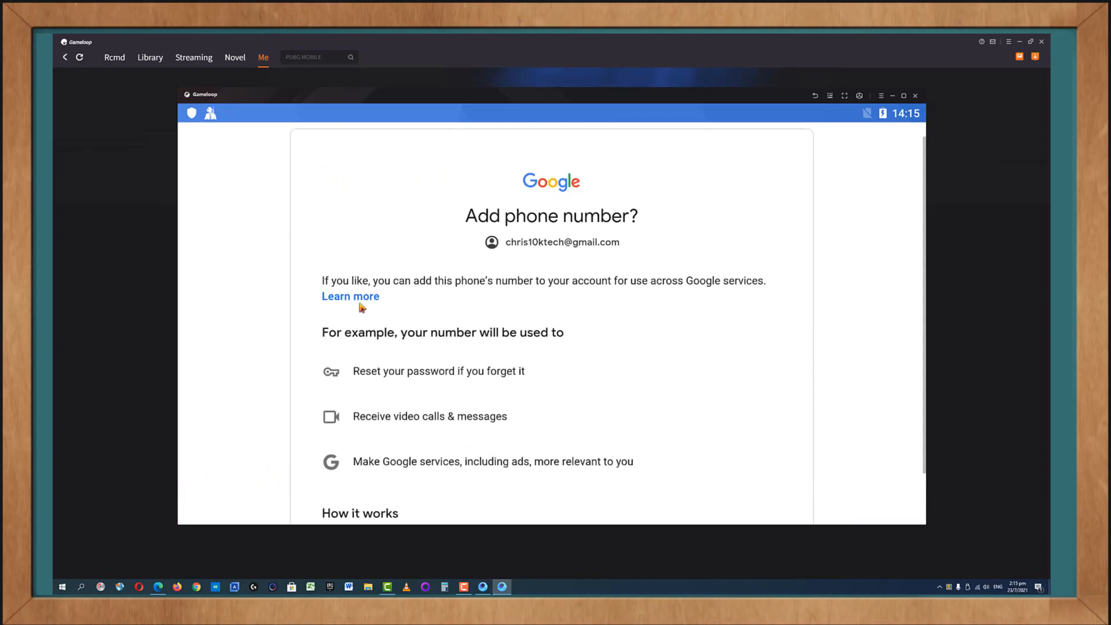
pyautogui.scroll(-3)
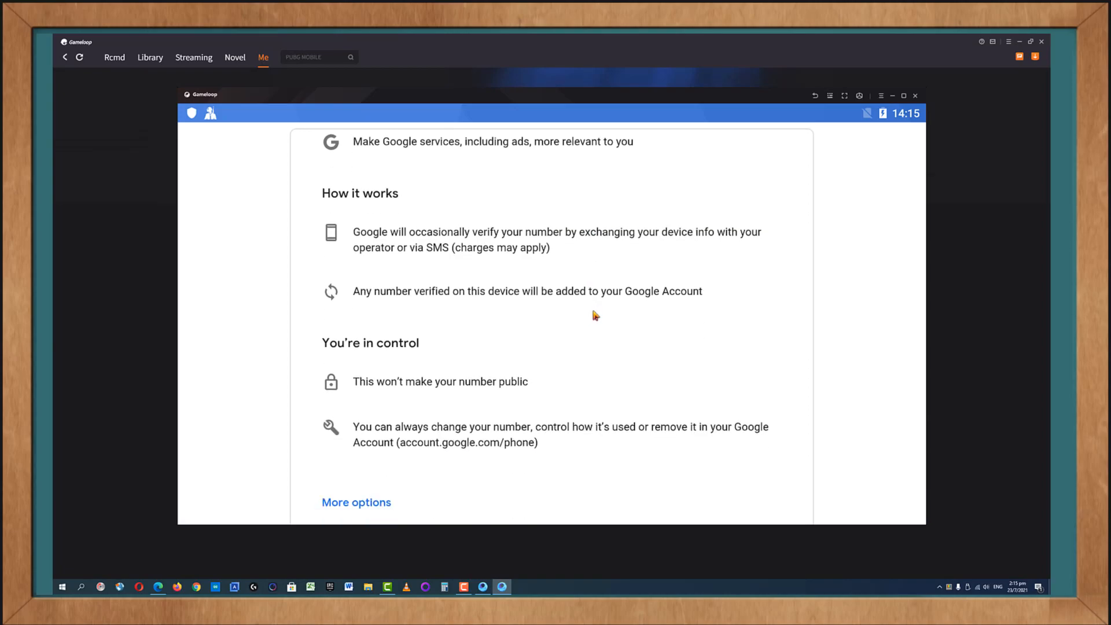
pyautogui.scroll(-3)
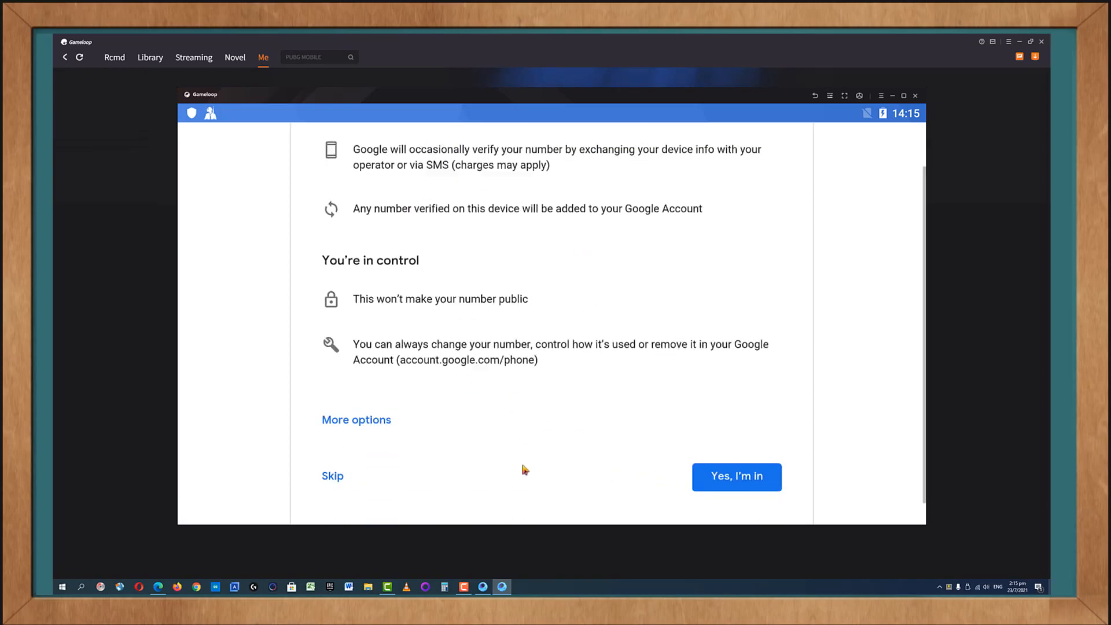
pyautogui.click(736, 476)
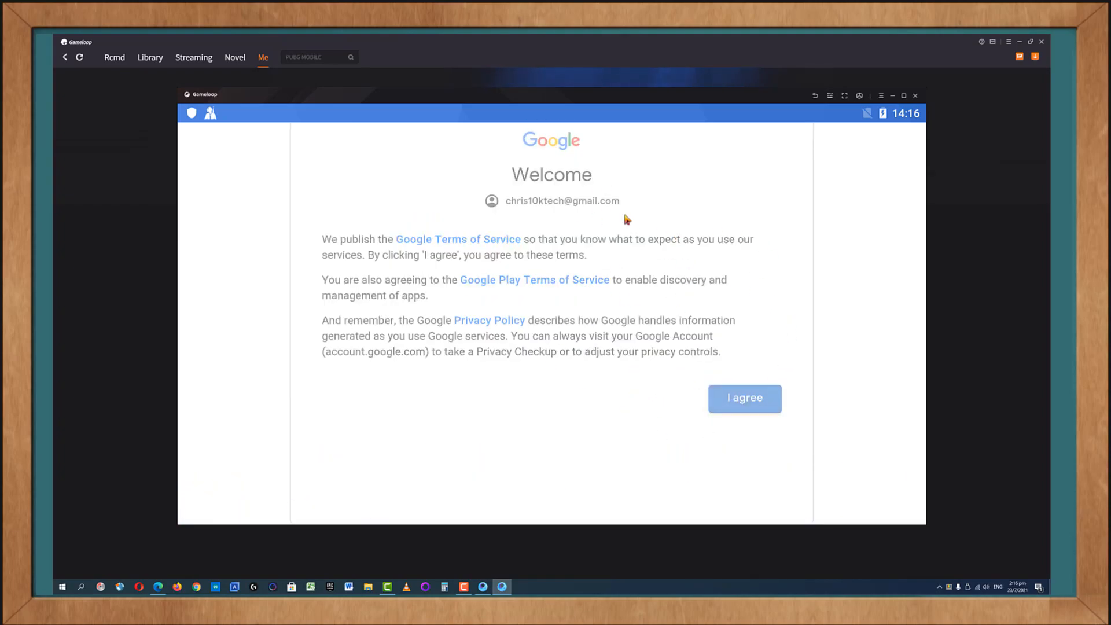
pyautogui.click(744, 398)
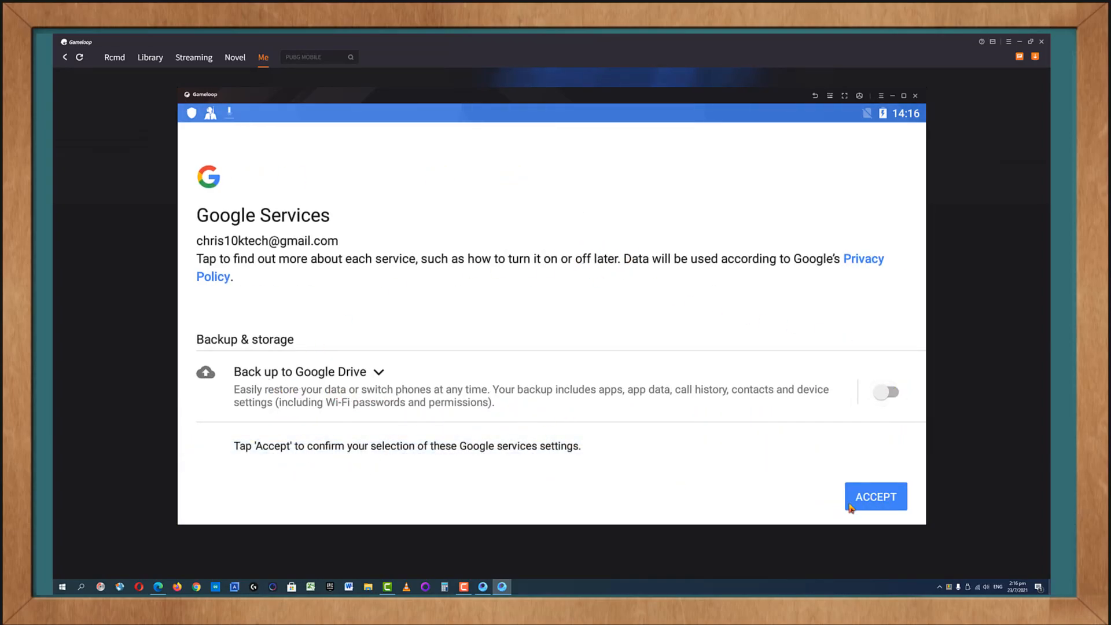
pyautogui.click(875, 496)
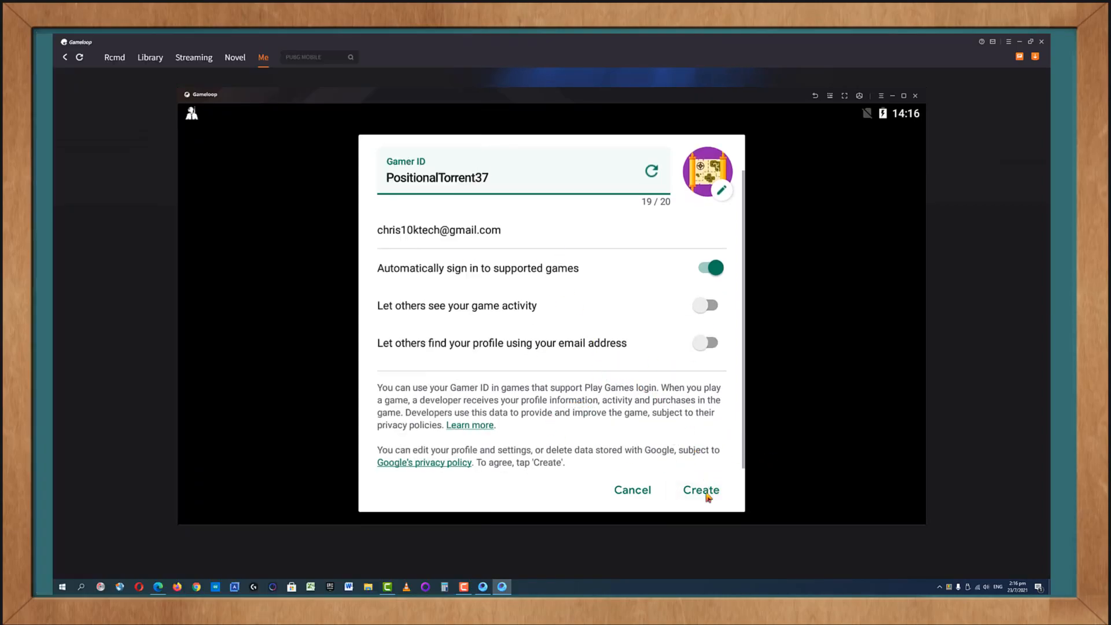
# Create the Play Games profile and dismiss the Authorization revoked notice
pyautogui.click(700, 489)
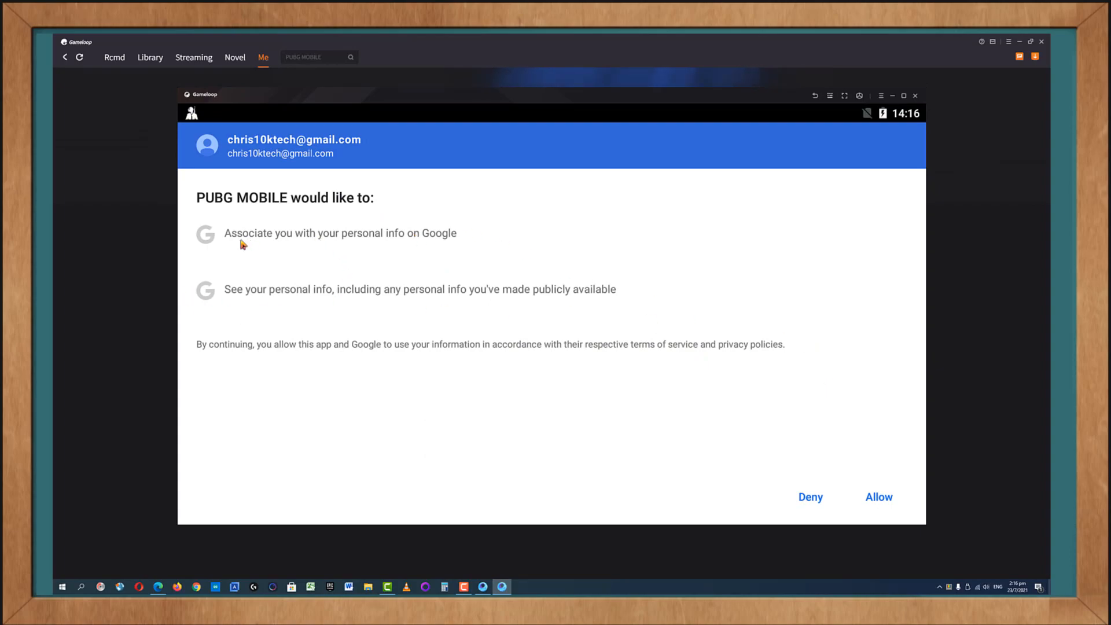
pyautogui.moveTo(449, 248)
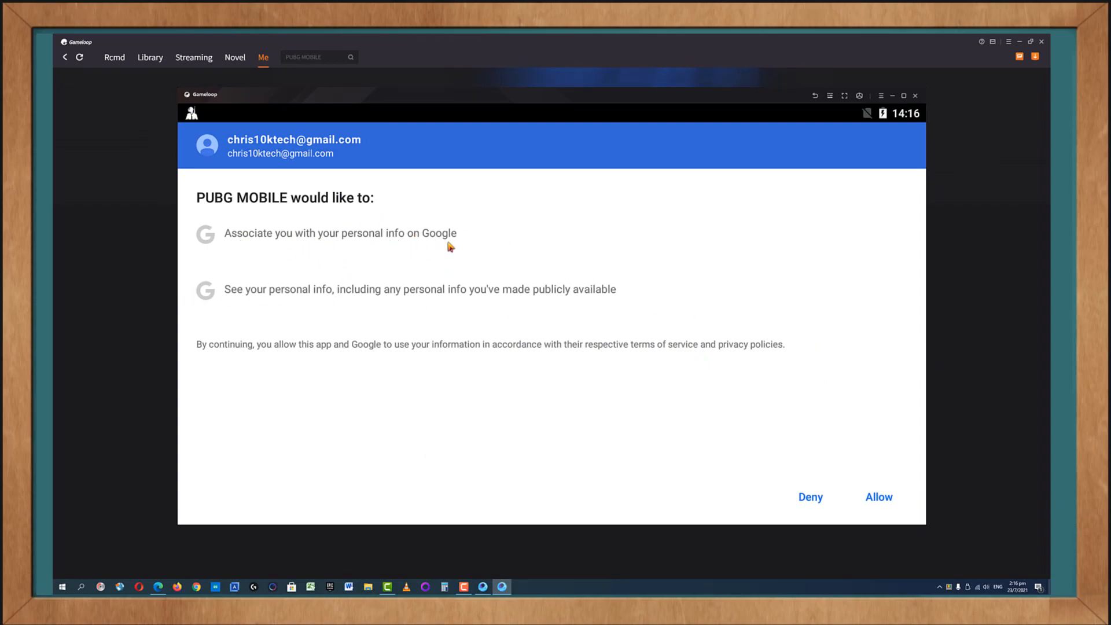
pyautogui.moveTo(435, 316)
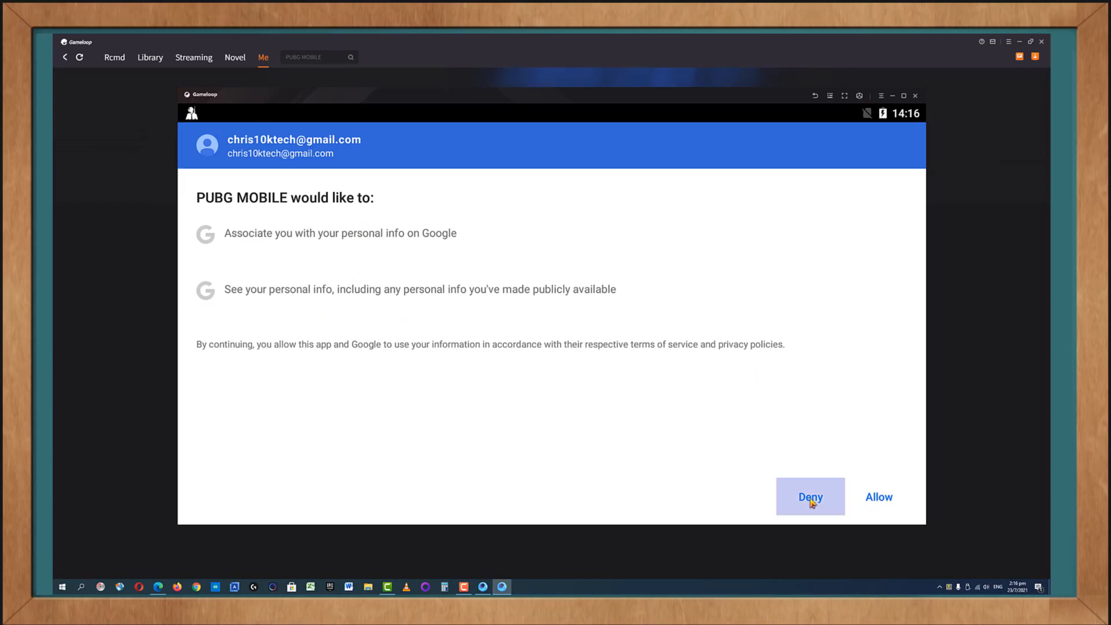
pyautogui.click(810, 496)
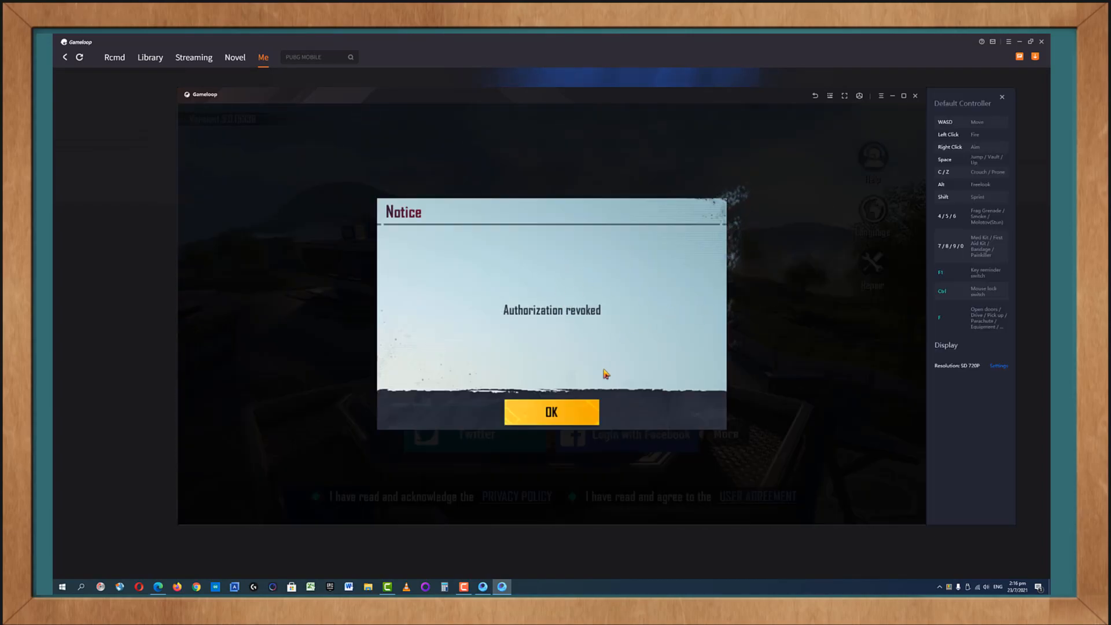
pyautogui.click(551, 412)
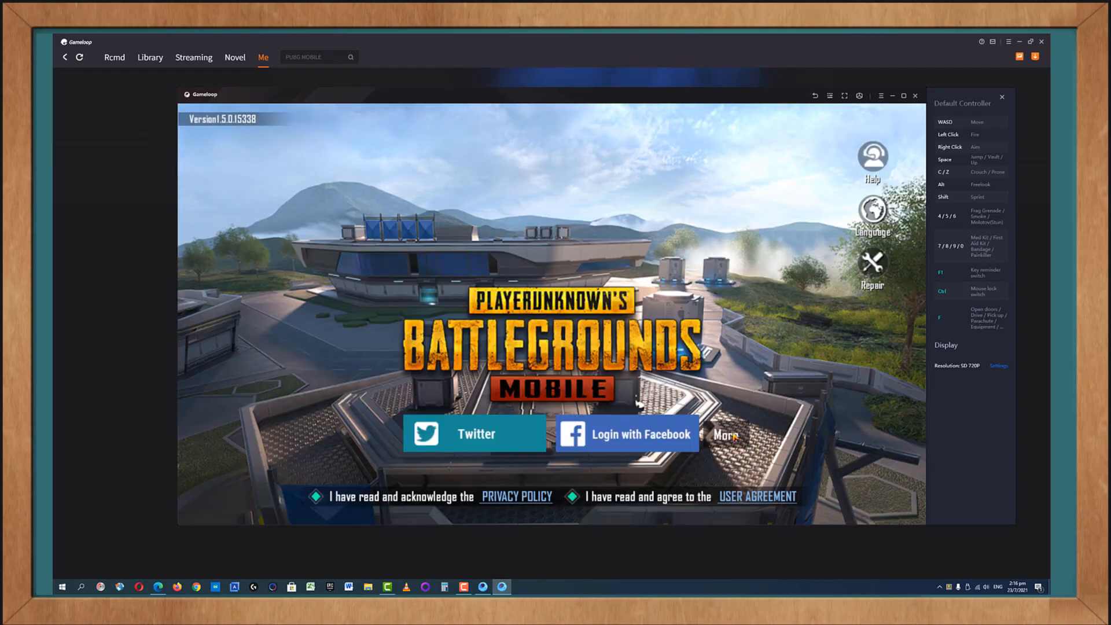
# Log in with the Play Games account via More and allow the game to use the account info
pyautogui.click(722, 434)
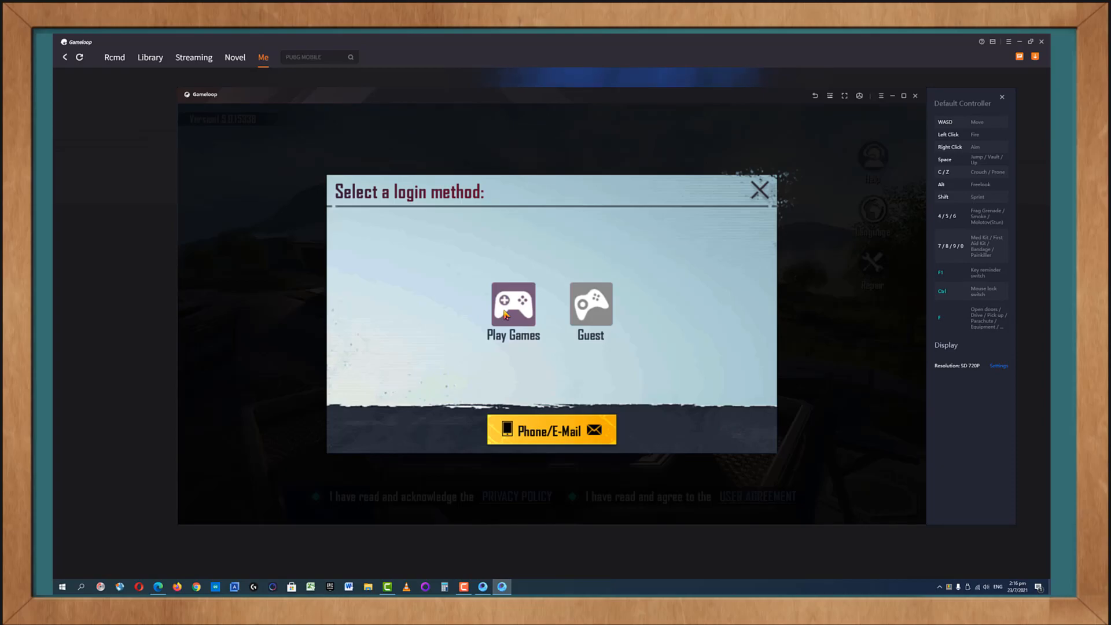
pyautogui.click(513, 308)
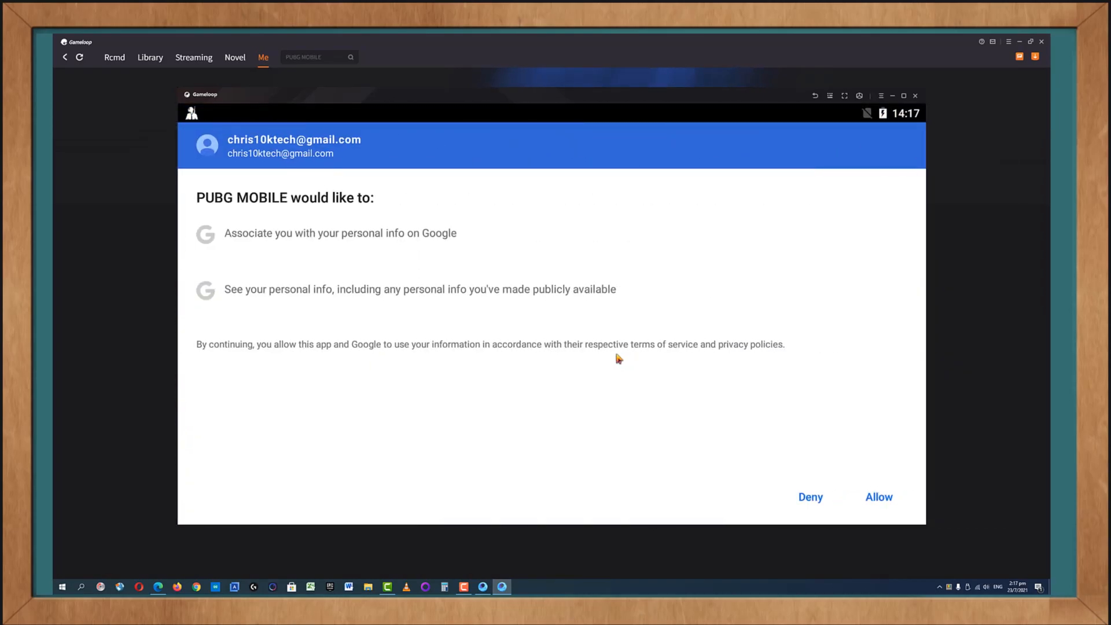
pyautogui.moveTo(255, 215)
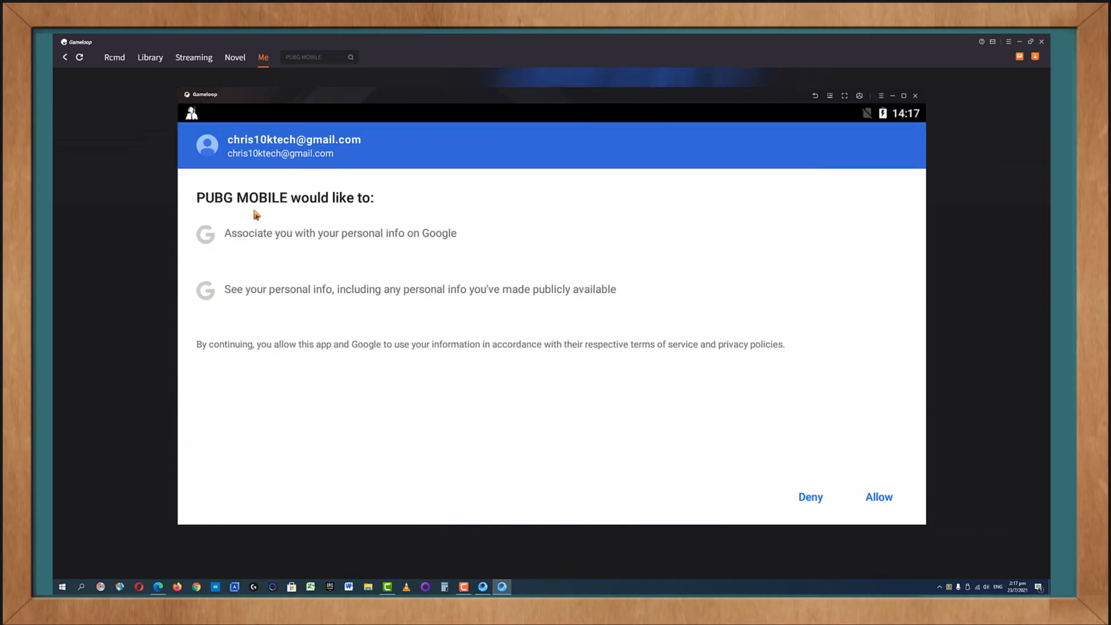
pyautogui.click(878, 497)
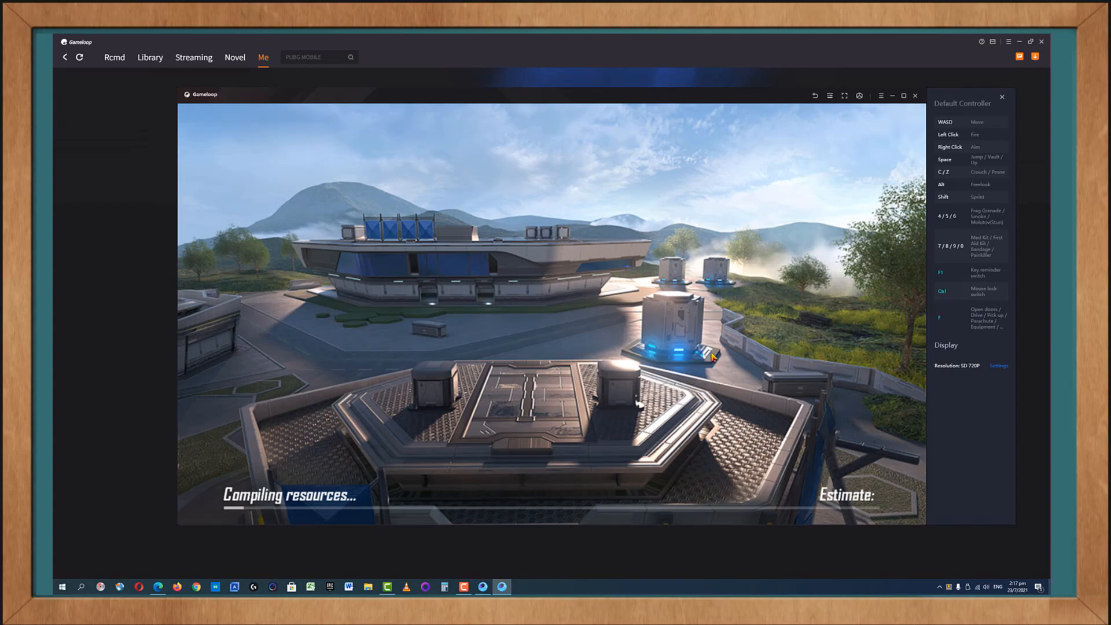
pyautogui.moveTo(951, 368)
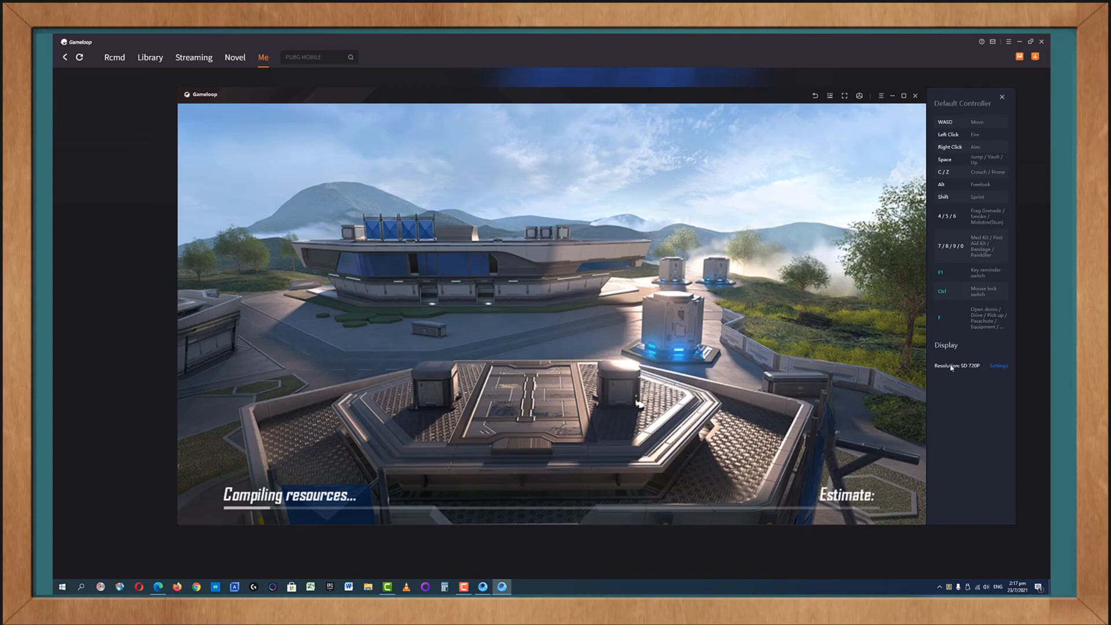
pyautogui.moveTo(739, 277)
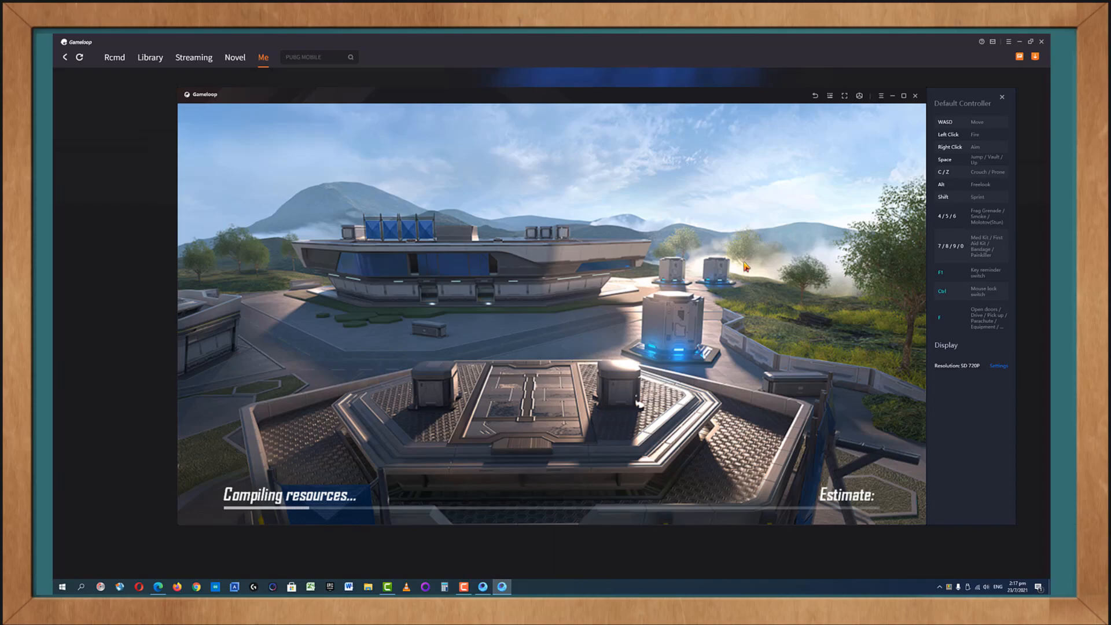
pyautogui.moveTo(907, 103)
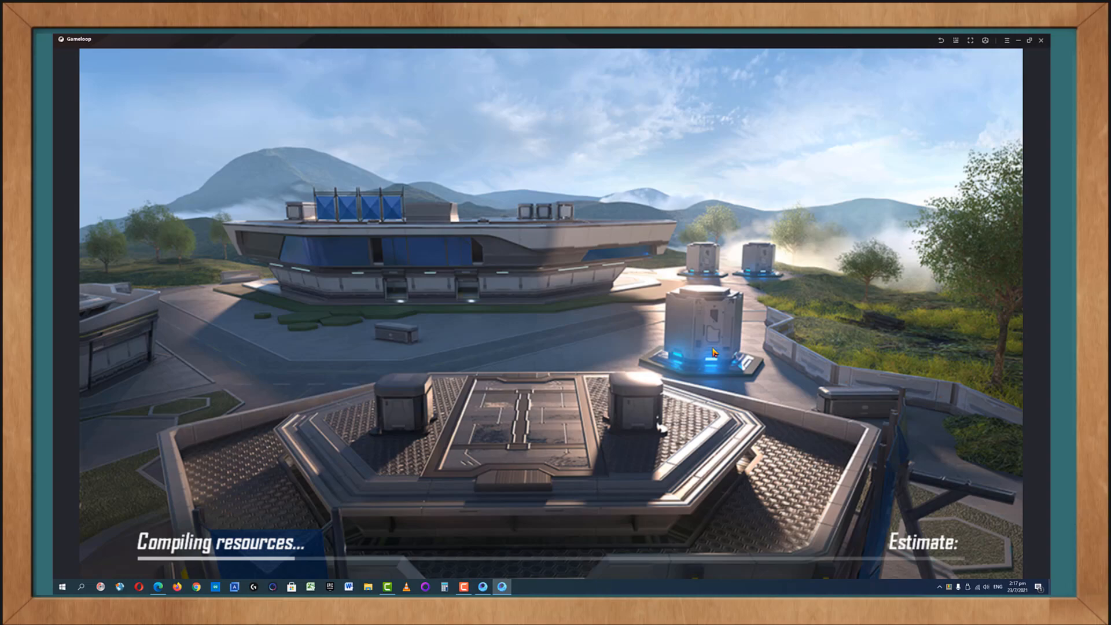
pyautogui.moveTo(796, 294)
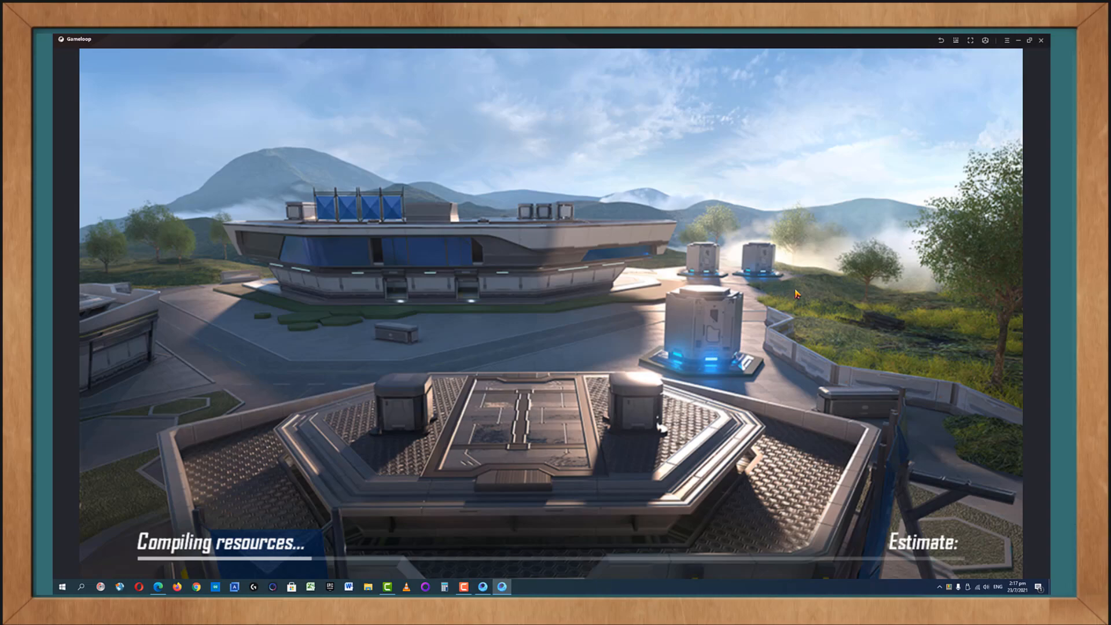
pyautogui.moveTo(764, 257)
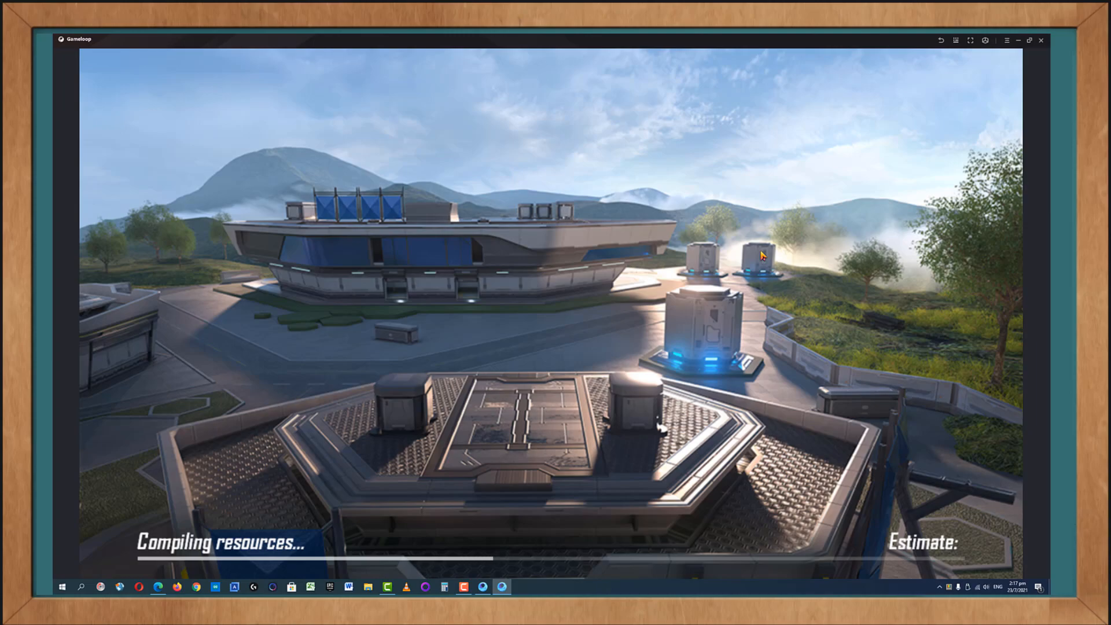
pyautogui.moveTo(855, 226)
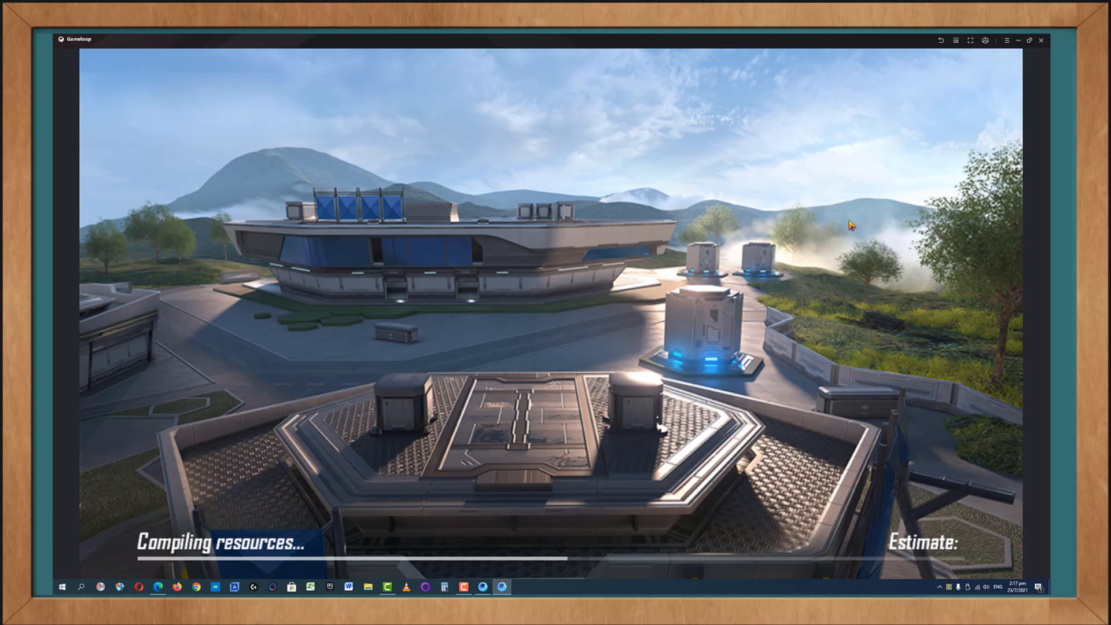
pyautogui.moveTo(501, 279)
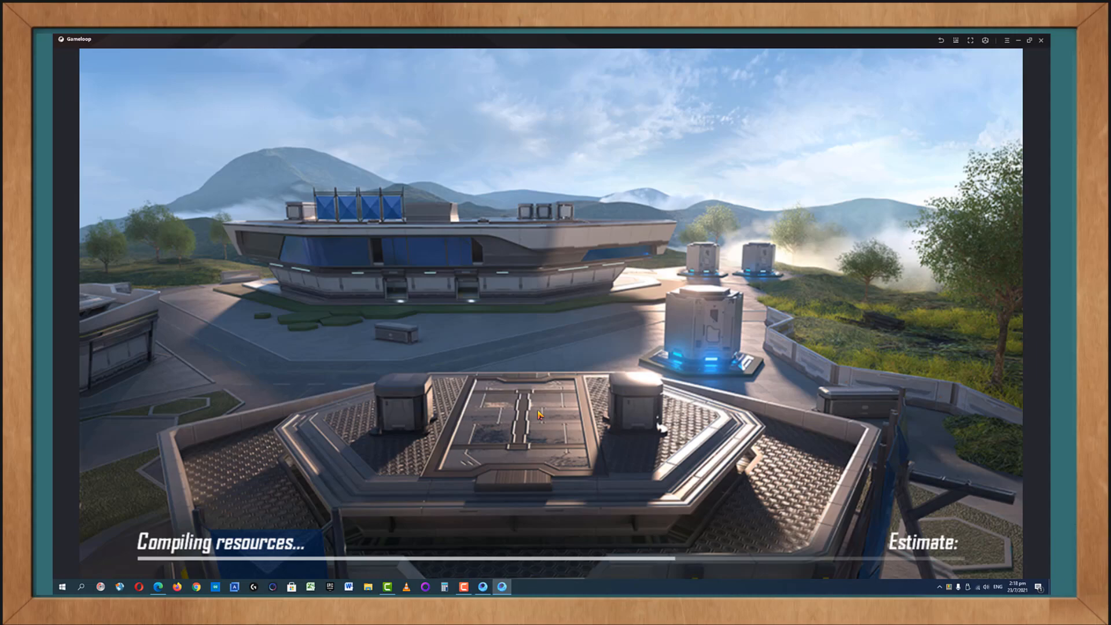
pyautogui.moveTo(548, 364)
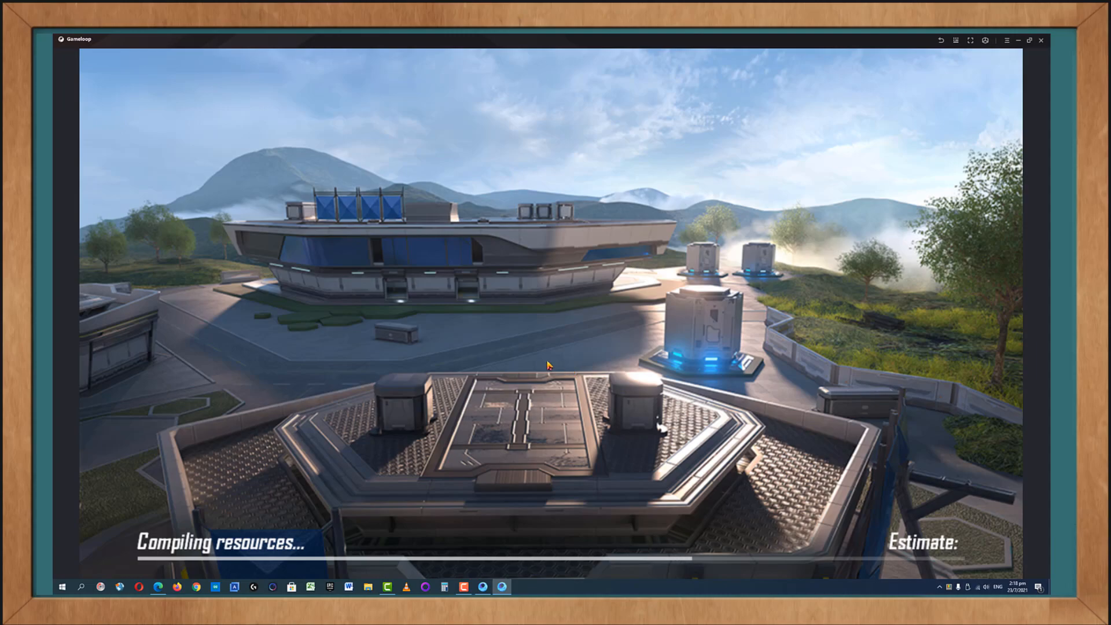
pyautogui.moveTo(535, 268)
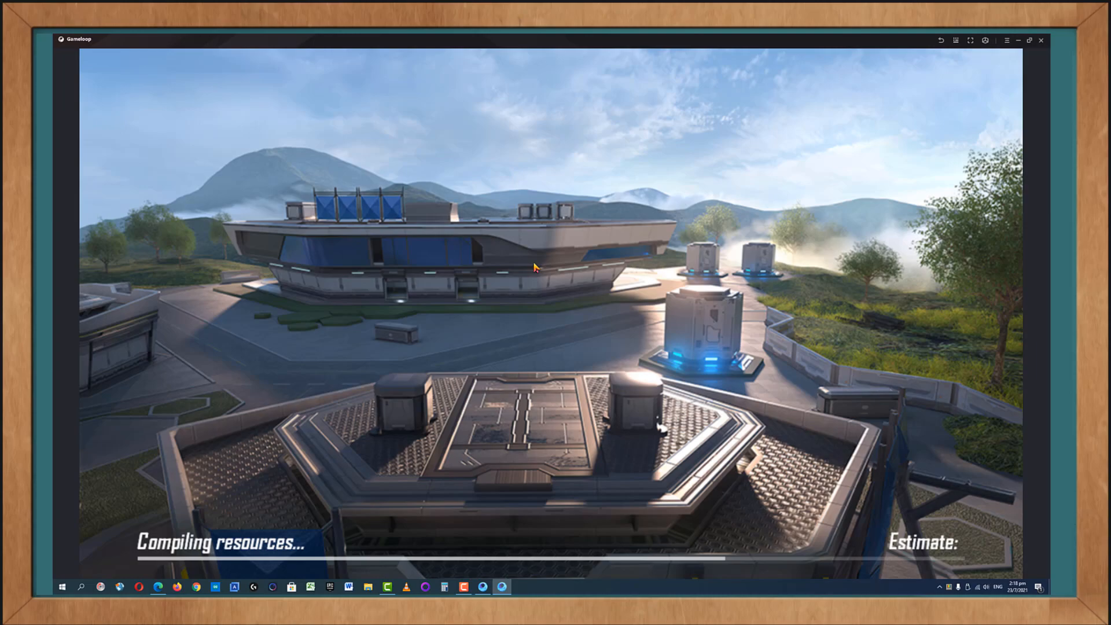
pyautogui.moveTo(551, 265)
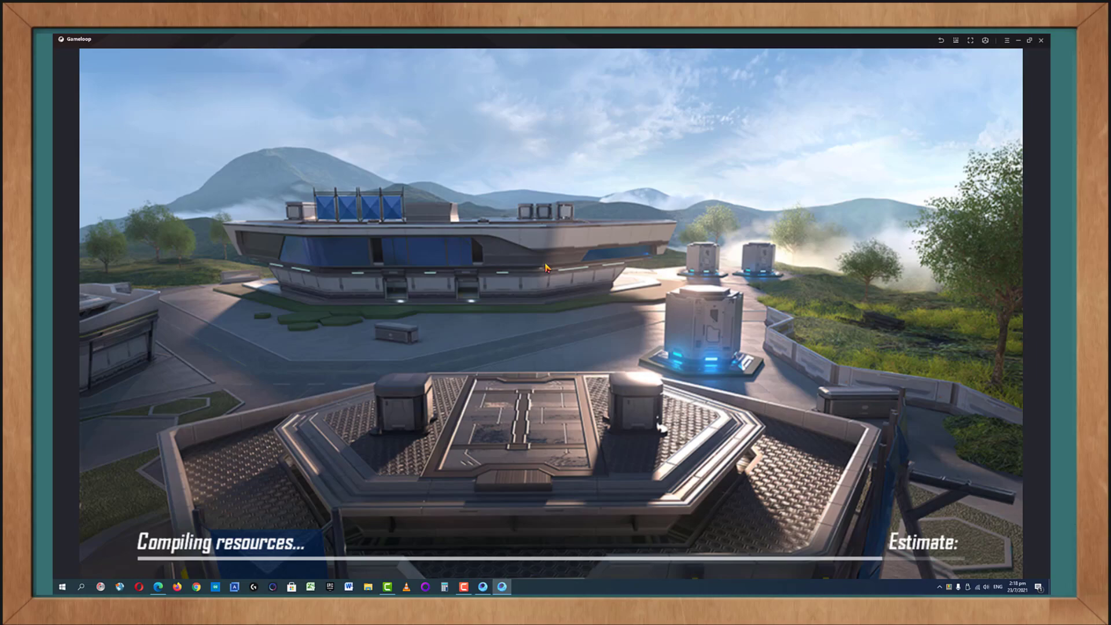
pyautogui.moveTo(558, 245)
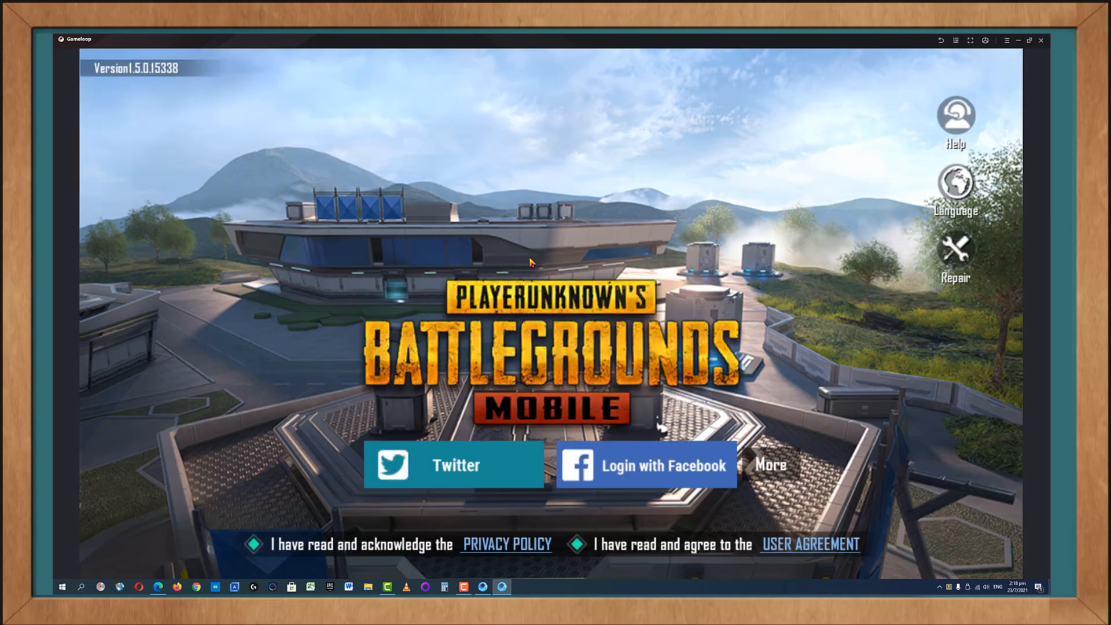
# Log in, keep Asia as the region and make the new character female
pyautogui.click(645, 465)
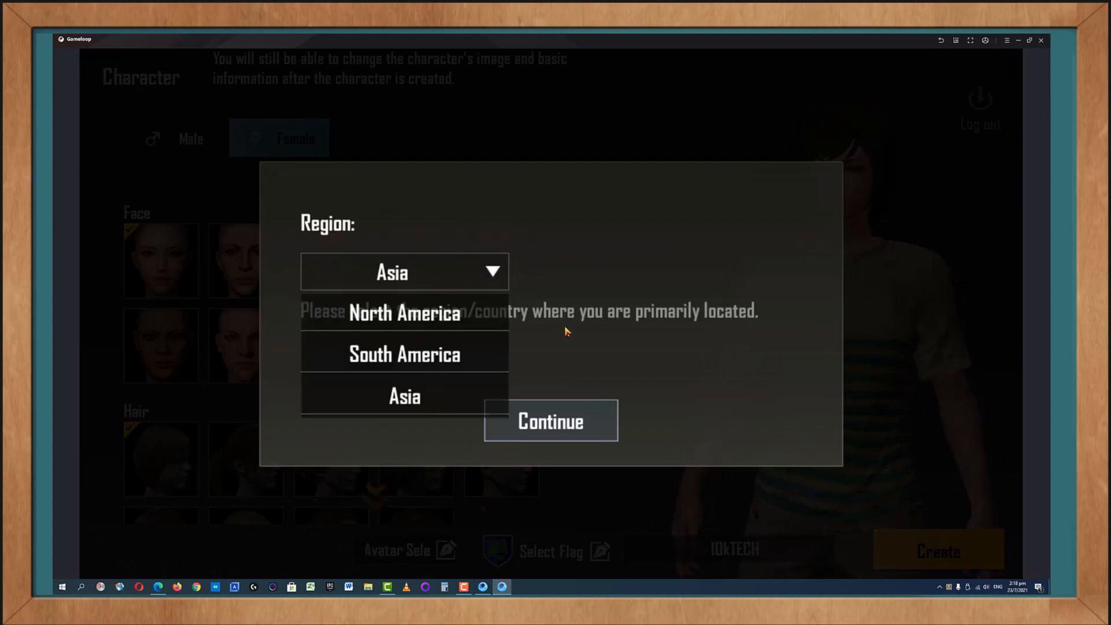
pyautogui.click(403, 396)
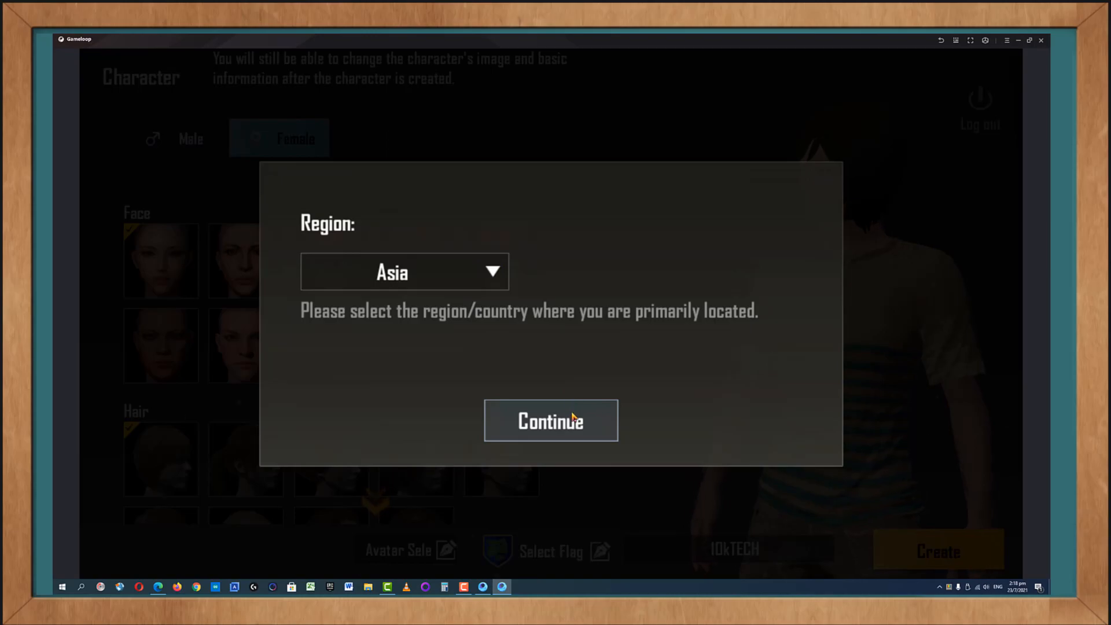
pyautogui.click(551, 419)
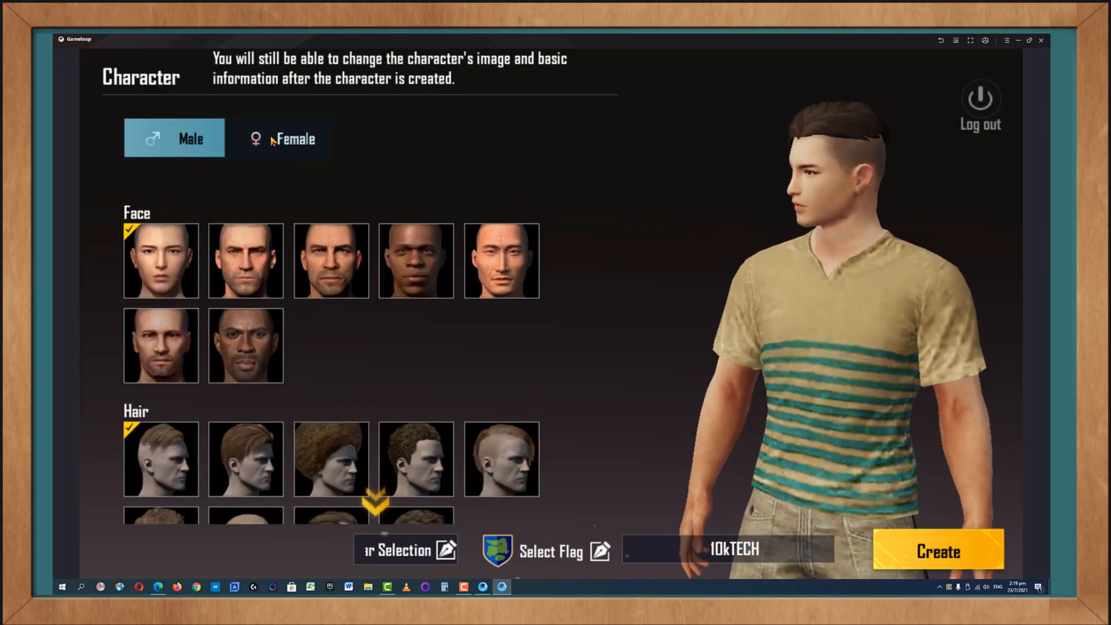
pyautogui.click(279, 138)
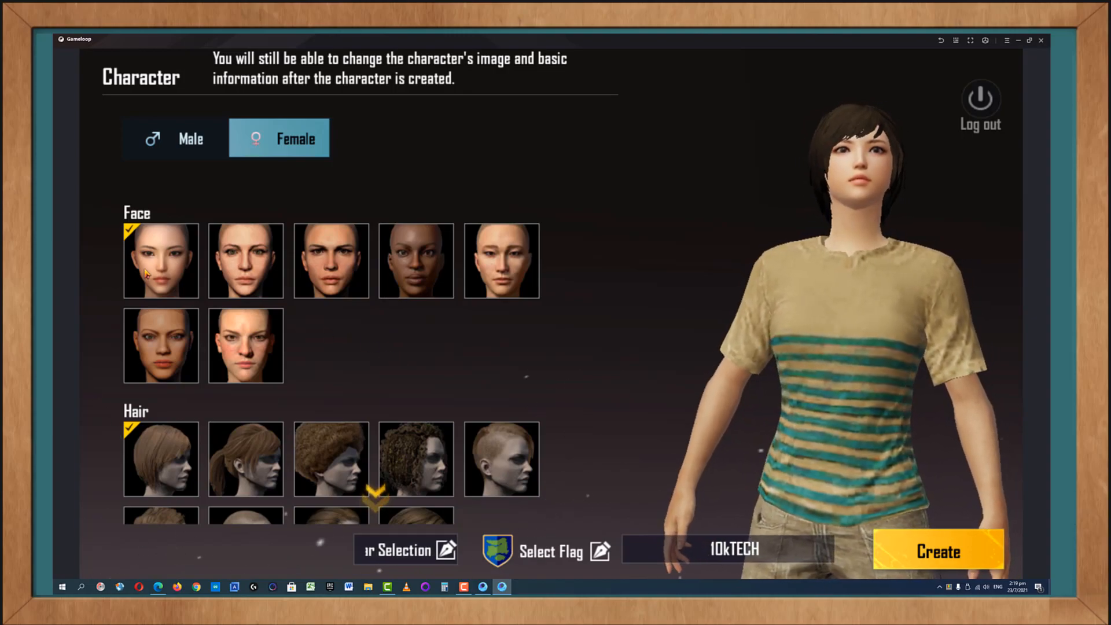
# Pick the ponytail hairstyle and settle on dark blue-grey hair after trying other colours
pyautogui.scroll(-3)
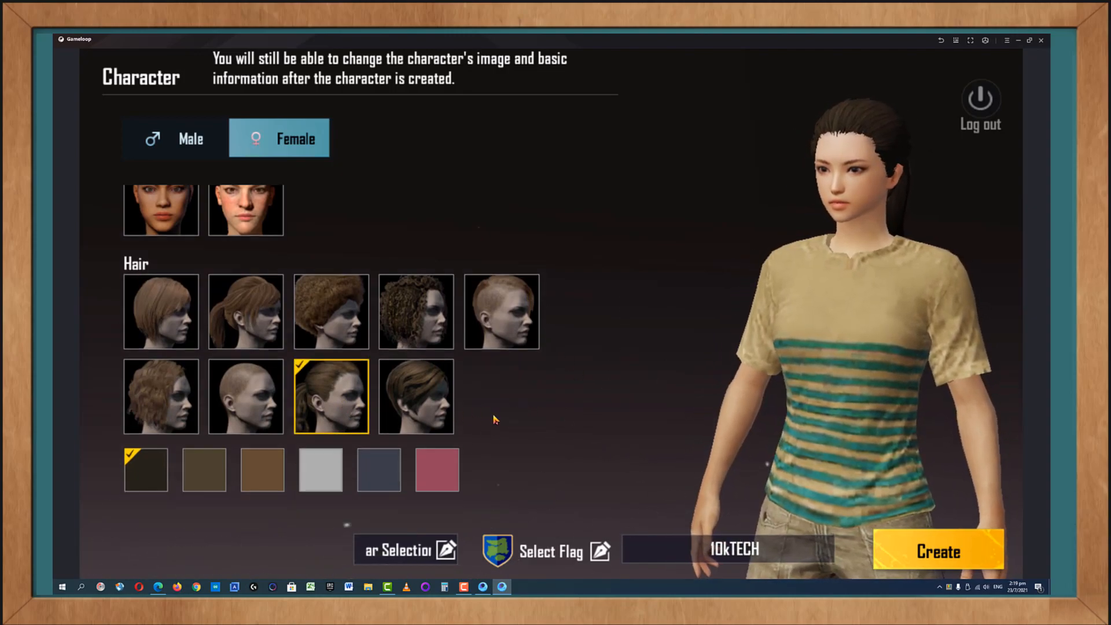
pyautogui.click(203, 501)
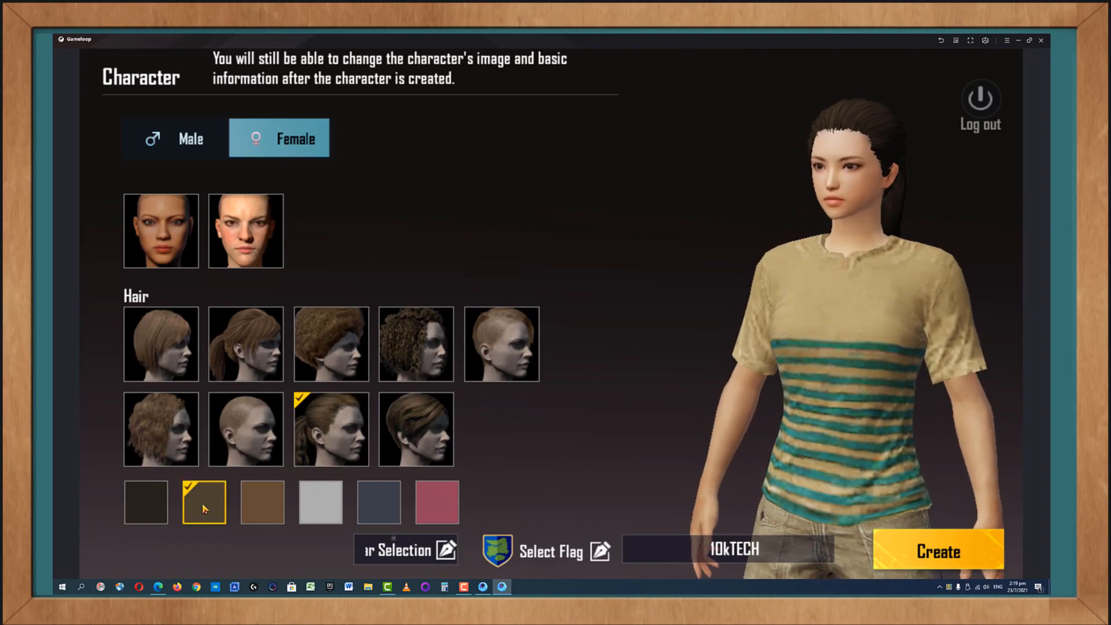
pyautogui.click(261, 501)
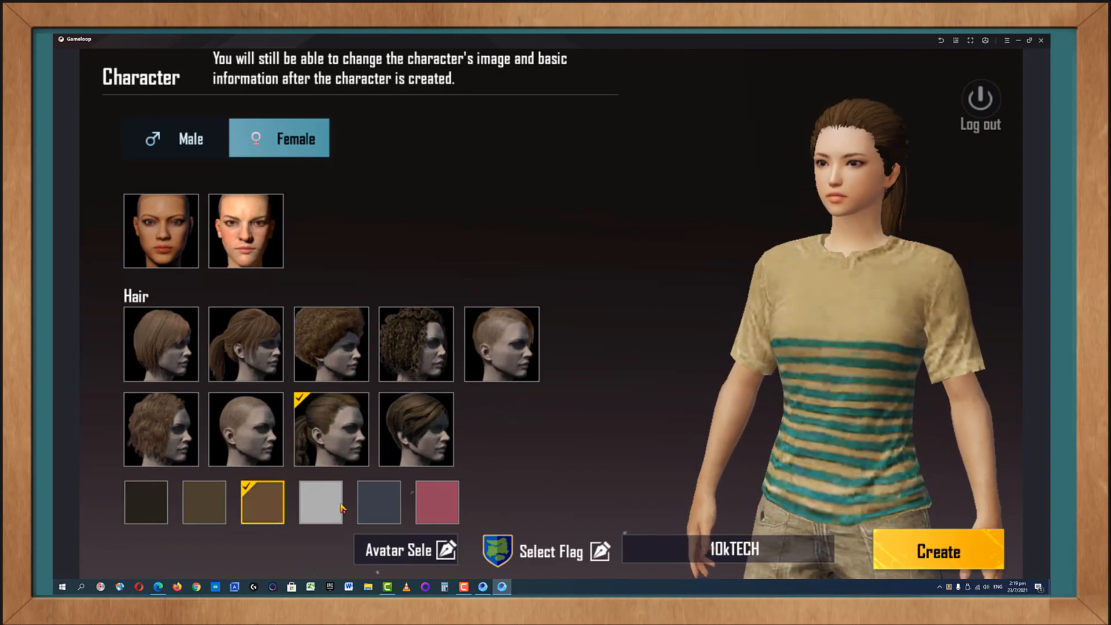
pyautogui.click(321, 501)
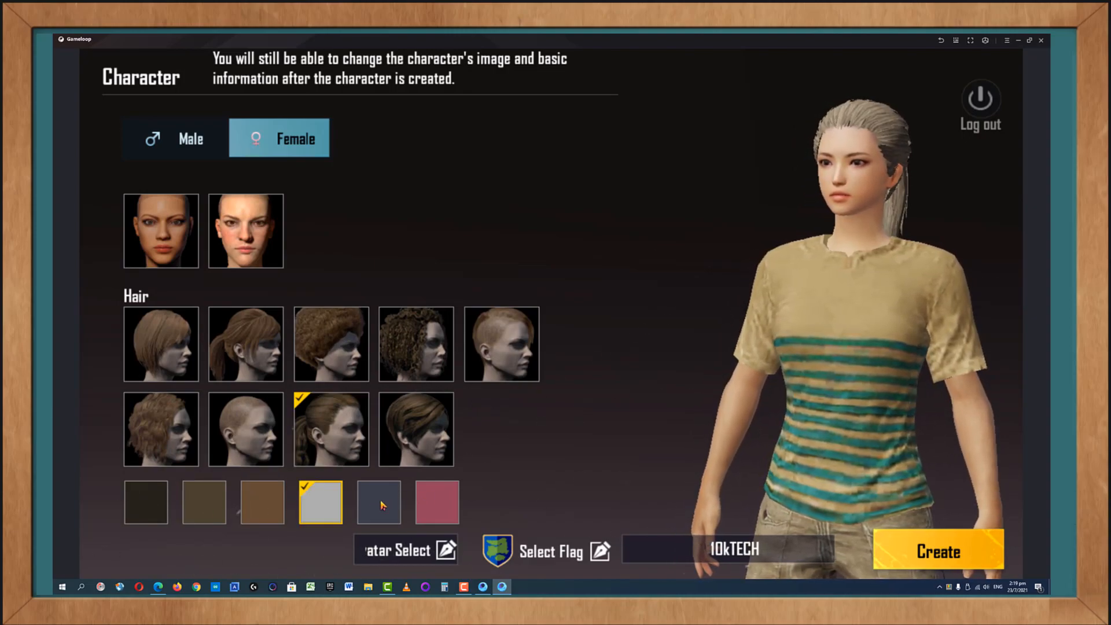
pyautogui.click(436, 501)
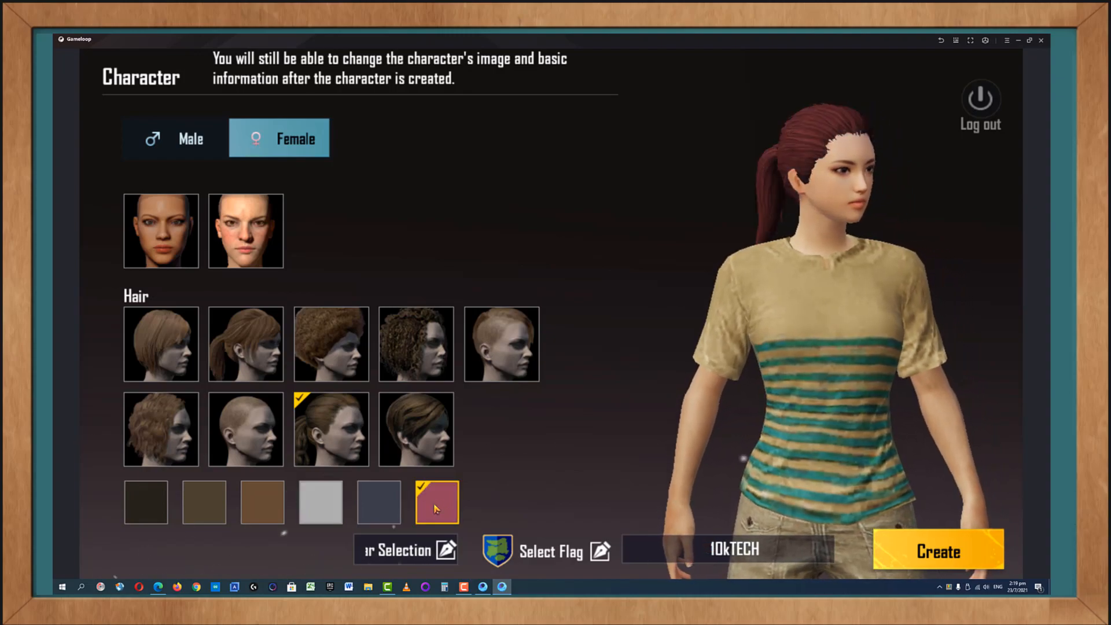
pyautogui.click(377, 501)
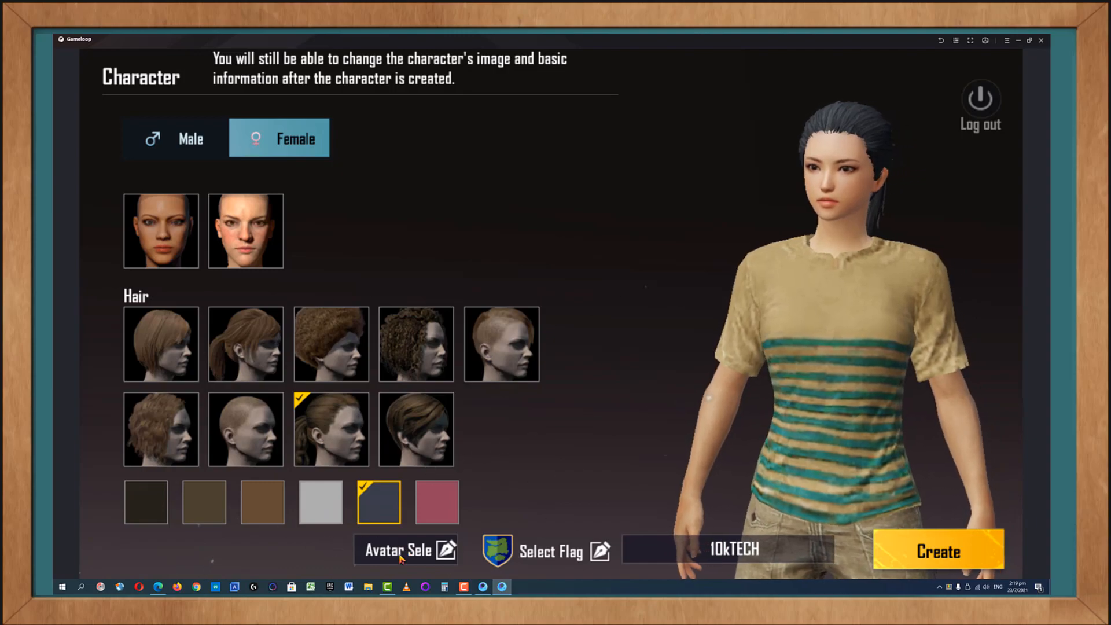
pyautogui.click(398, 549)
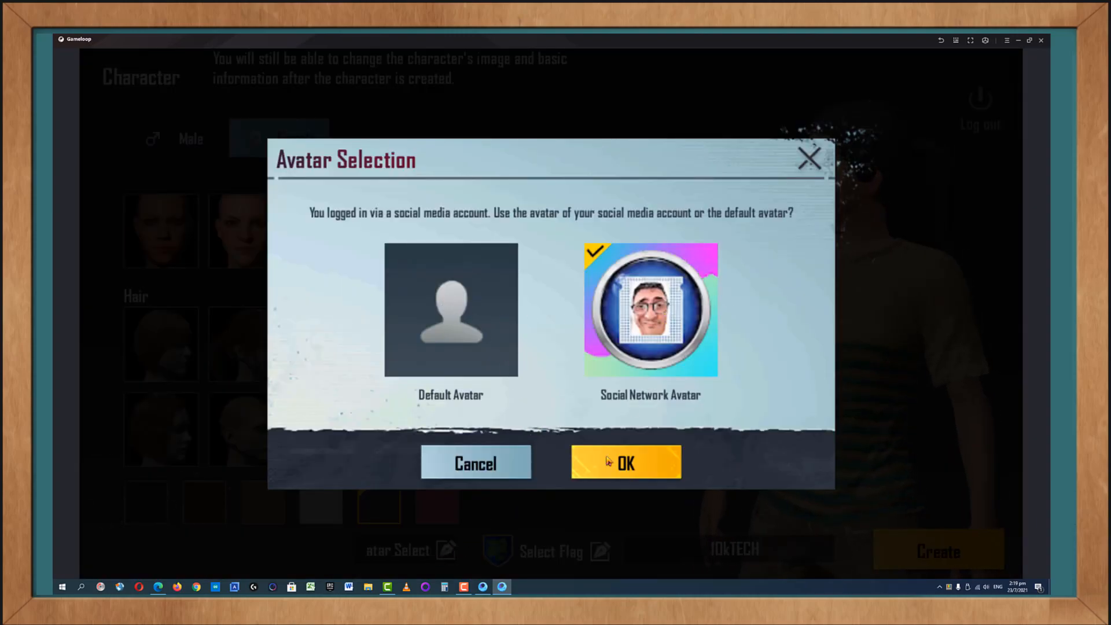
# Keep the social network avatar and choose Yemen from the end of the Flag List
pyautogui.click(623, 462)
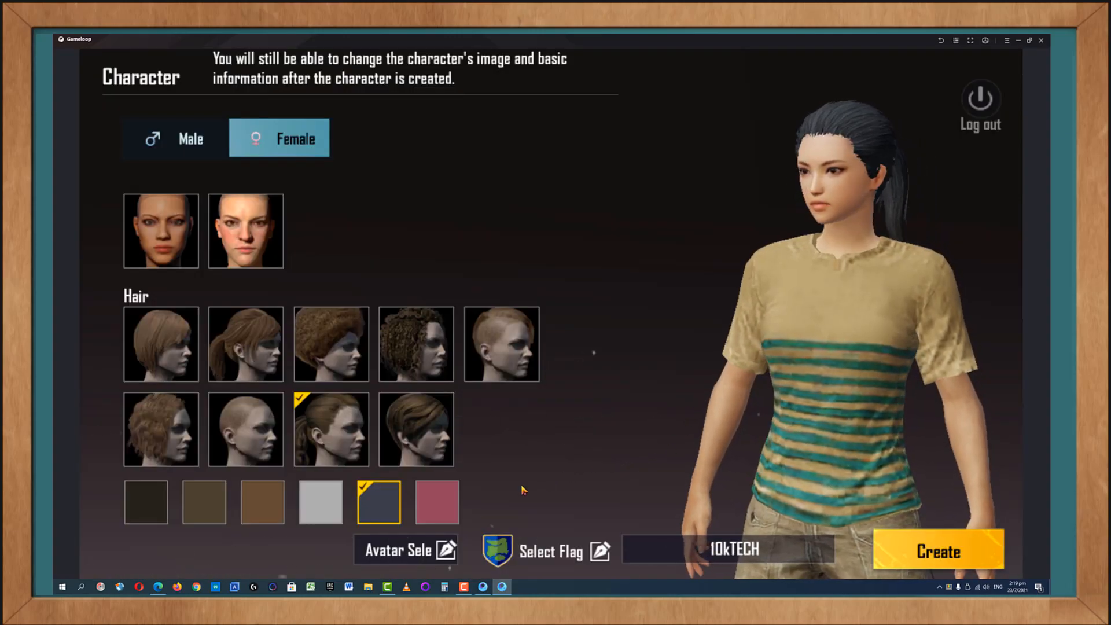
pyautogui.click(548, 551)
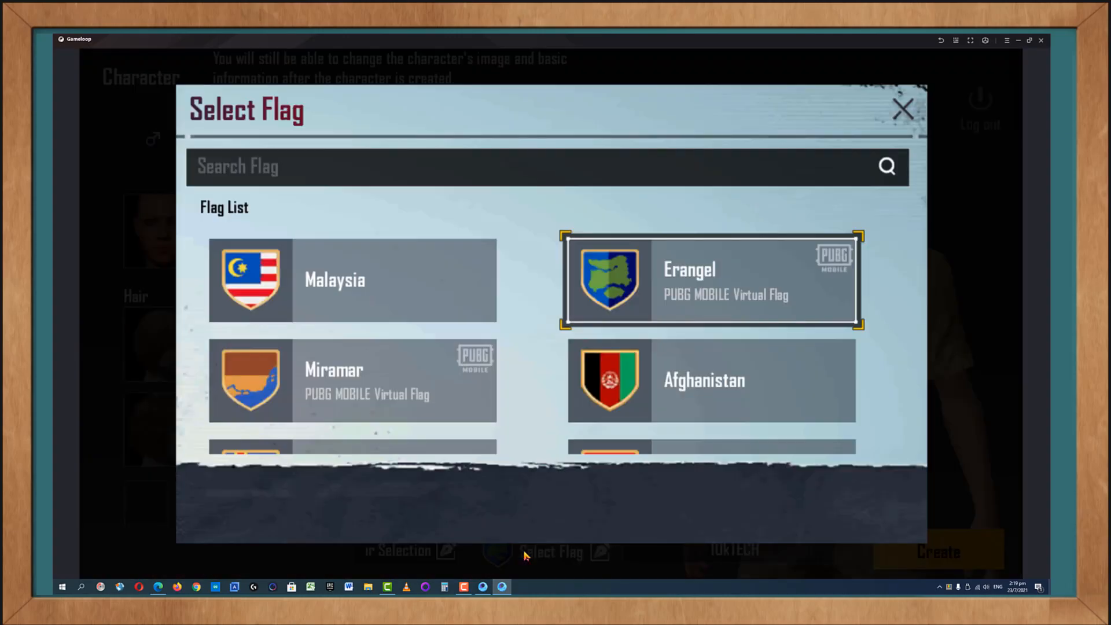
pyautogui.scroll(-3)
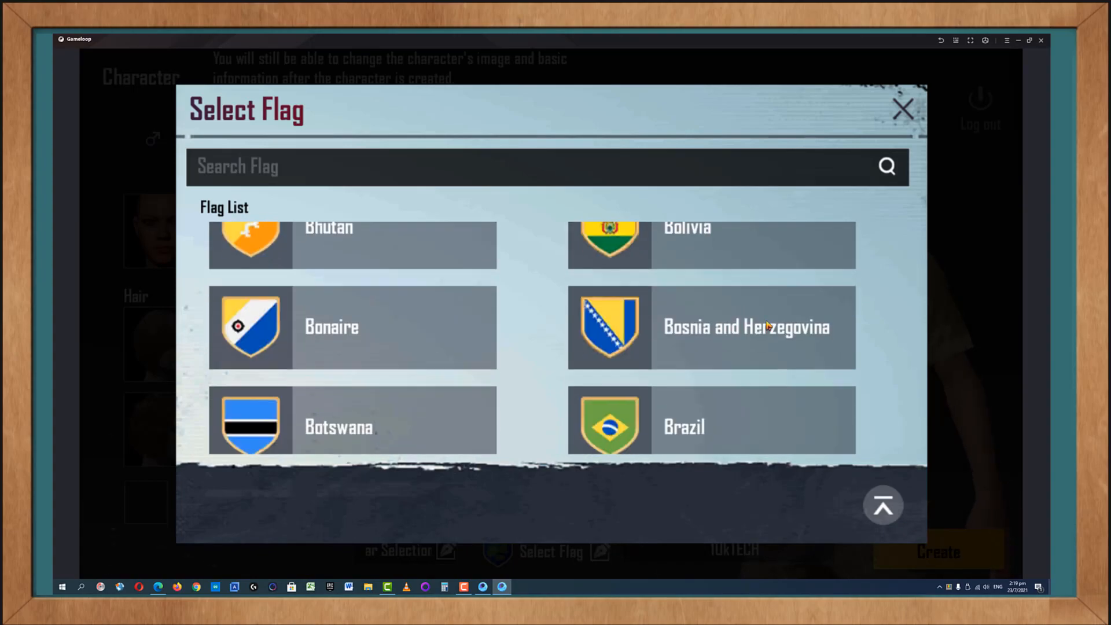
pyautogui.scroll(-3)
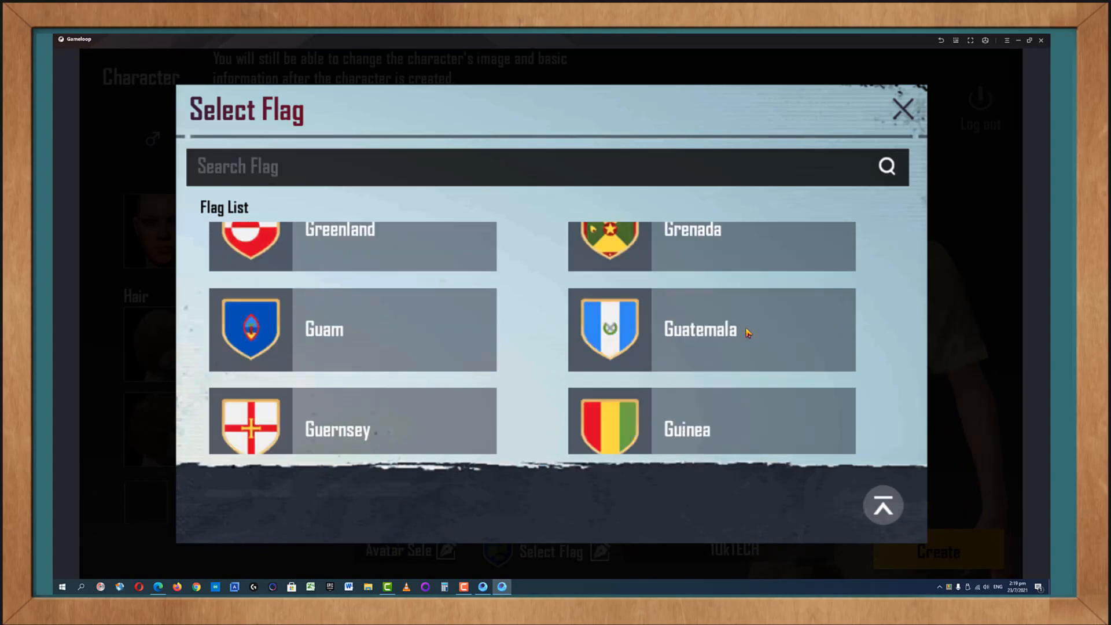
pyautogui.scroll(-3)
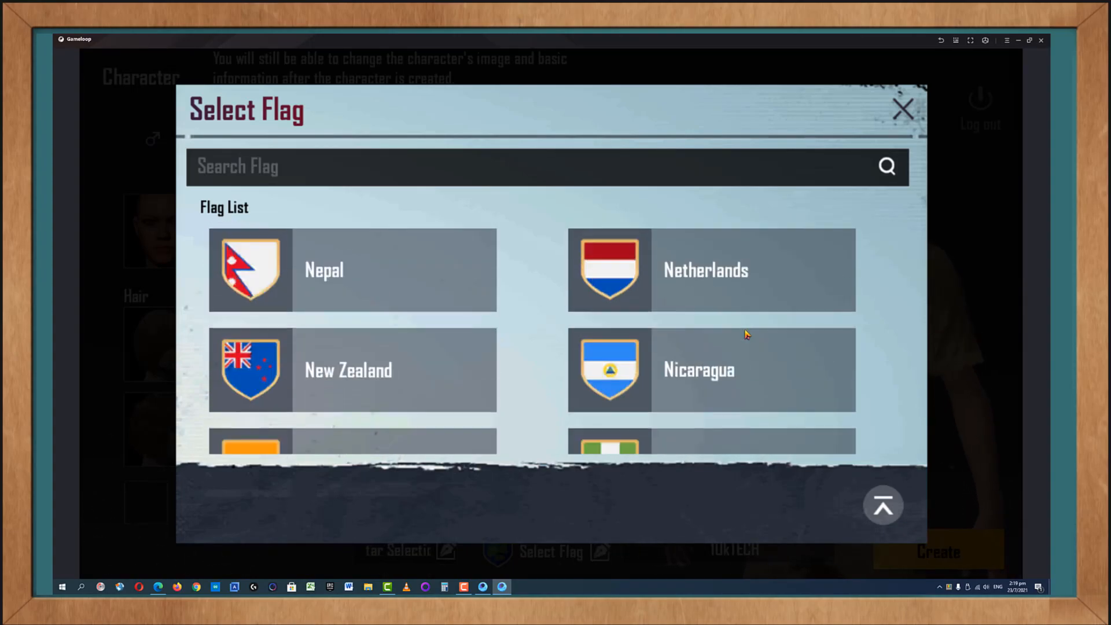
pyautogui.scroll(-3)
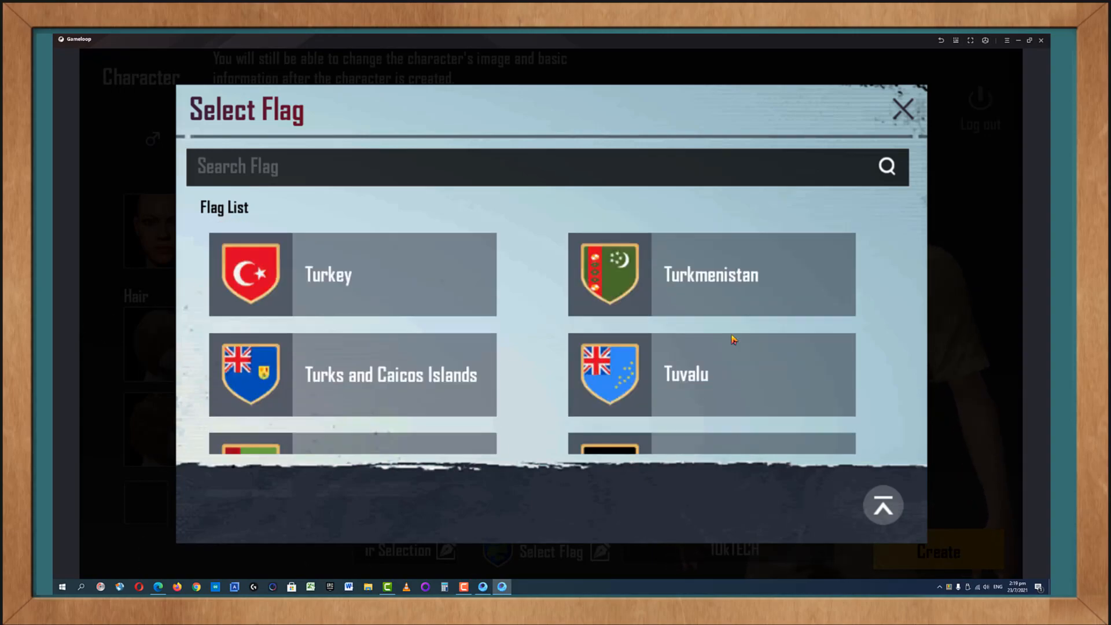
pyautogui.scroll(-3)
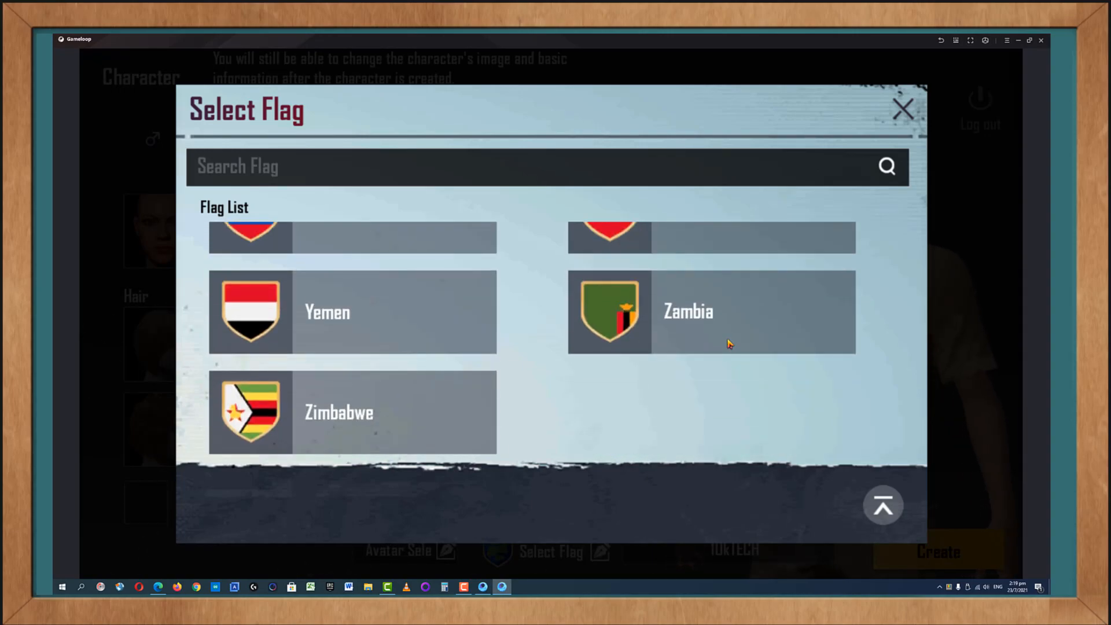
pyautogui.moveTo(362, 314)
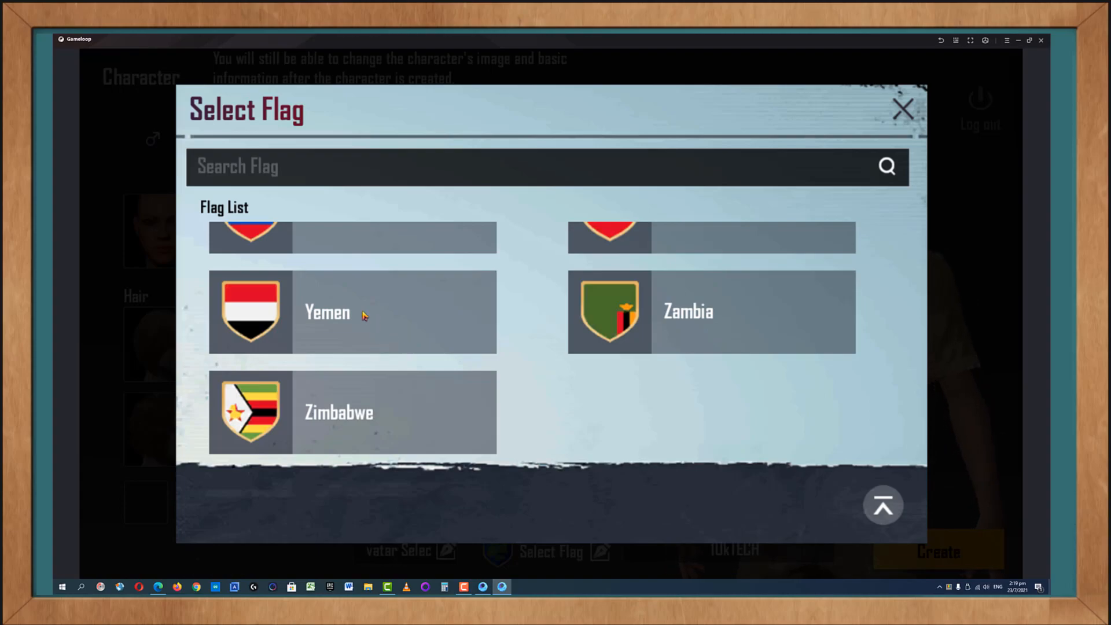
pyautogui.click(326, 311)
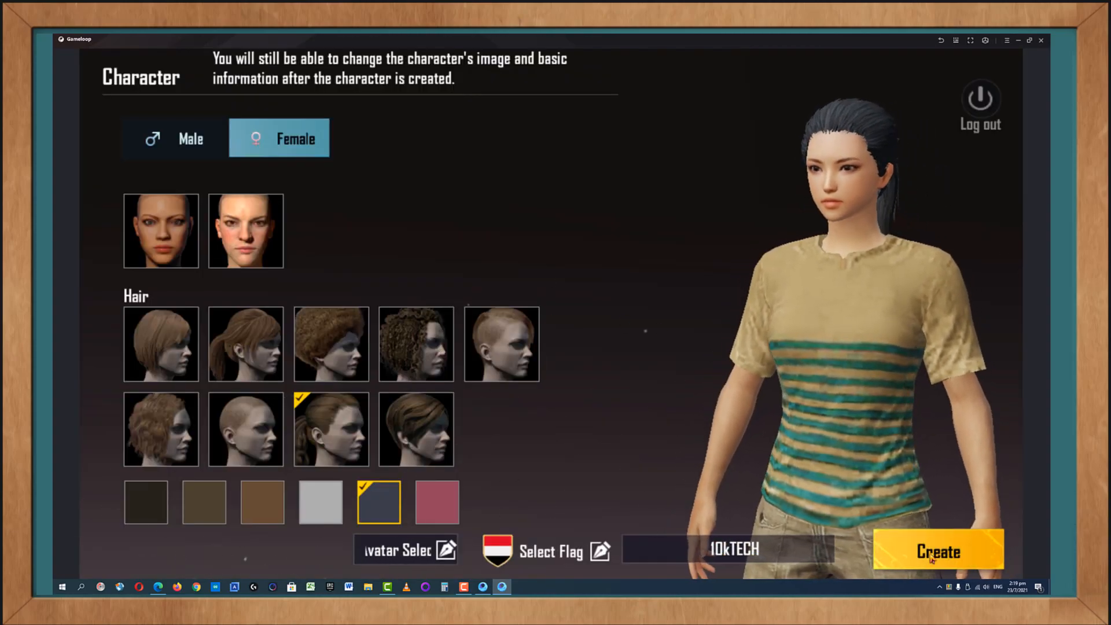
# Create the character and dismiss the emulator detection notice
pyautogui.click(936, 550)
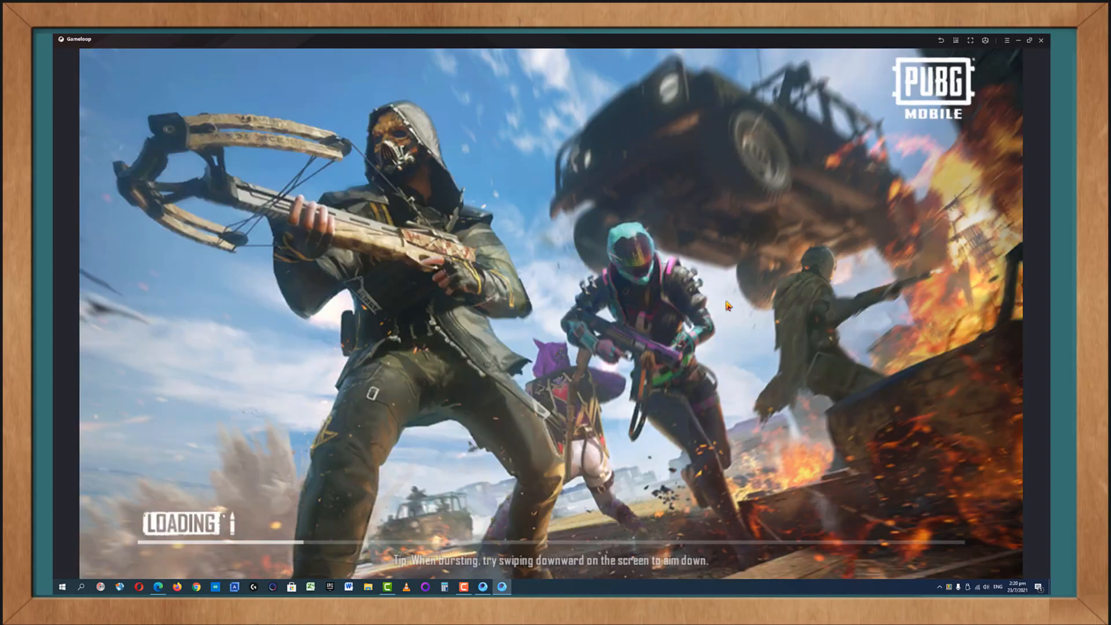
pyautogui.moveTo(822, 279)
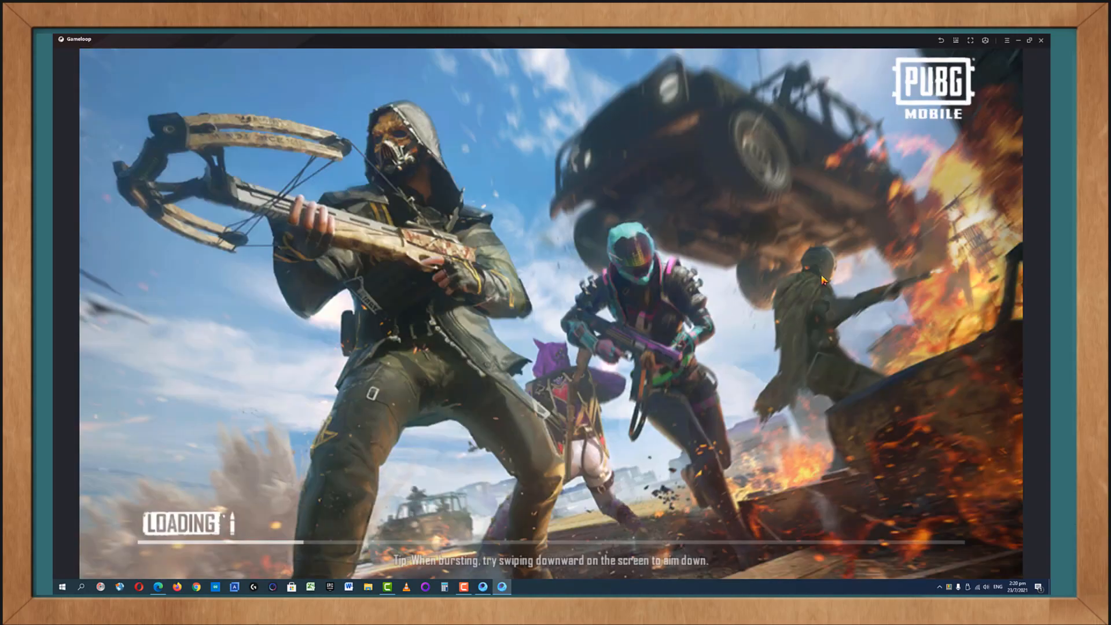
pyautogui.moveTo(399, 451)
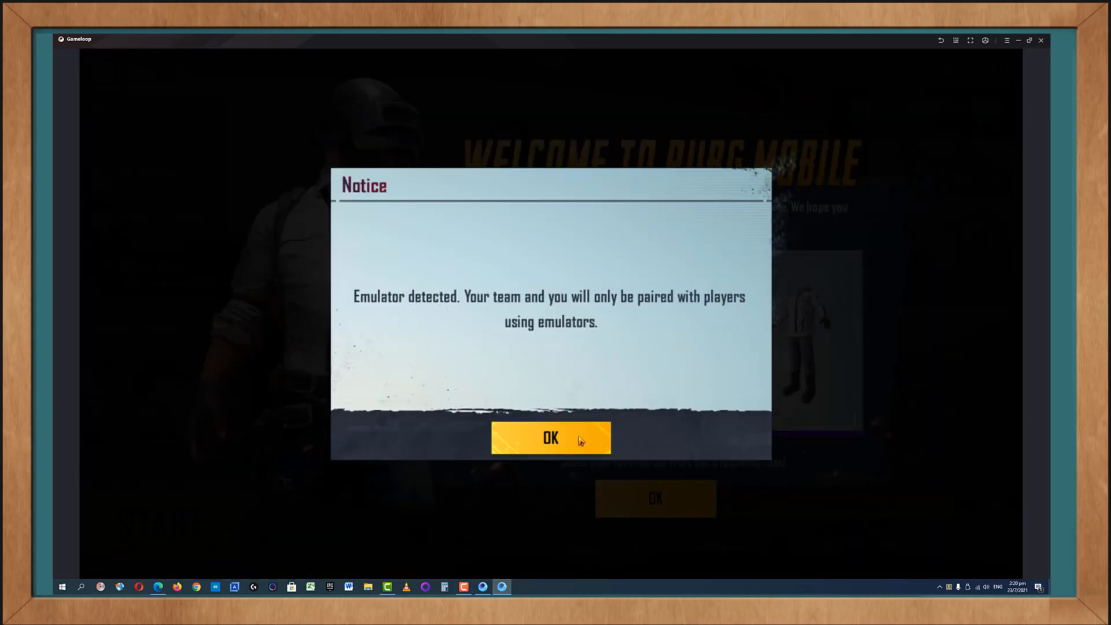
pyautogui.click(551, 437)
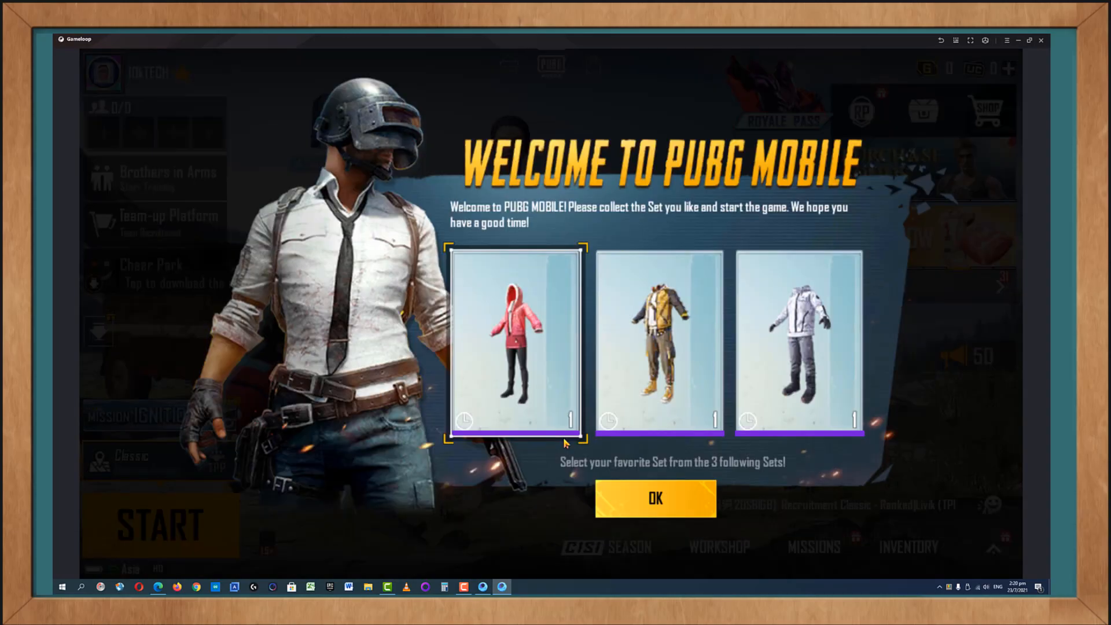
# Collect the middle yellow-and-brown outfit set from the welcome offer, after considering the white one
pyautogui.click(658, 343)
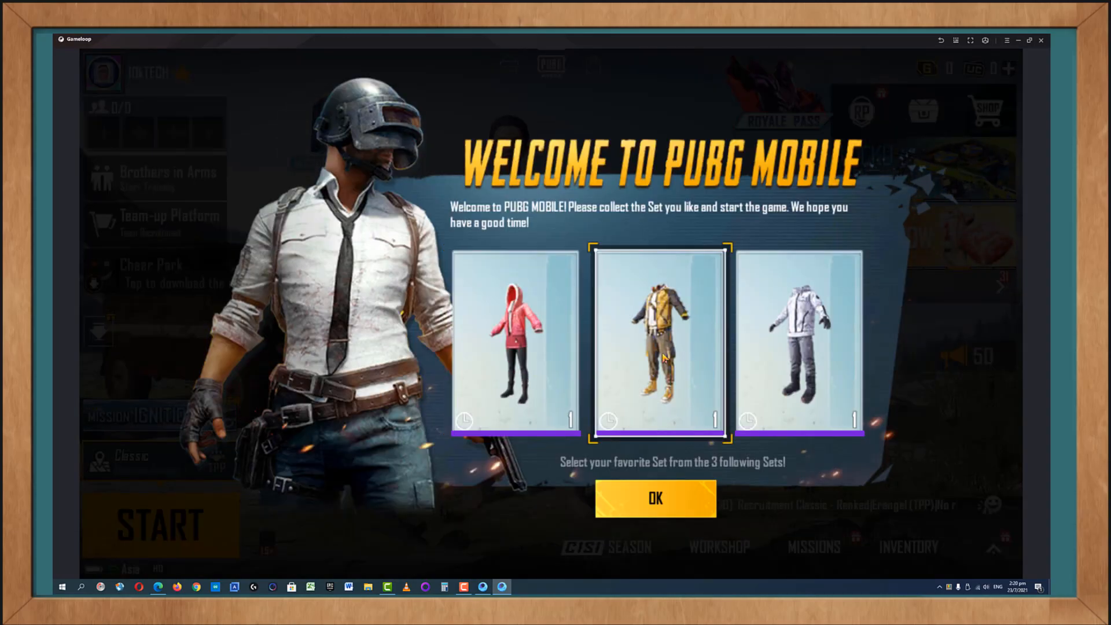
pyautogui.click(798, 340)
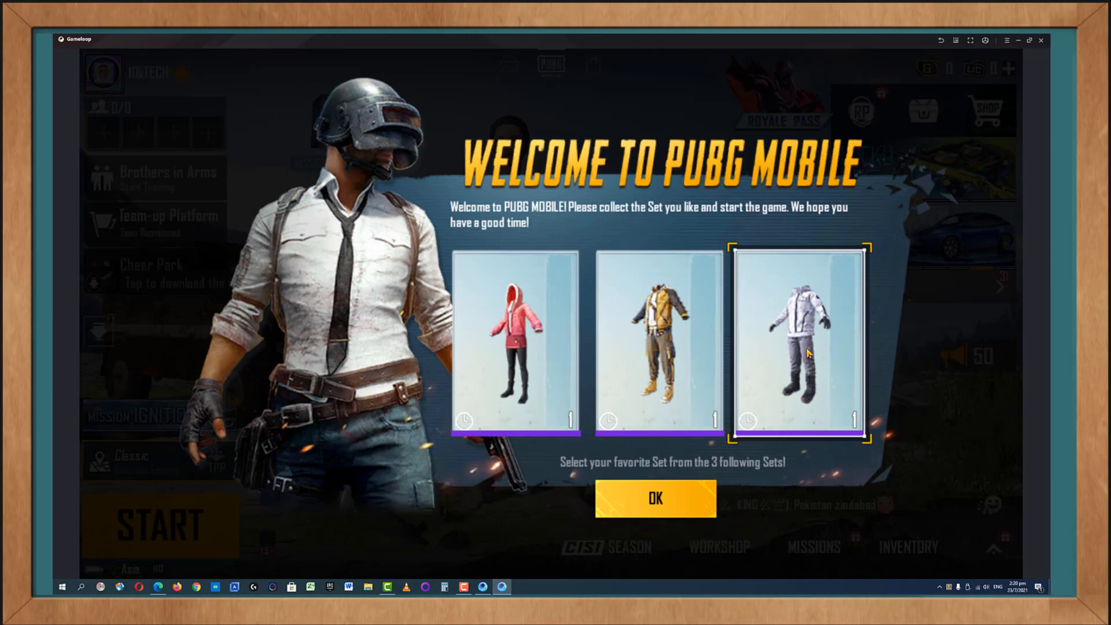
pyautogui.click(659, 340)
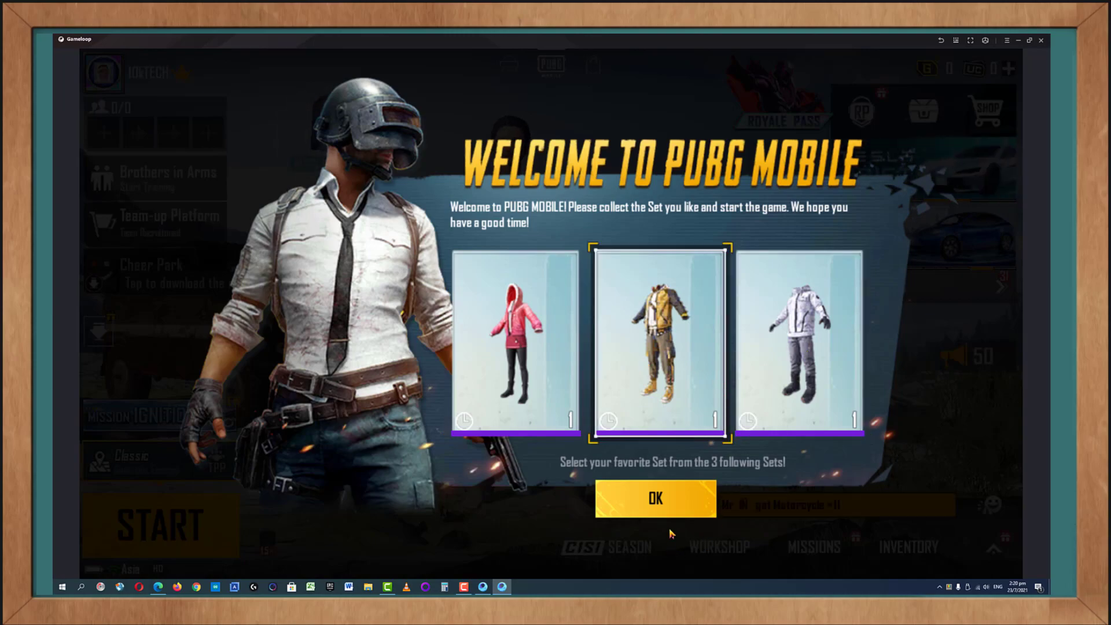
pyautogui.moveTo(670, 512)
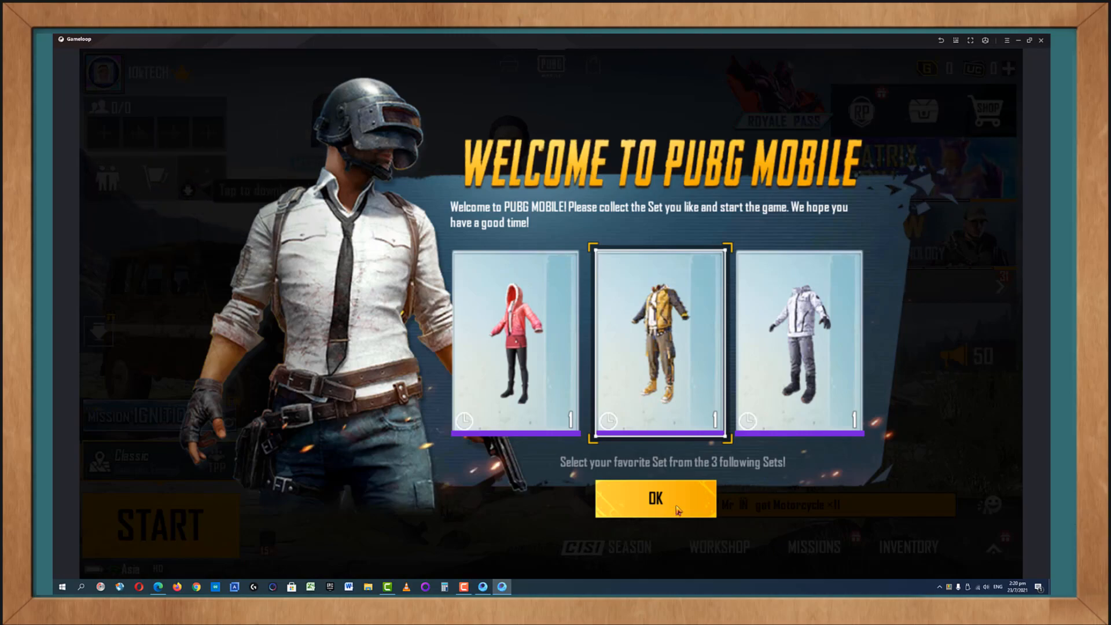
pyautogui.click(653, 498)
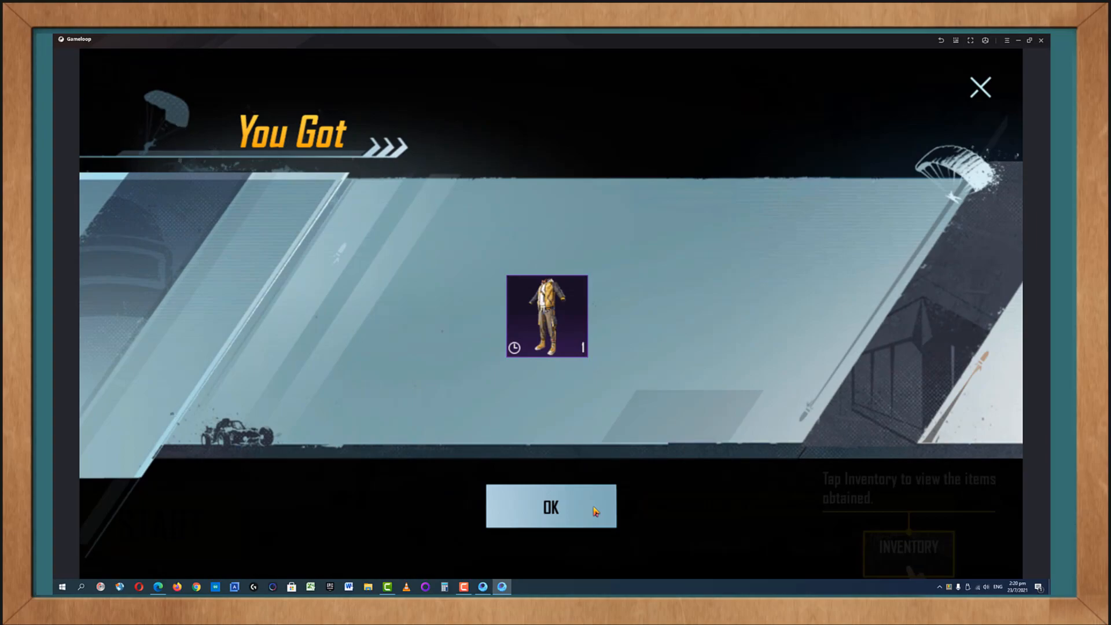
pyautogui.moveTo(582, 513)
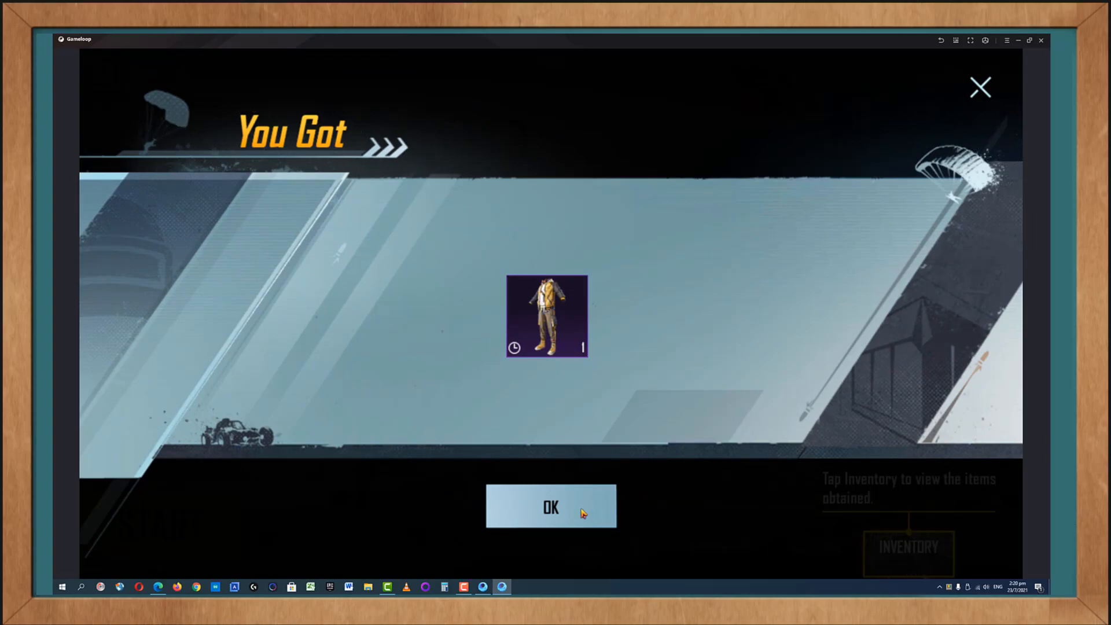
pyautogui.moveTo(558, 390)
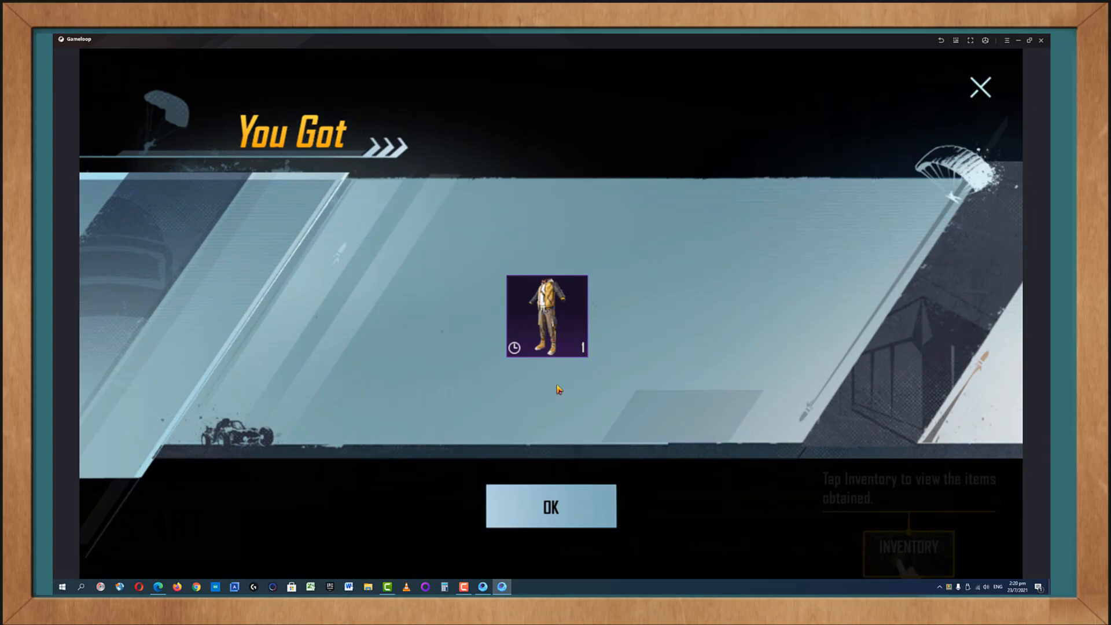
pyautogui.moveTo(535, 523)
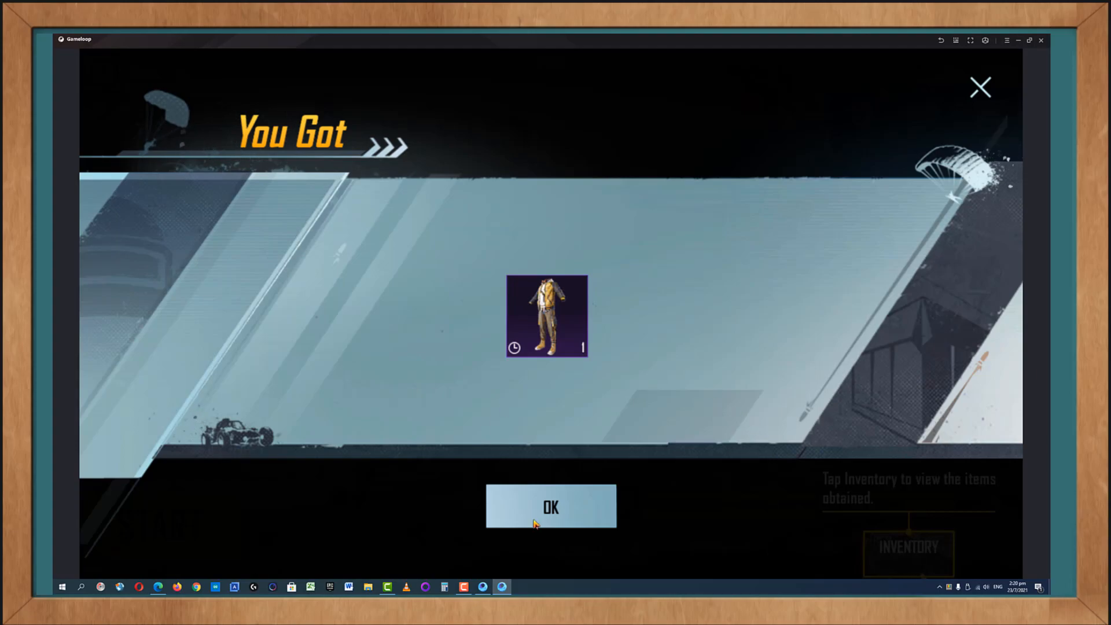
# Equip the Dune Speedster Set from the Inventory and return to the lobby
pyautogui.click(551, 507)
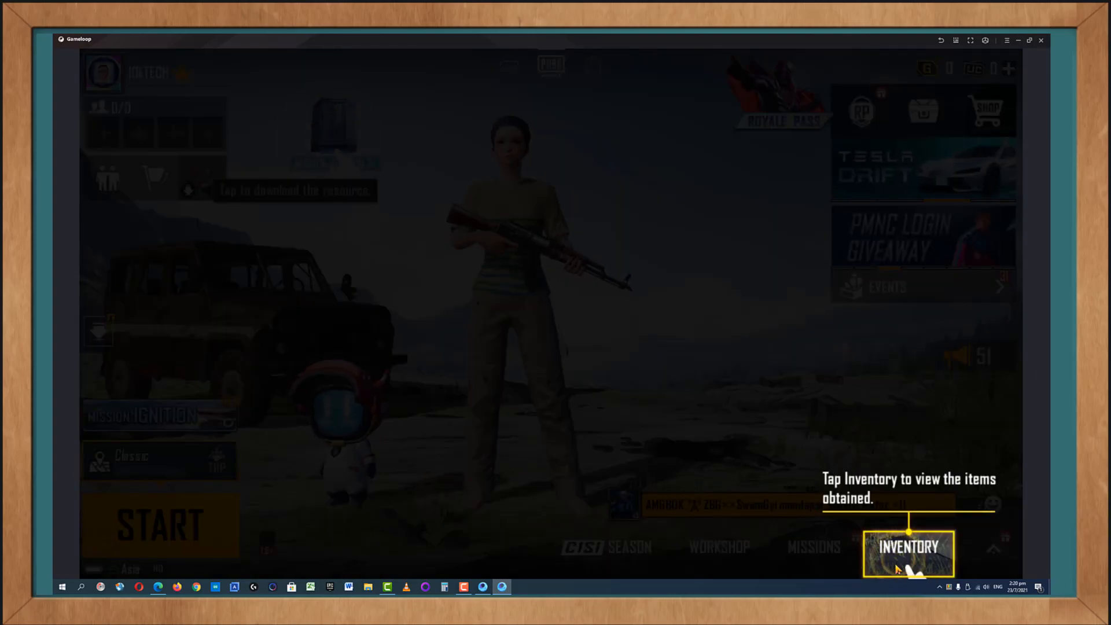
pyautogui.click(910, 546)
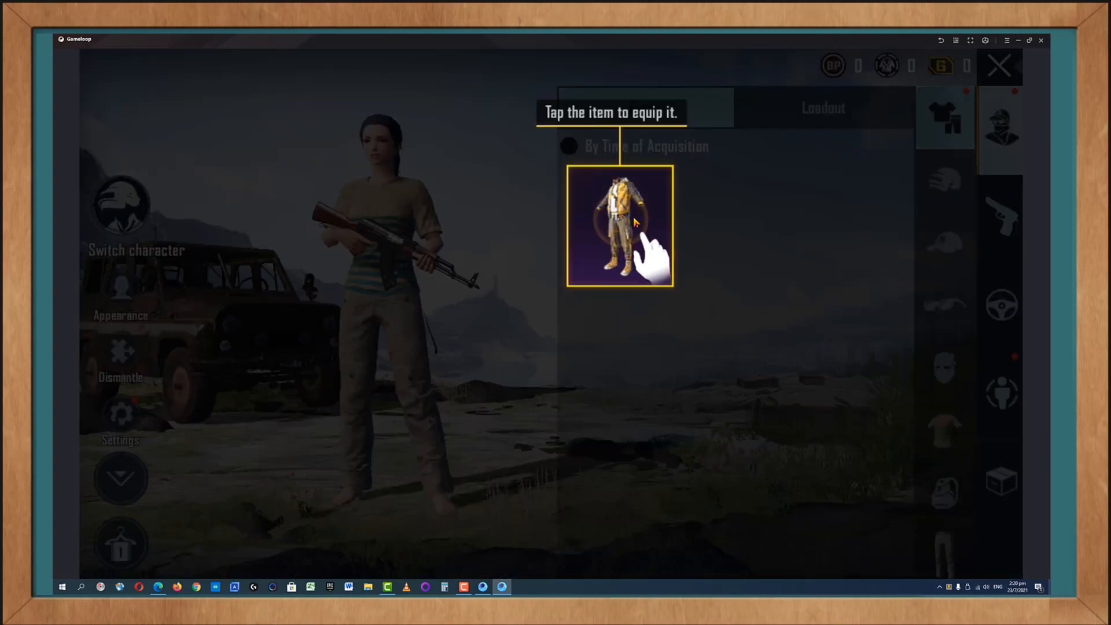
pyautogui.click(620, 226)
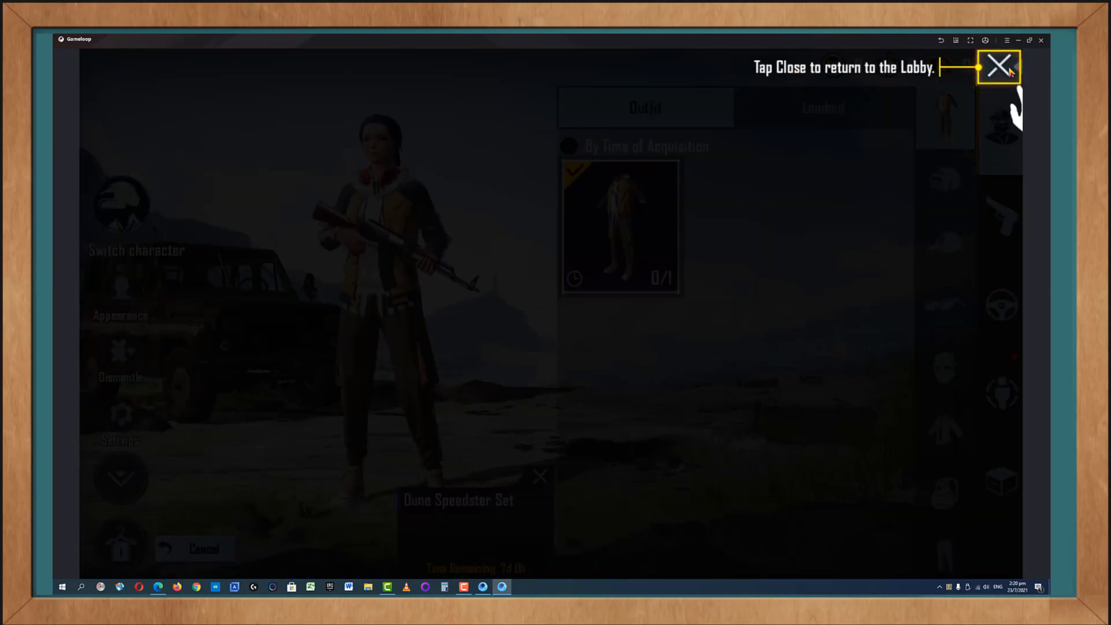
pyautogui.click(998, 65)
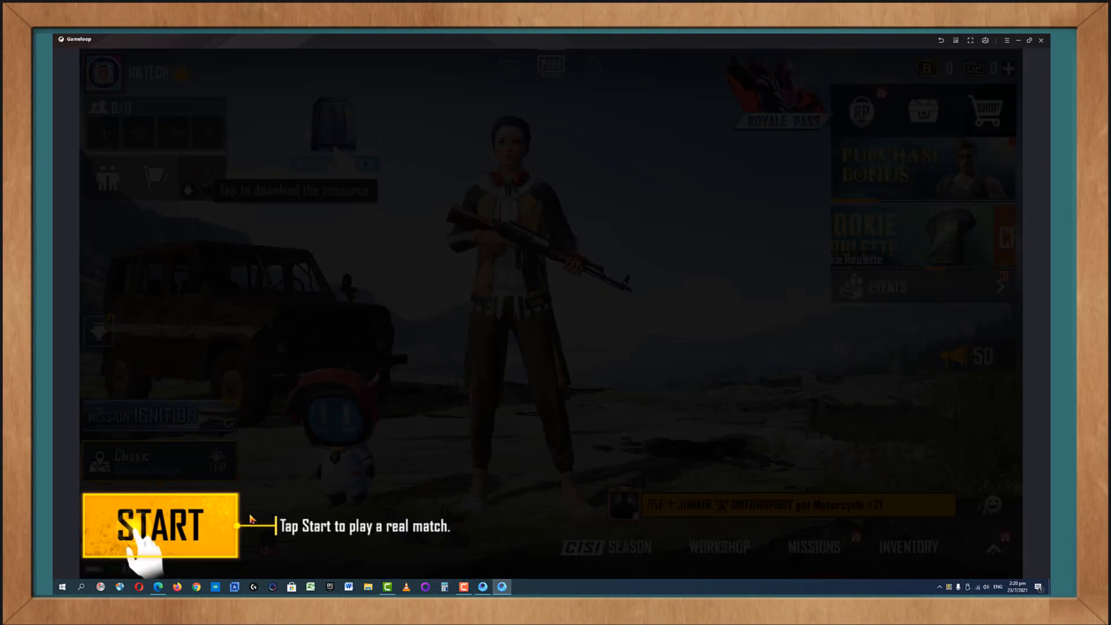
# Start a match from the lobby and load in aboard the plane
pyautogui.click(158, 524)
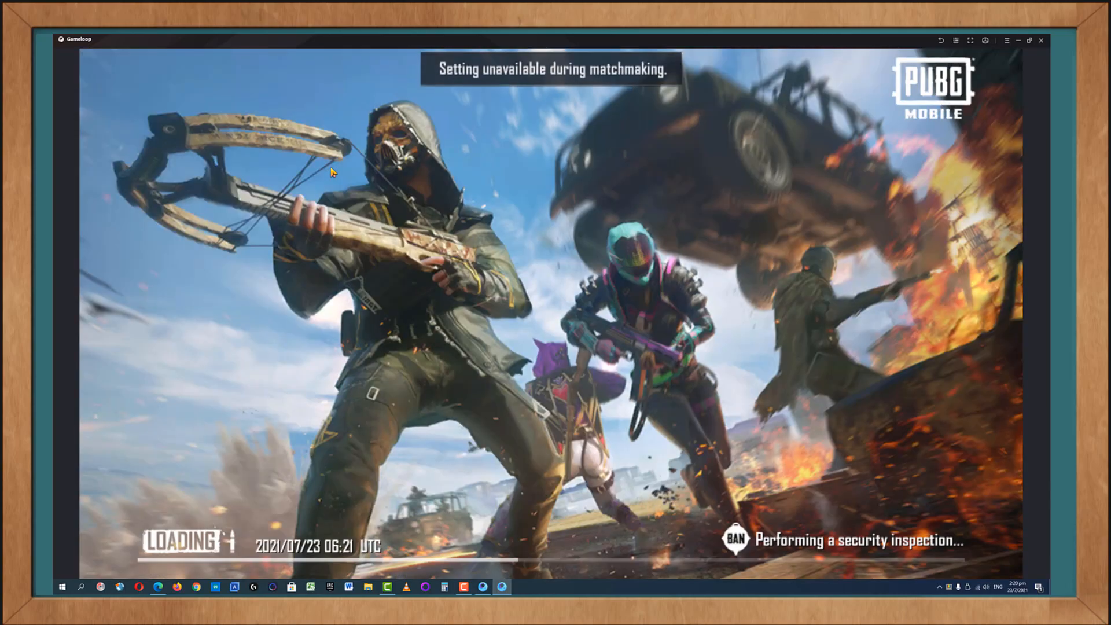
pyautogui.moveTo(830, 247)
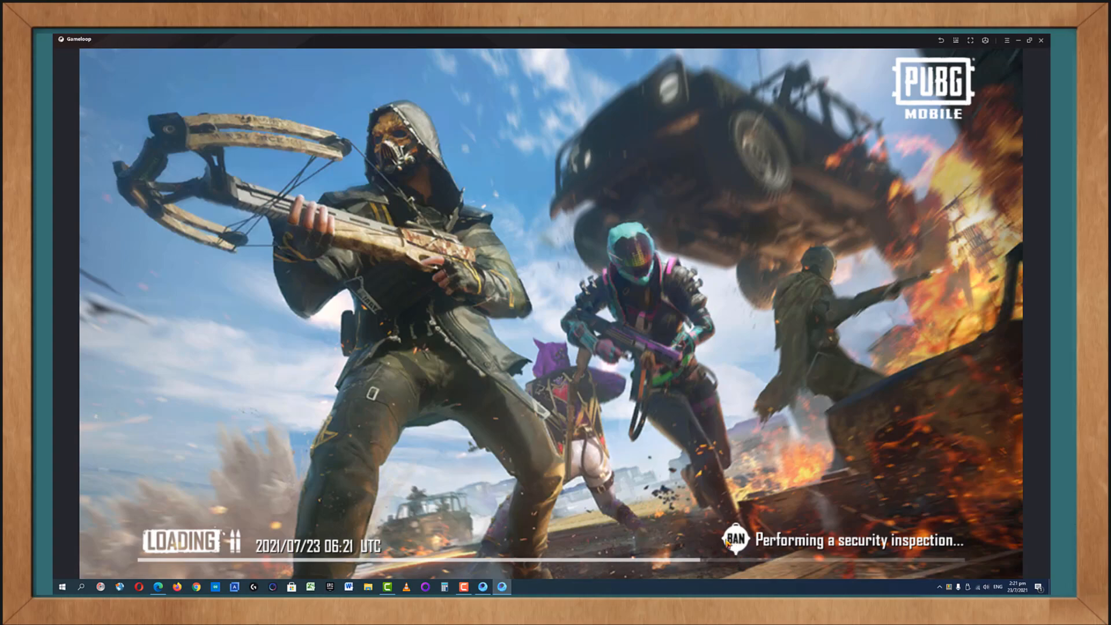
pyautogui.moveTo(795, 431)
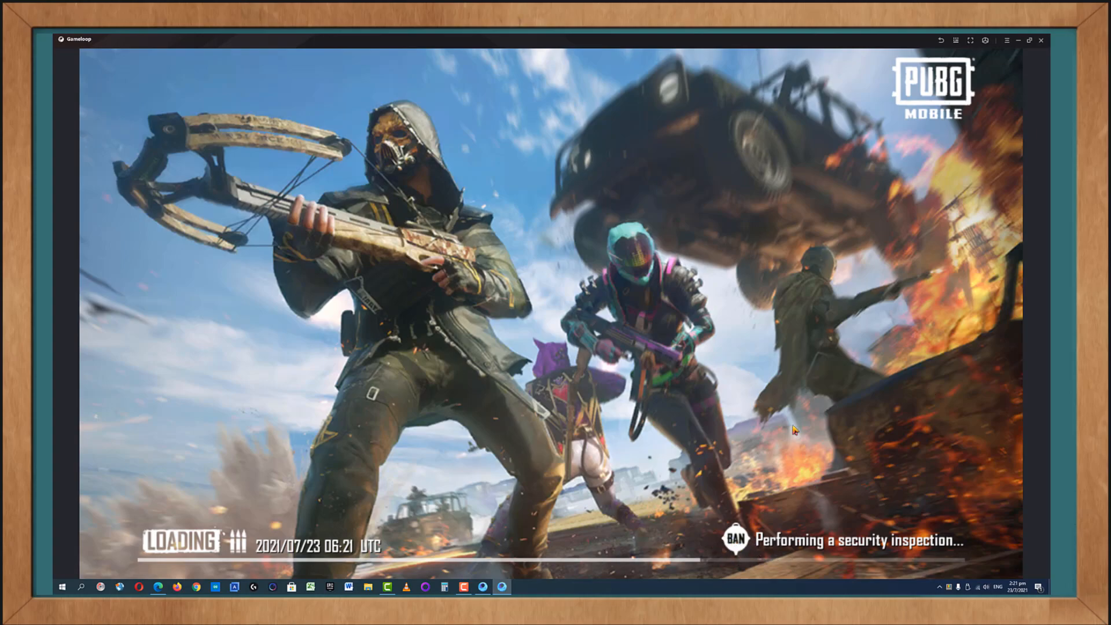
pyautogui.moveTo(837, 287)
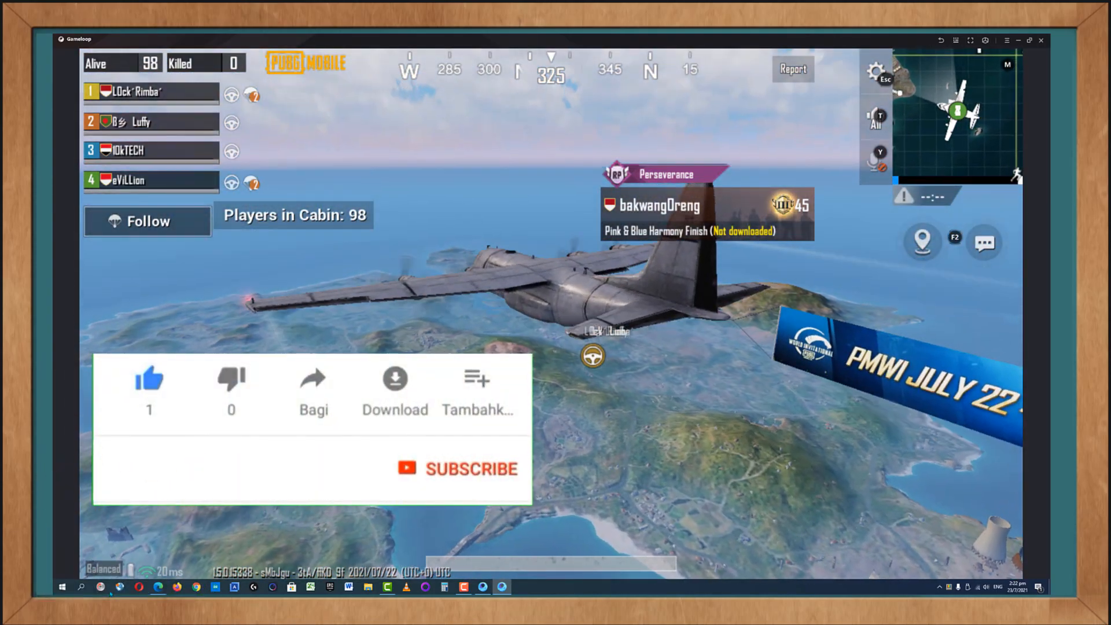
pyautogui.click(457, 468)
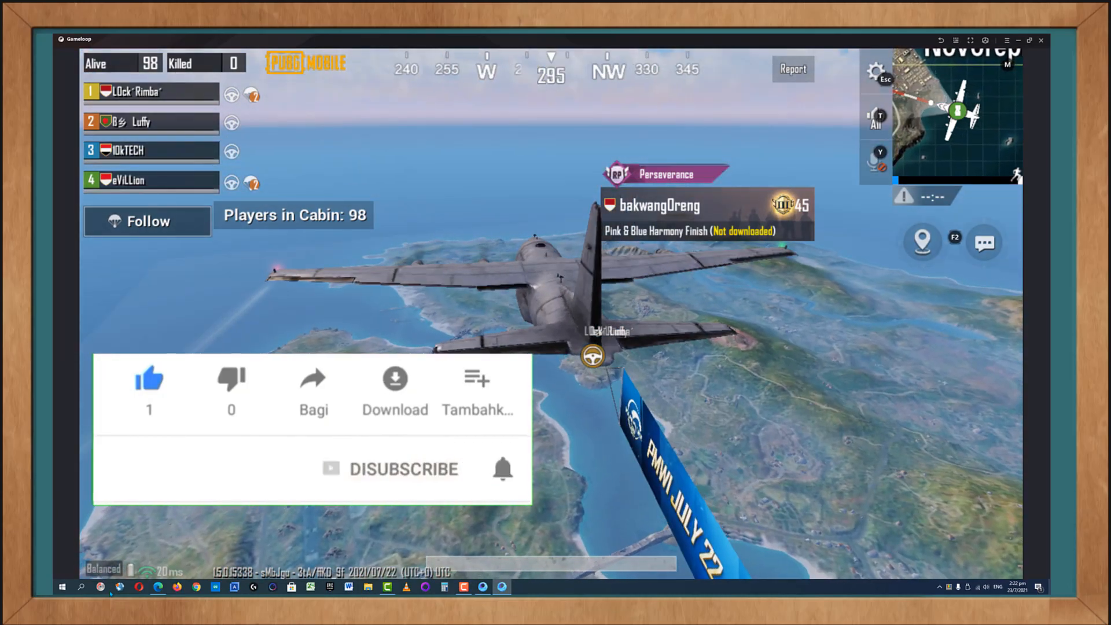